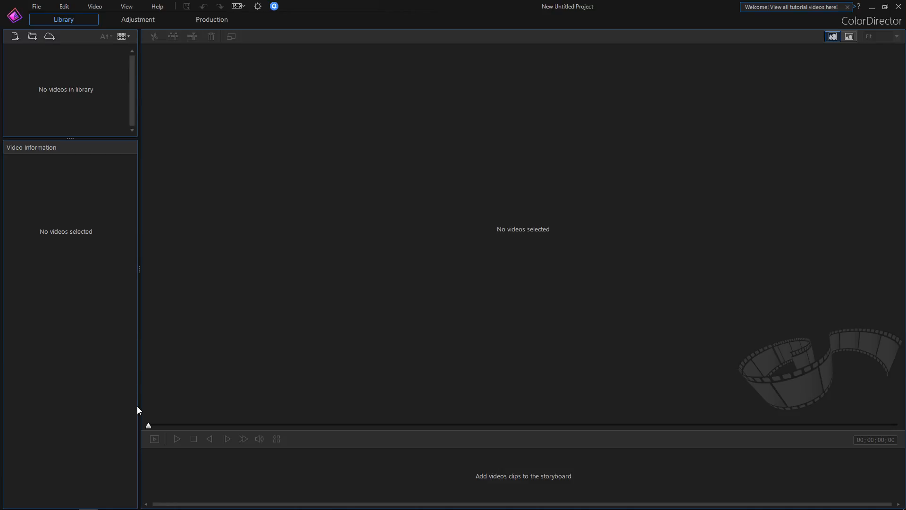
{"action": "mouse_move", "coordinate": [200, 234]}
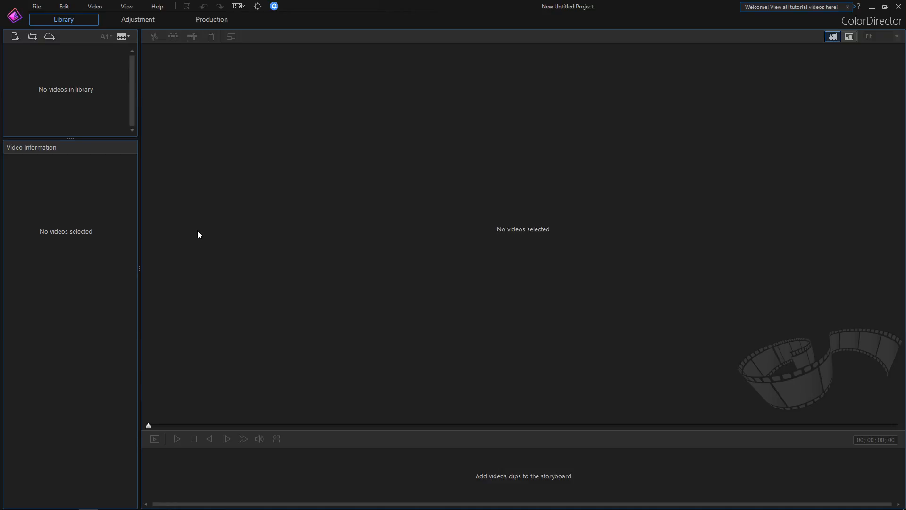
{"action": "mouse_move", "coordinate": [168, 152]}
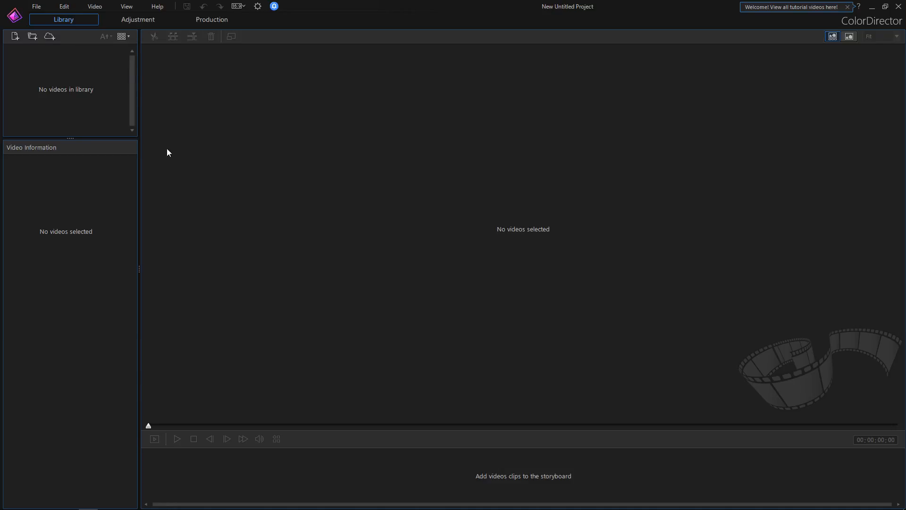
Import the C0005.MP4 clip from the Trail Cam folder into the library.
{"action": "left_click", "coordinate": [32, 37]}
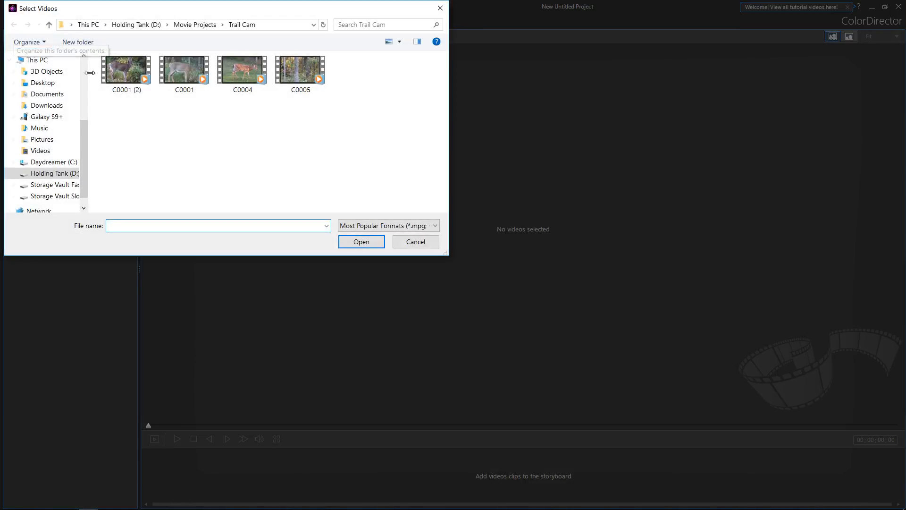
{"action": "left_click", "coordinate": [299, 71]}
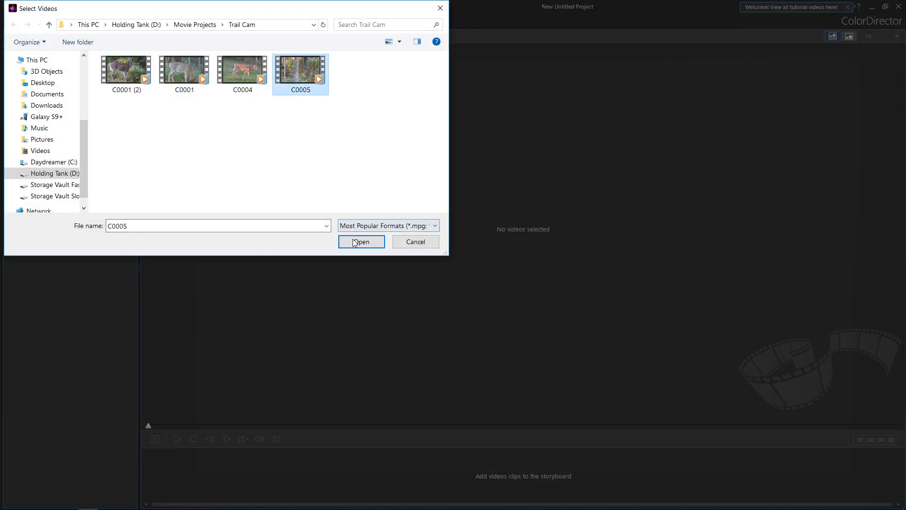
{"action": "left_click", "coordinate": [361, 241]}
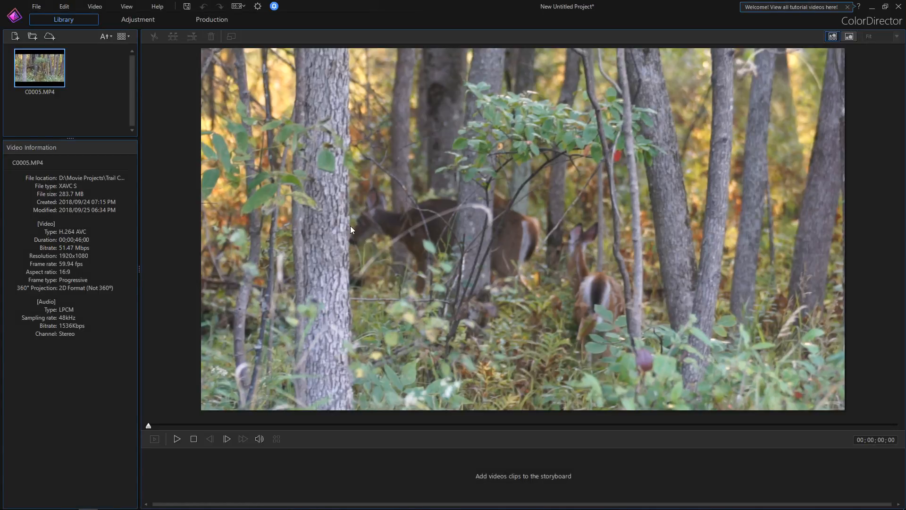
{"action": "mouse_move", "coordinate": [55, 30]}
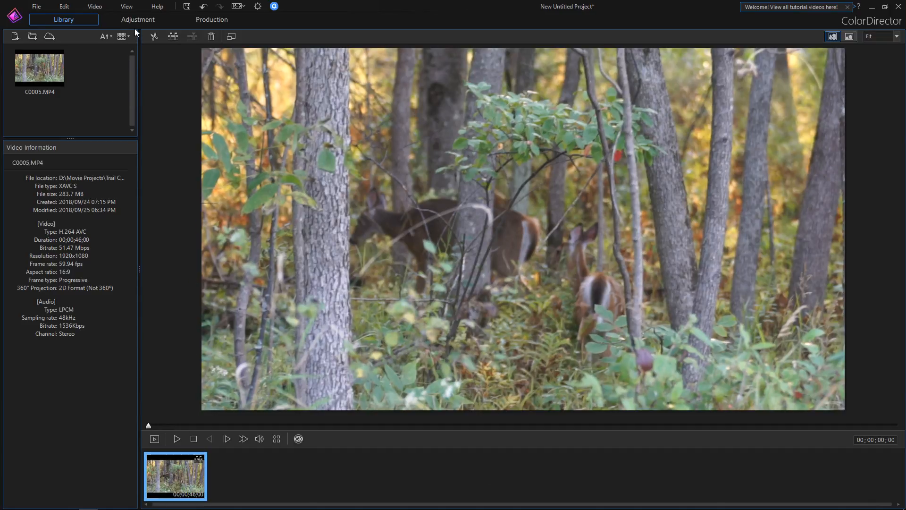
Switch the deer clip into the Adjustment workspace with histogram and tone controls.
{"action": "left_click", "coordinate": [137, 19]}
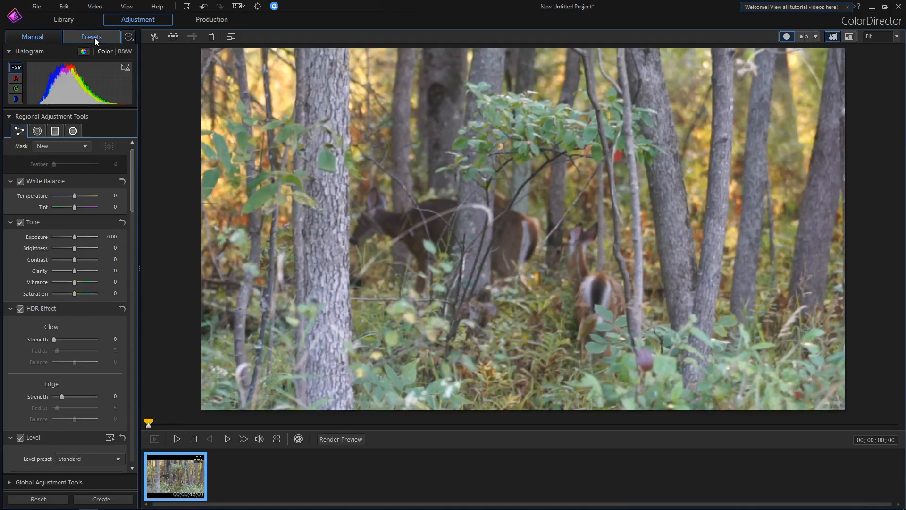
Preview the Architecture presets Color Enhance, Vintage Sepia and Sharpen Lines on the clip.
{"action": "left_click", "coordinate": [91, 37]}
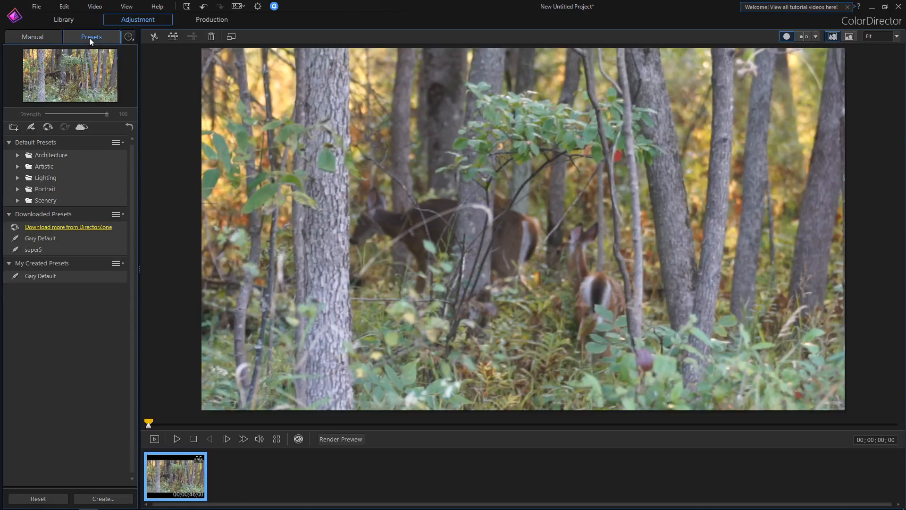
{"action": "mouse_move", "coordinate": [42, 150]}
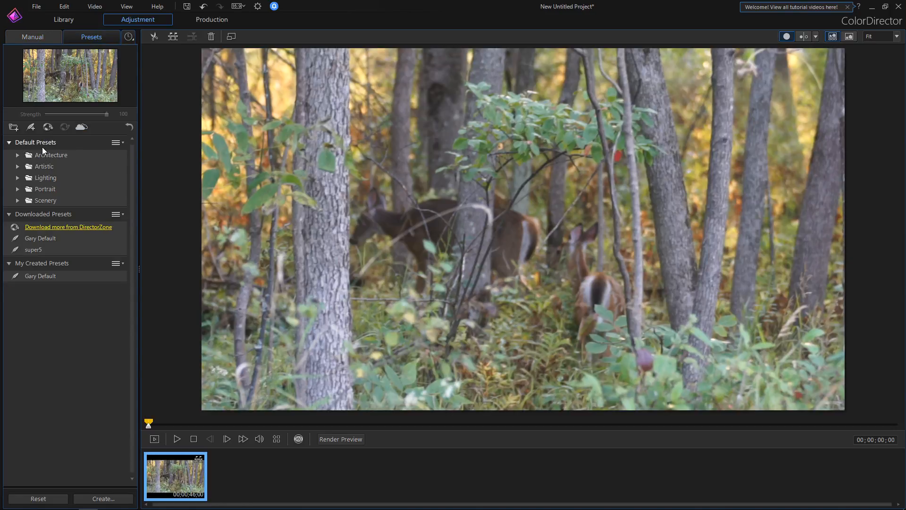
{"action": "left_click", "coordinate": [18, 155]}
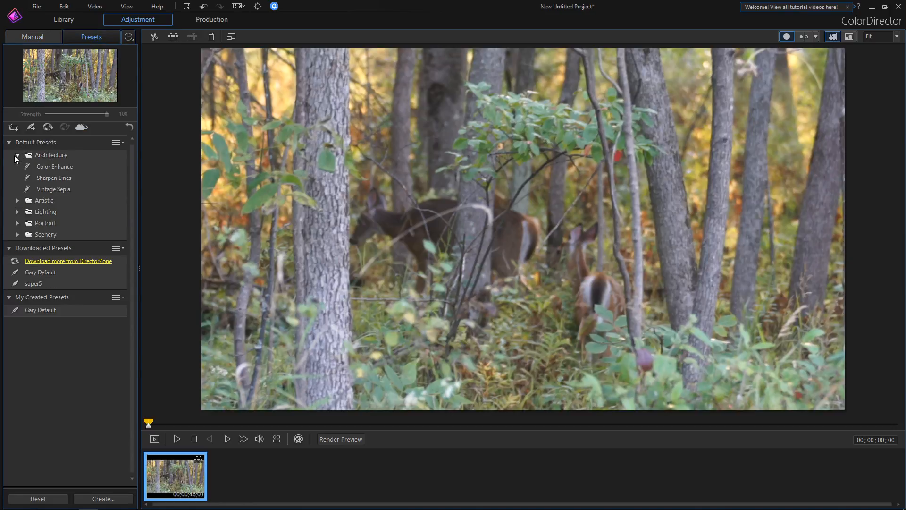
{"action": "left_click", "coordinate": [54, 166]}
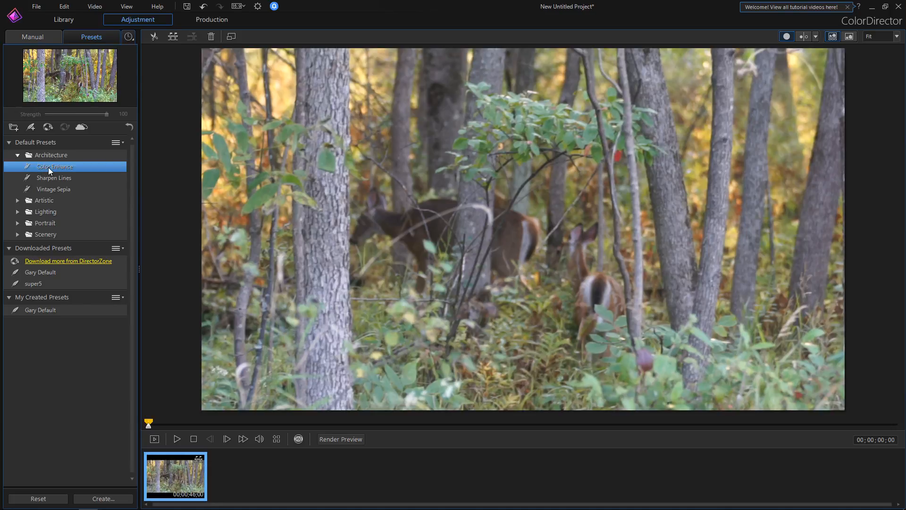
{"action": "left_click", "coordinate": [53, 189]}
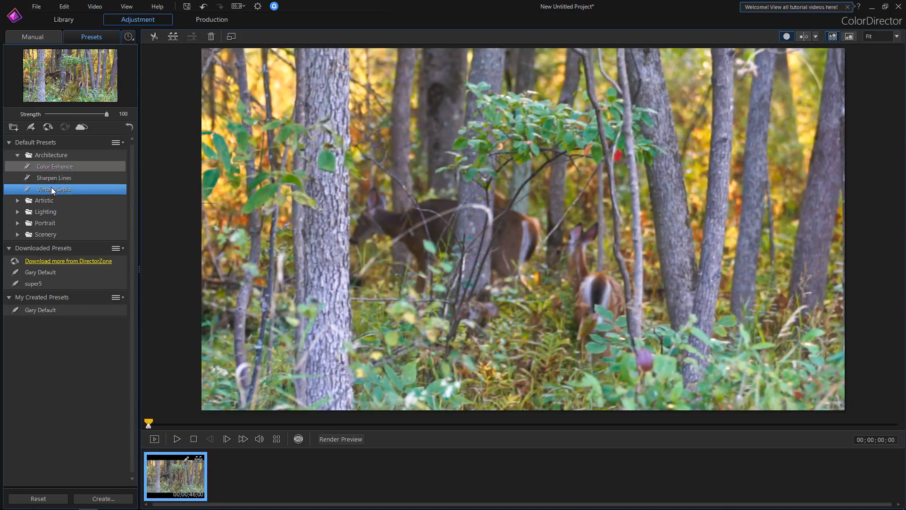
{"action": "left_click", "coordinate": [54, 178]}
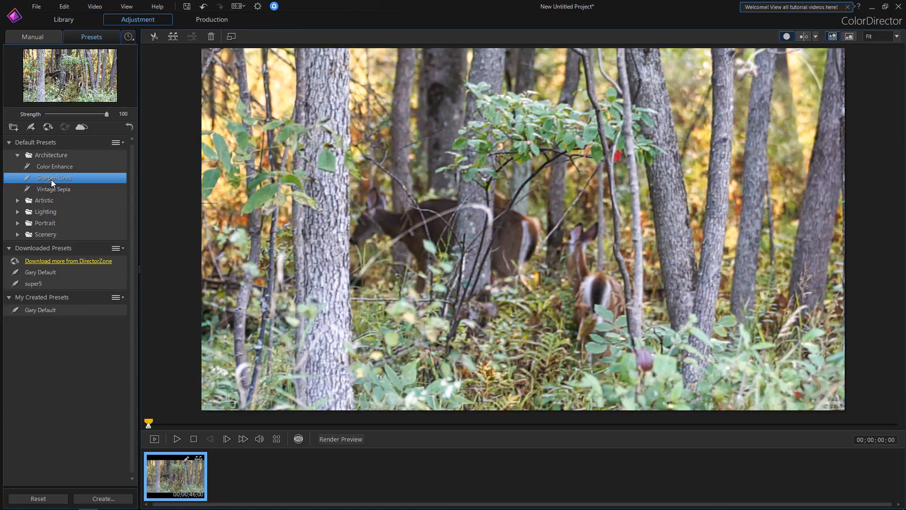
Try Artistic presets 70s Flick, 60s Home Movie, Color Pop and Dreamy, settling on Grainy Film.
{"action": "left_click", "coordinate": [45, 190]}
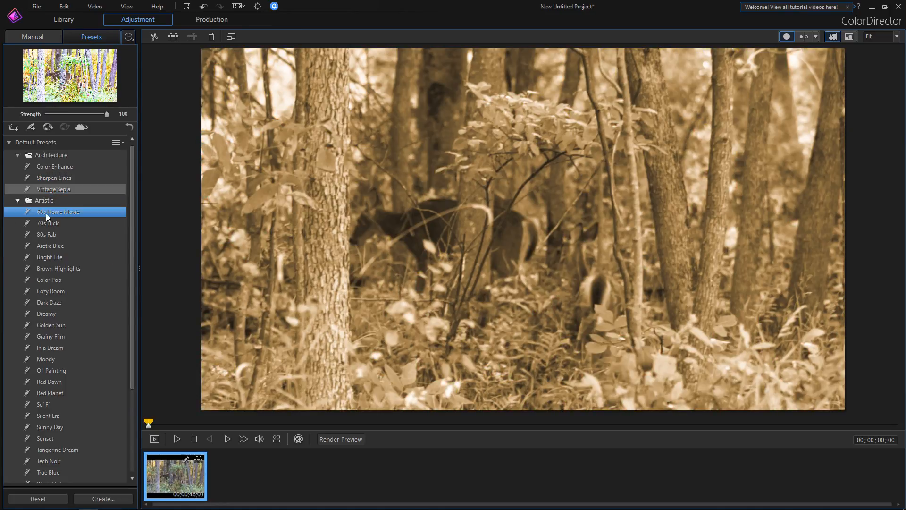
{"action": "left_click", "coordinate": [48, 223]}
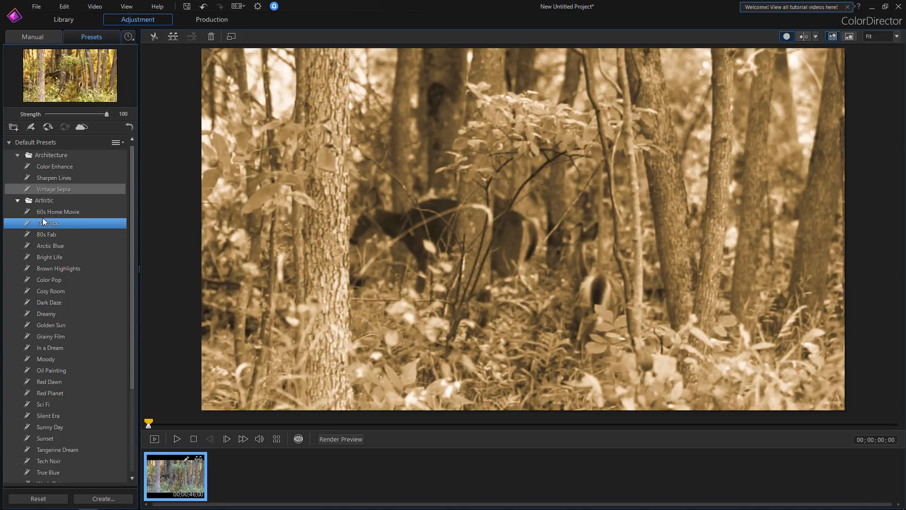
{"action": "left_click", "coordinate": [58, 211]}
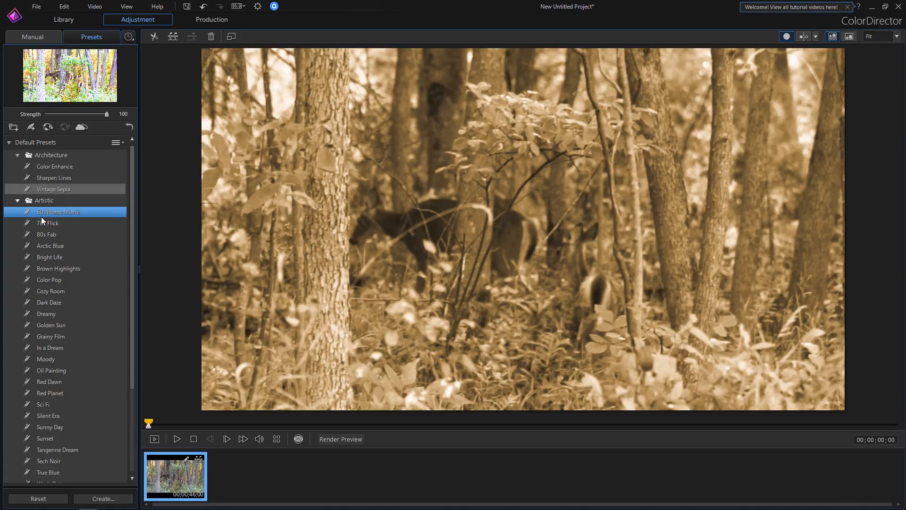
{"action": "left_click", "coordinate": [48, 222]}
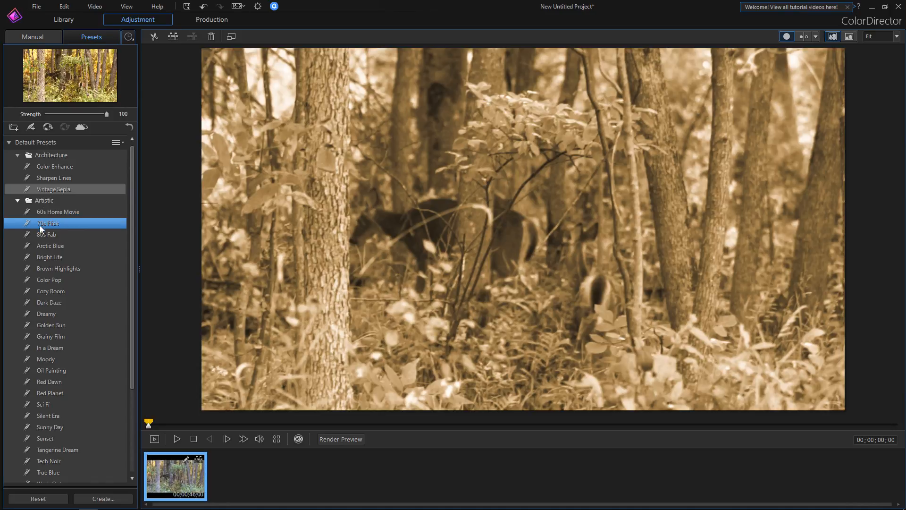
{"action": "left_click", "coordinate": [49, 279]}
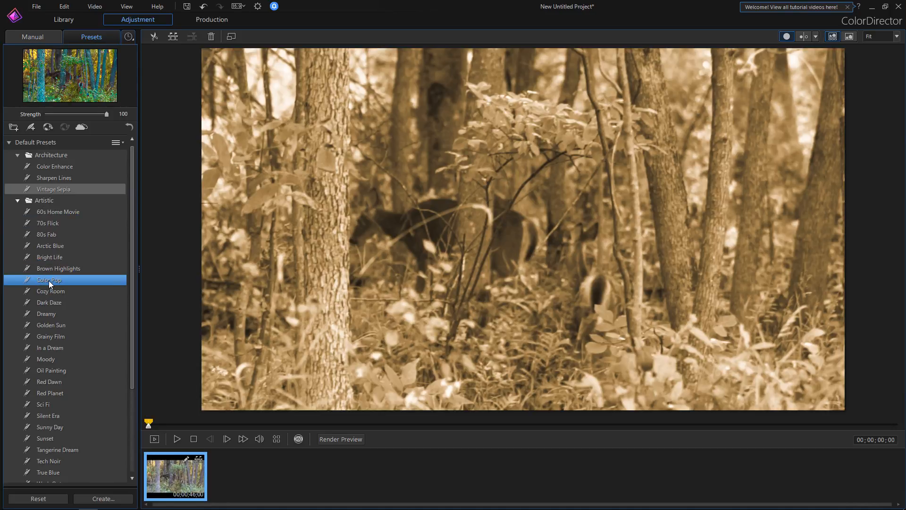
{"action": "left_click", "coordinate": [46, 313]}
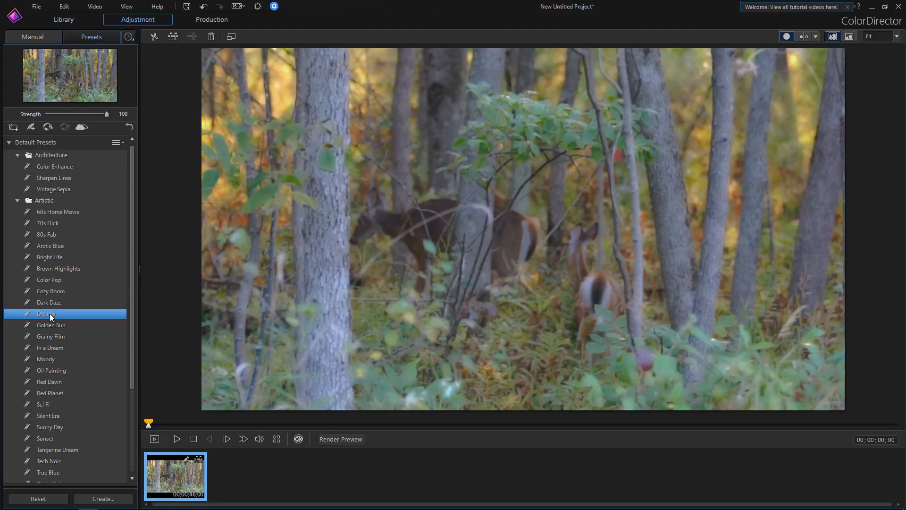
{"action": "left_click", "coordinate": [51, 336]}
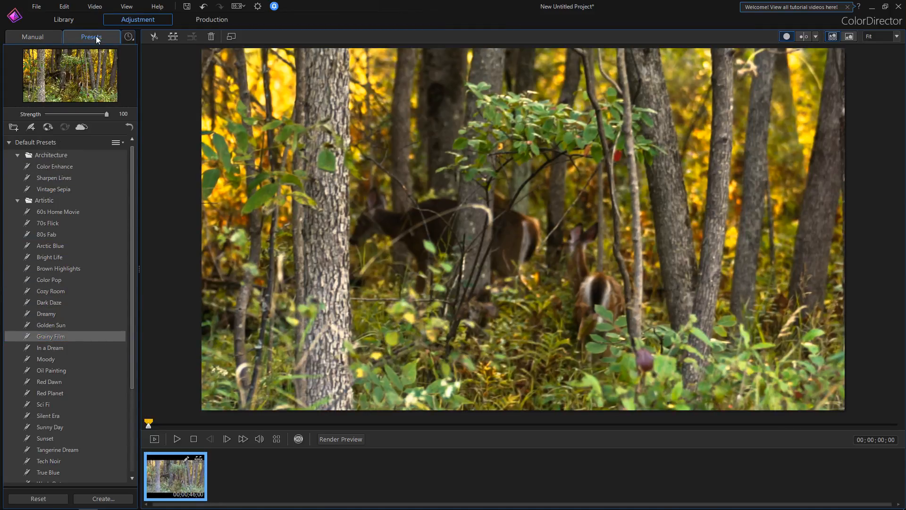
{"action": "left_click", "coordinate": [30, 37]}
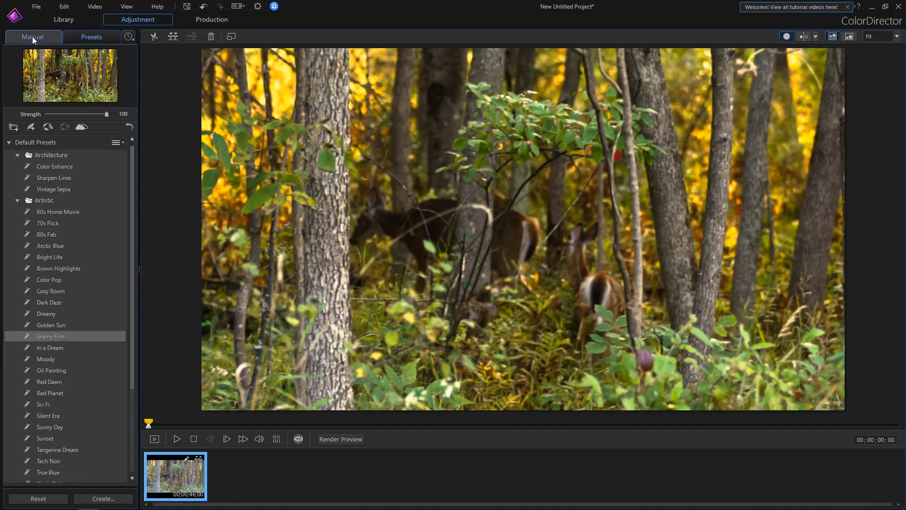
Show the Manual tab's Regional Adjustment Tools and untick the White Balance checkbox.
{"action": "left_click", "coordinate": [29, 37]}
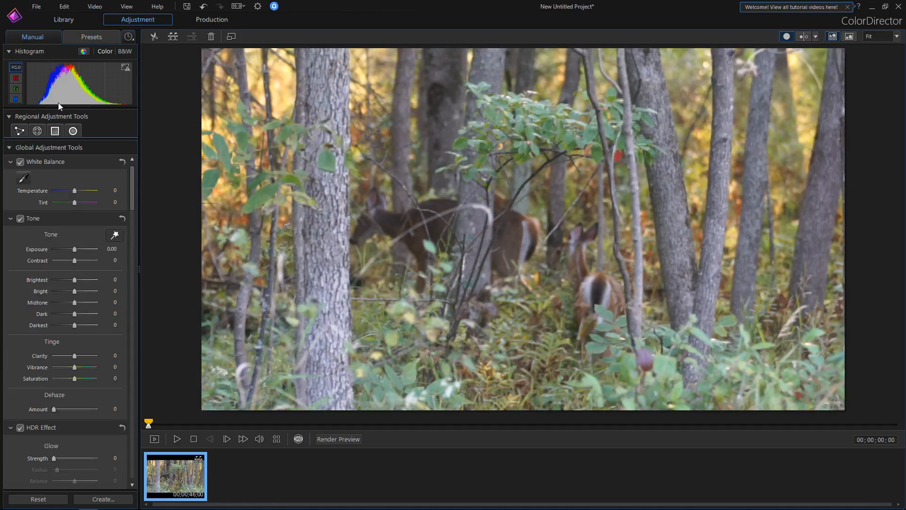
{"action": "left_click", "coordinate": [73, 131]}
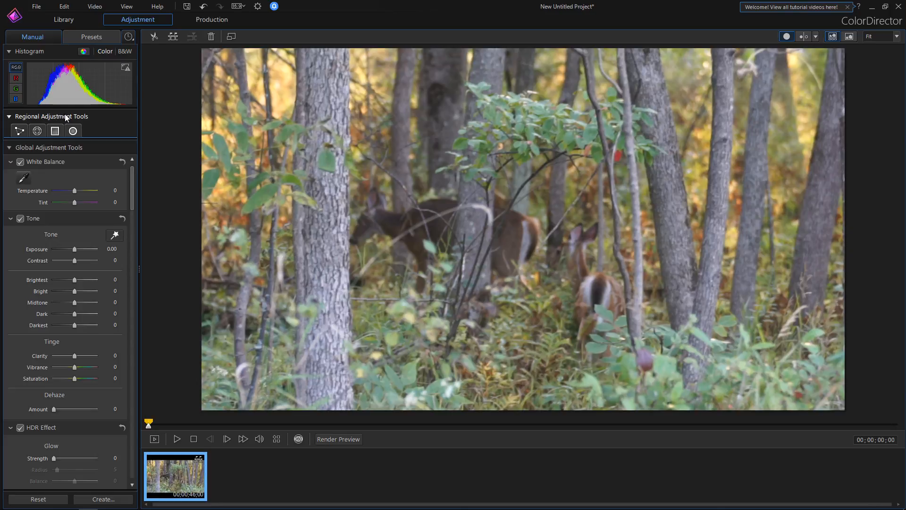
{"action": "mouse_move", "coordinate": [18, 131]}
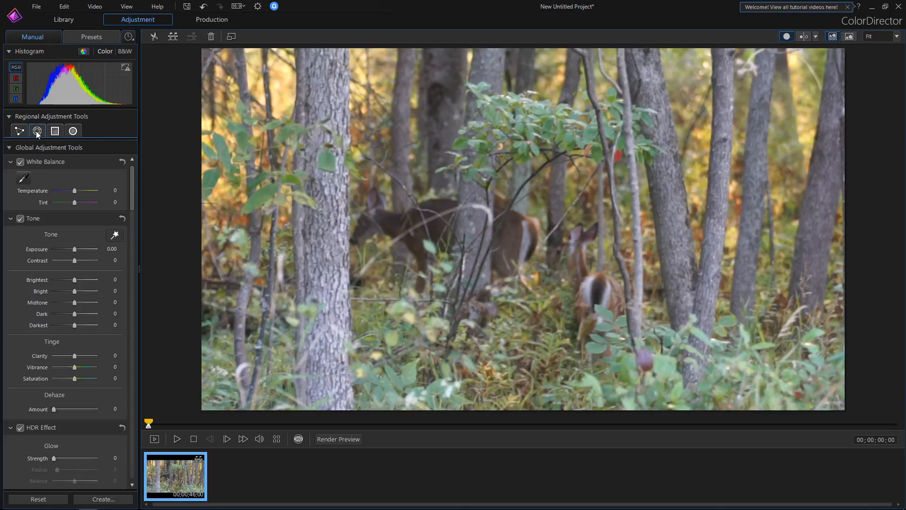
{"action": "left_click", "coordinate": [54, 131]}
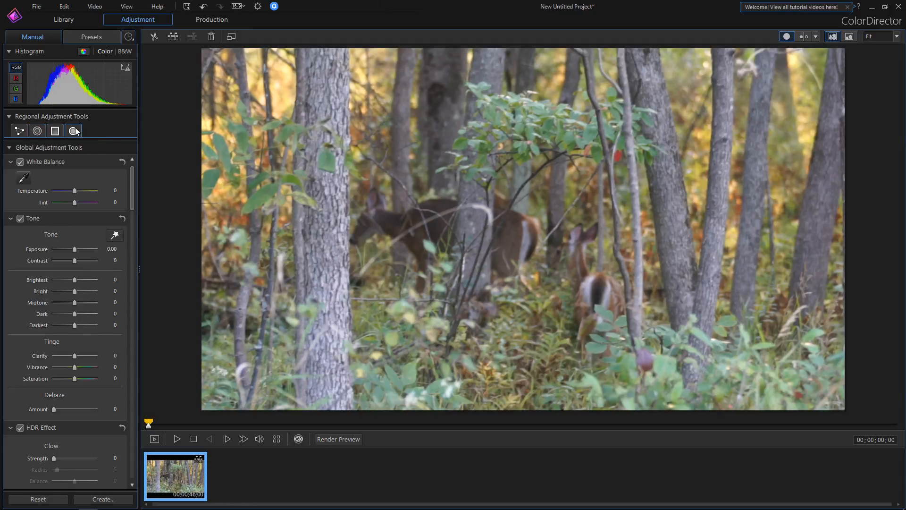
{"action": "mouse_move", "coordinate": [74, 131]}
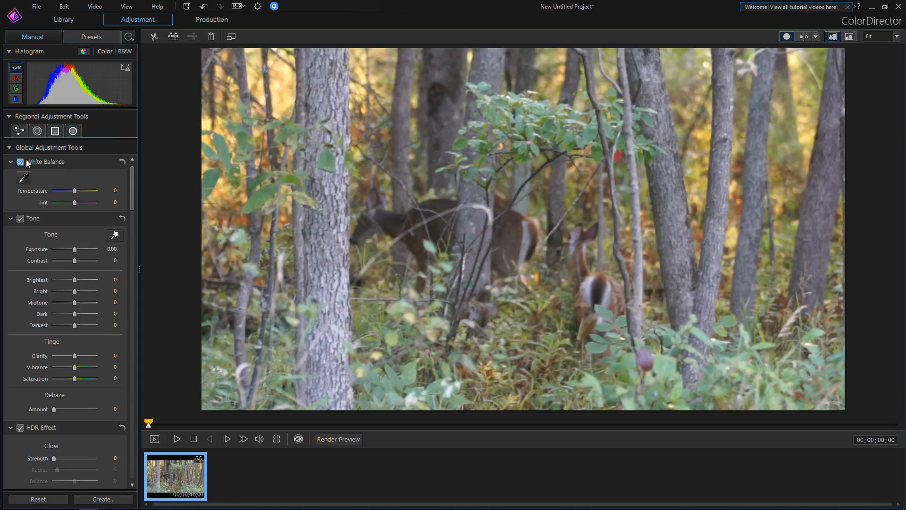
{"action": "left_click", "coordinate": [19, 162]}
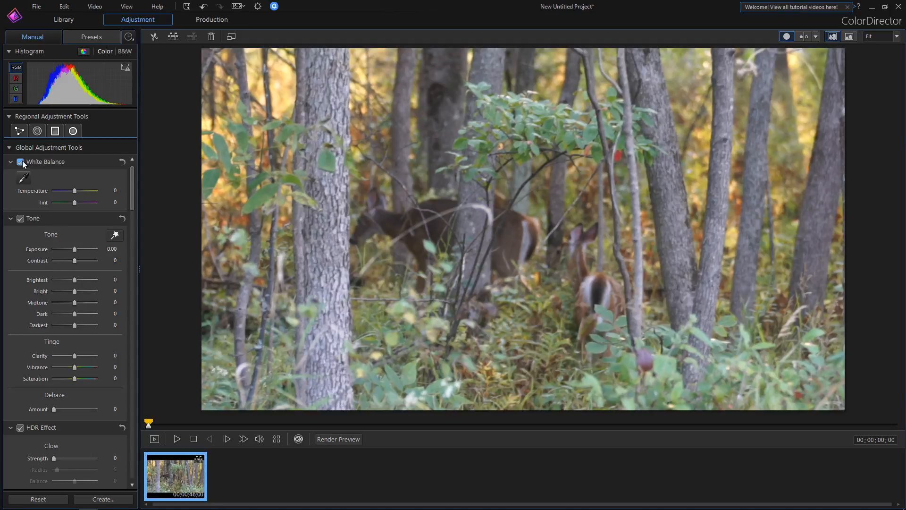
{"action": "left_click", "coordinate": [20, 161]}
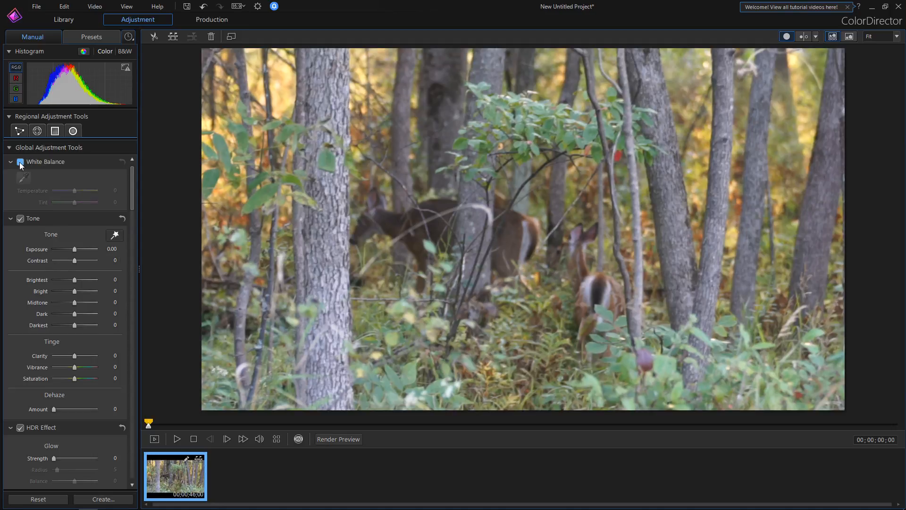
{"action": "left_click", "coordinate": [20, 161]}
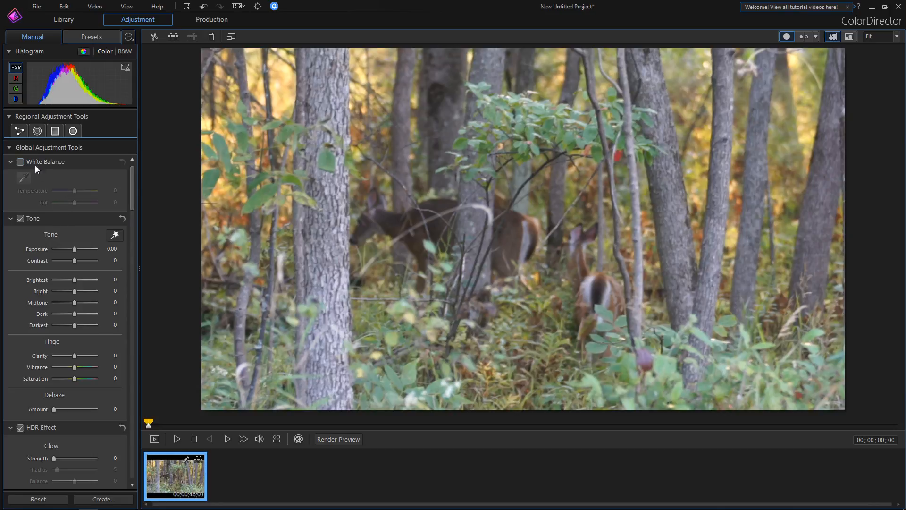
Re-enable white balance, try warming temperature to 45, then reset it.
{"action": "left_click", "coordinate": [20, 162]}
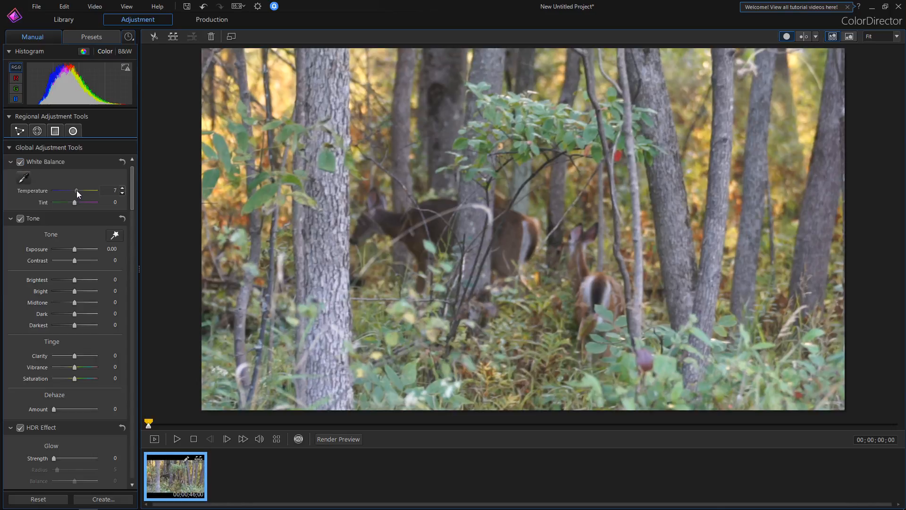
{"action": "left_click_drag", "start_coordinate": [76, 191], "coordinate": [82, 191]}
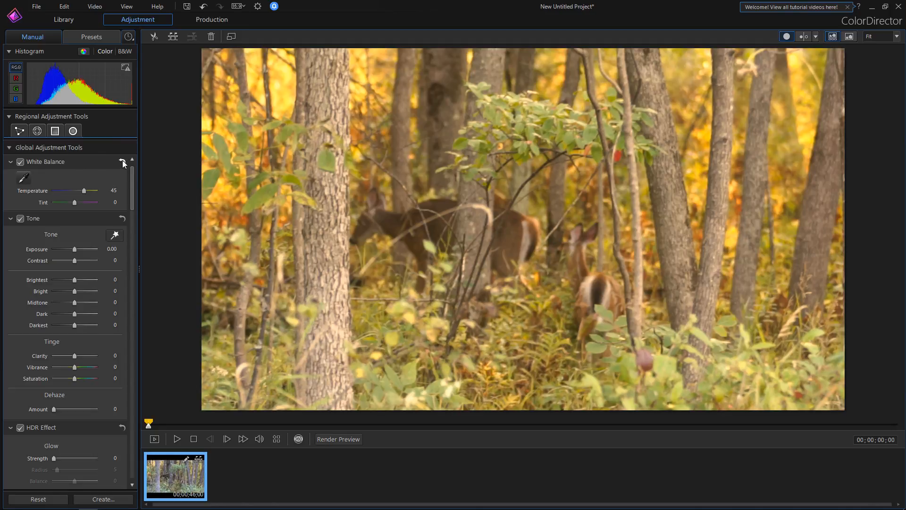
{"action": "left_click", "coordinate": [124, 163]}
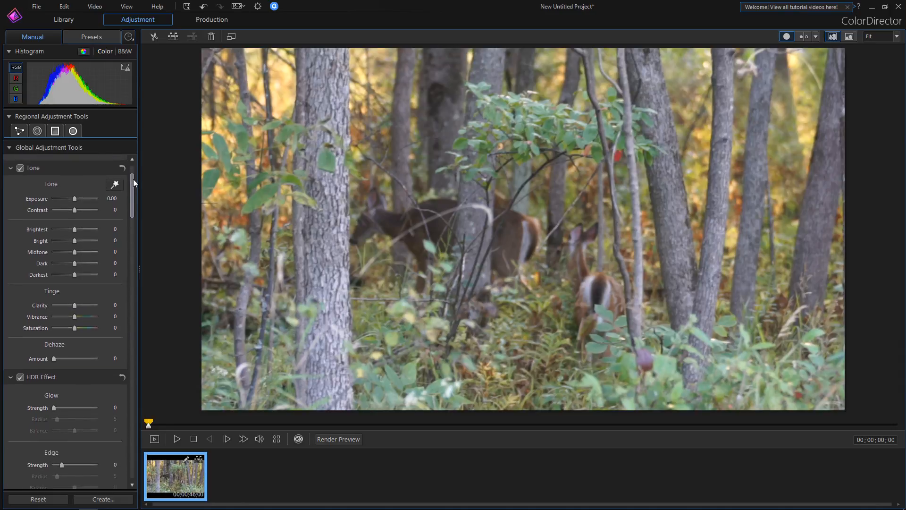
Try some Dehaze, return it to 0, and set HDR Glow Strength back to 0.
{"action": "scroll", "scroll_direction": "down", "scroll_amount": 3}
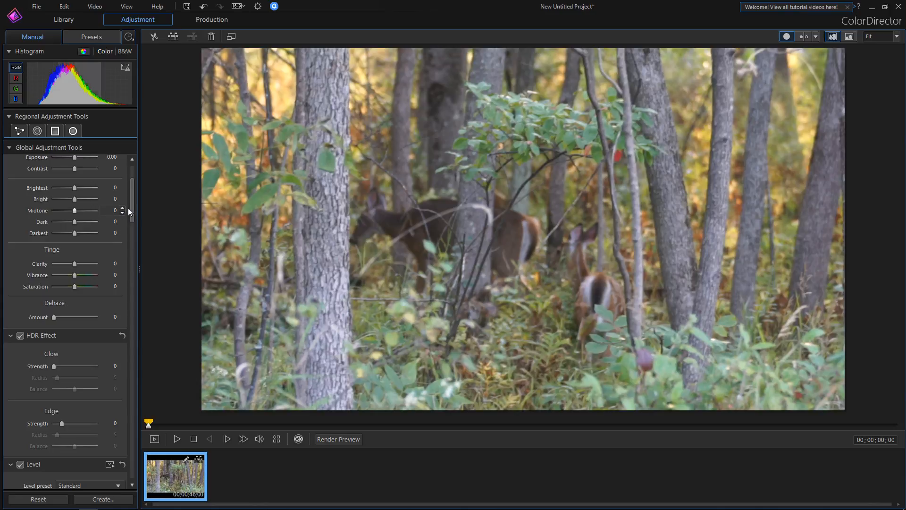
{"action": "scroll", "scroll_direction": "down", "scroll_amount": 3}
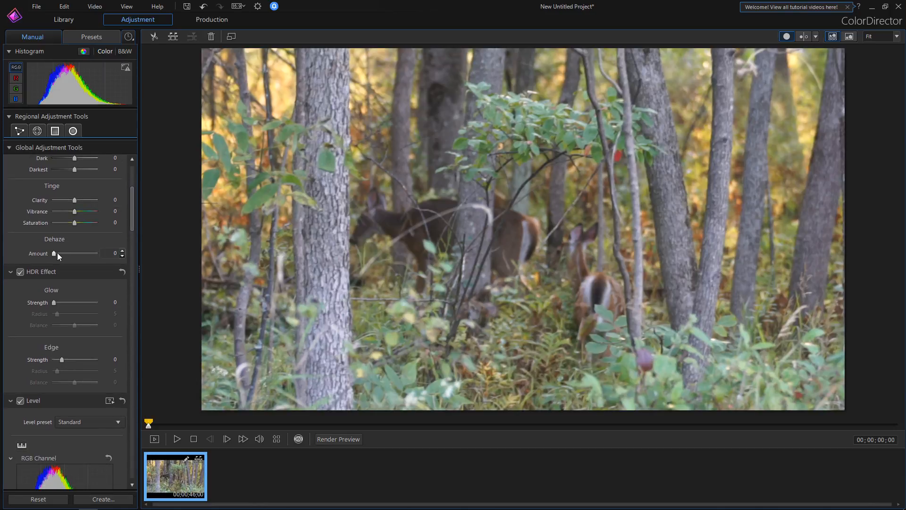
{"action": "left_click_drag", "start_coordinate": [54, 253], "coordinate": [58, 253]}
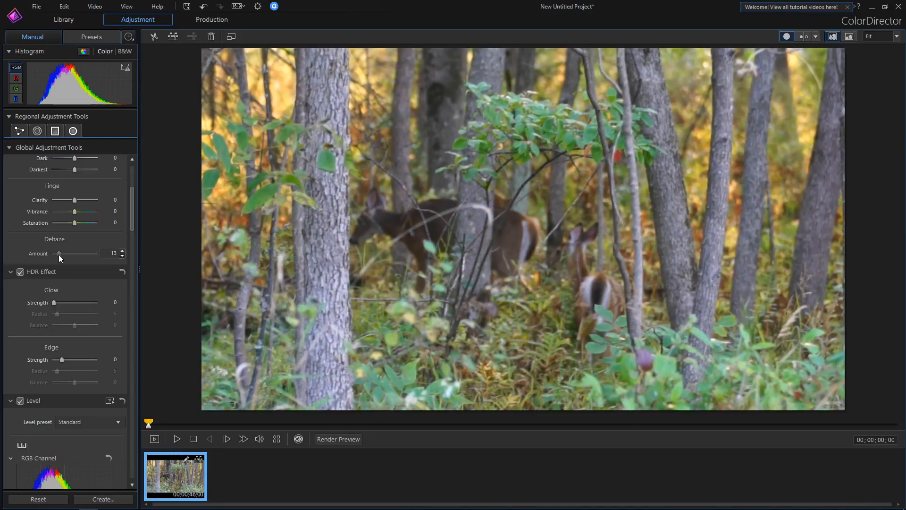
{"action": "left_click_drag", "start_coordinate": [59, 253], "coordinate": [62, 253]}
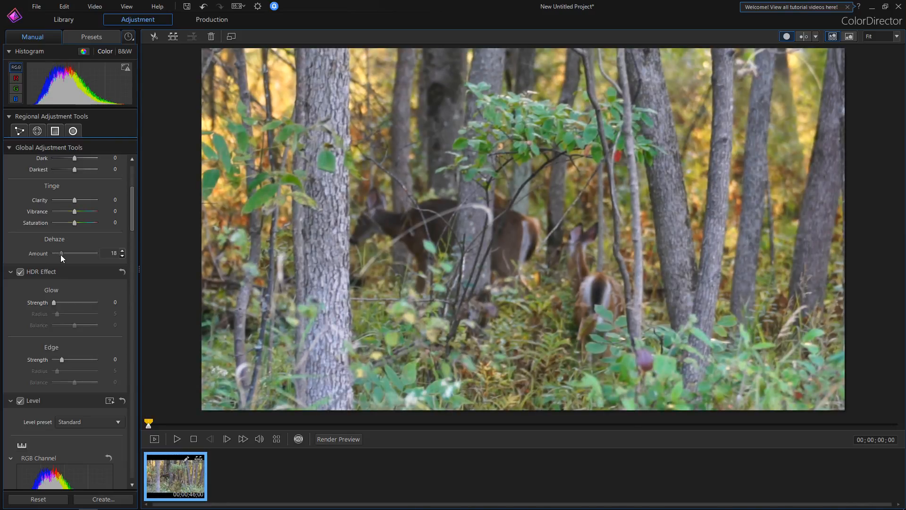
{"action": "left_click_drag", "start_coordinate": [59, 254], "coordinate": [63, 254]}
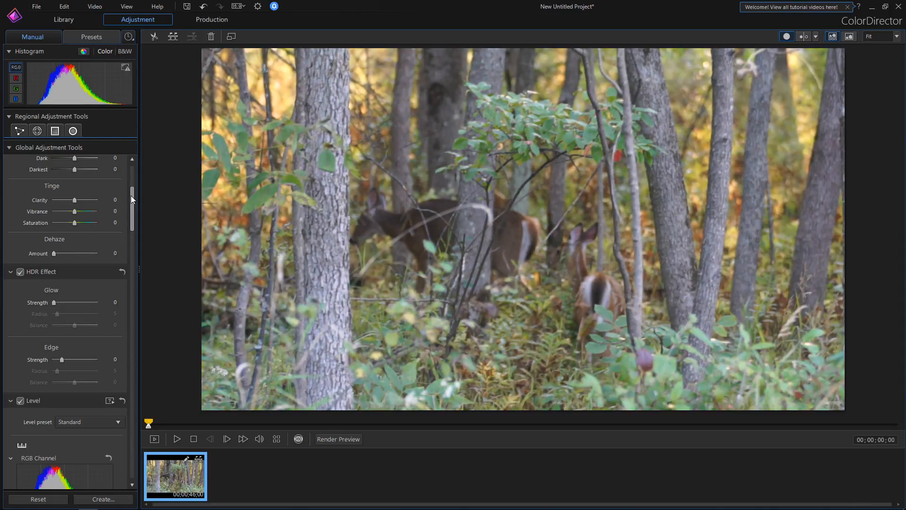
{"action": "scroll", "scroll_direction": "down", "scroll_amount": 3}
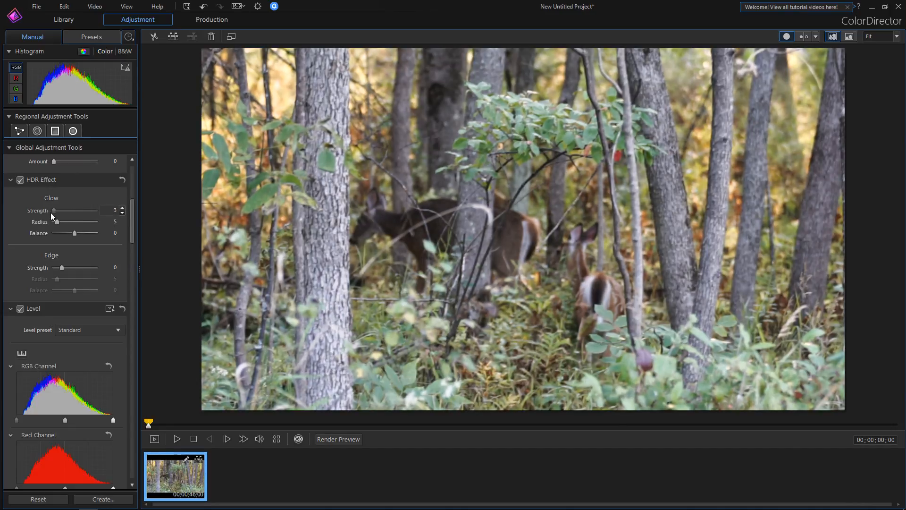
{"action": "left_click_drag", "start_coordinate": [74, 210], "coordinate": [53, 210]}
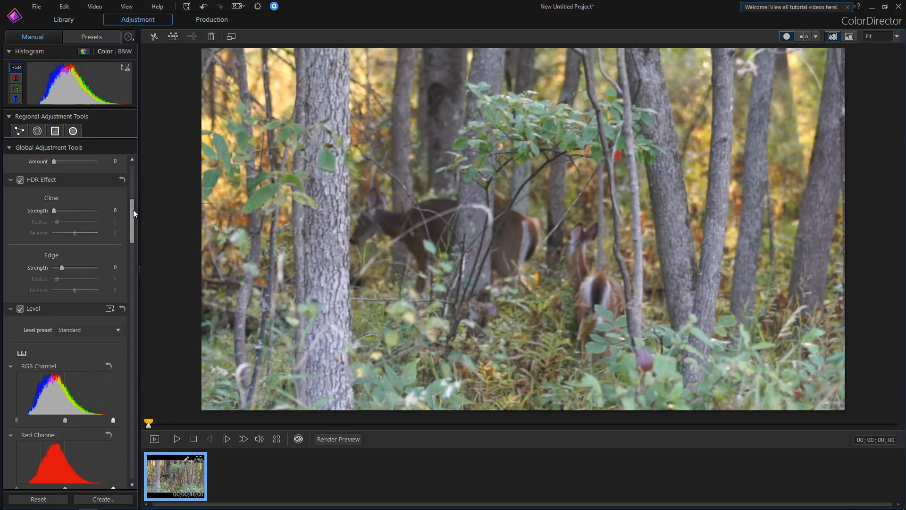
Test HDR Edge Strength up to about 73, then settle it at -20 to soften detail.
{"action": "scroll", "scroll_direction": "down", "scroll_amount": 3}
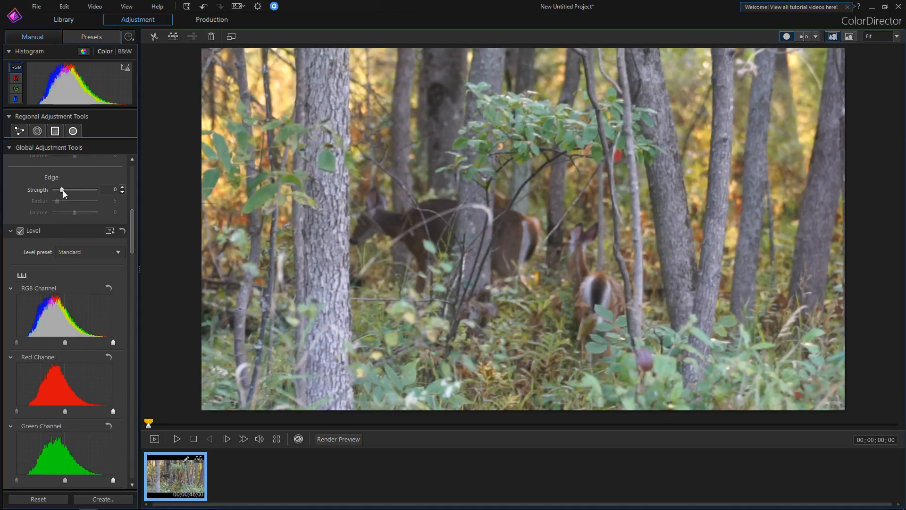
{"action": "left_click_drag", "start_coordinate": [61, 189], "coordinate": [66, 190]}
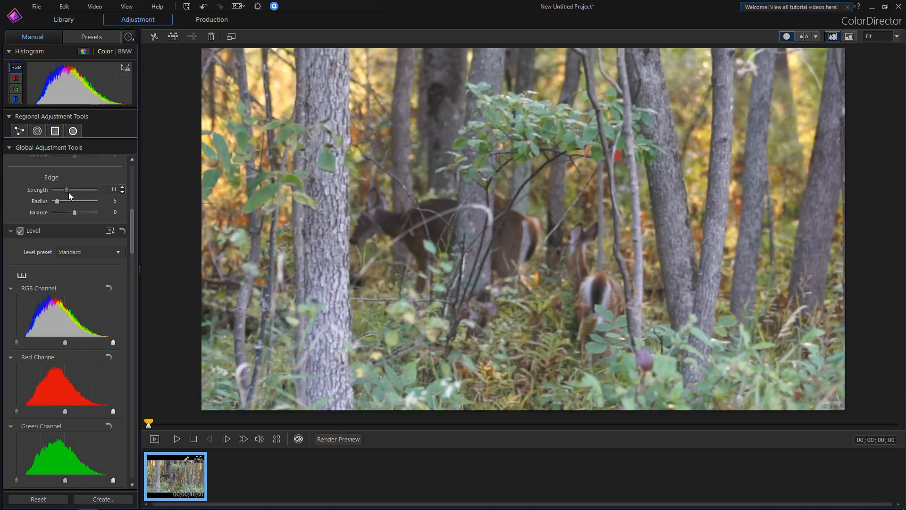
{"action": "left_click_drag", "start_coordinate": [66, 189], "coordinate": [85, 190]}
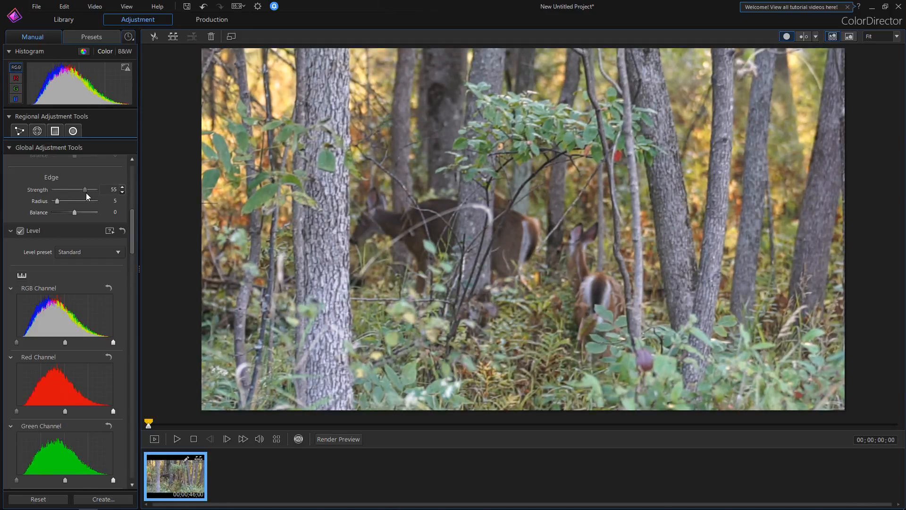
{"action": "left_click_drag", "start_coordinate": [85, 190], "coordinate": [96, 189]}
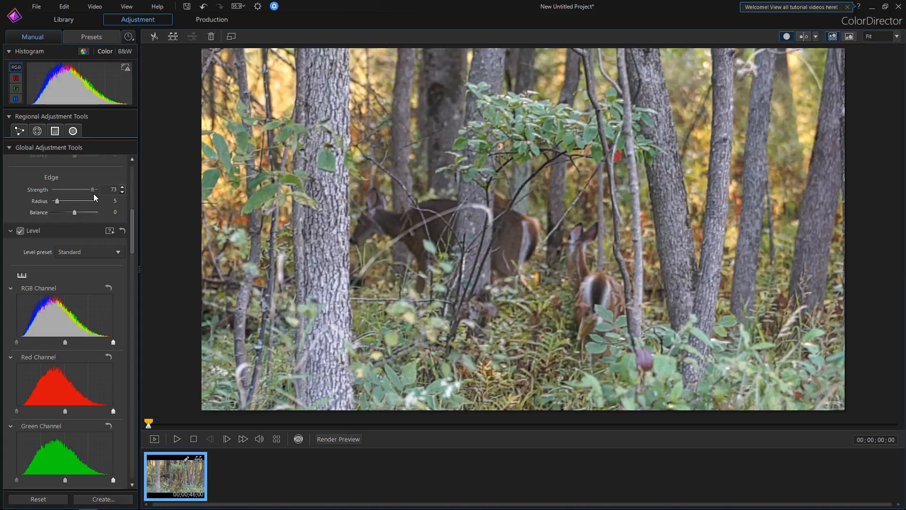
{"action": "left_click_drag", "start_coordinate": [93, 190], "coordinate": [90, 190]}
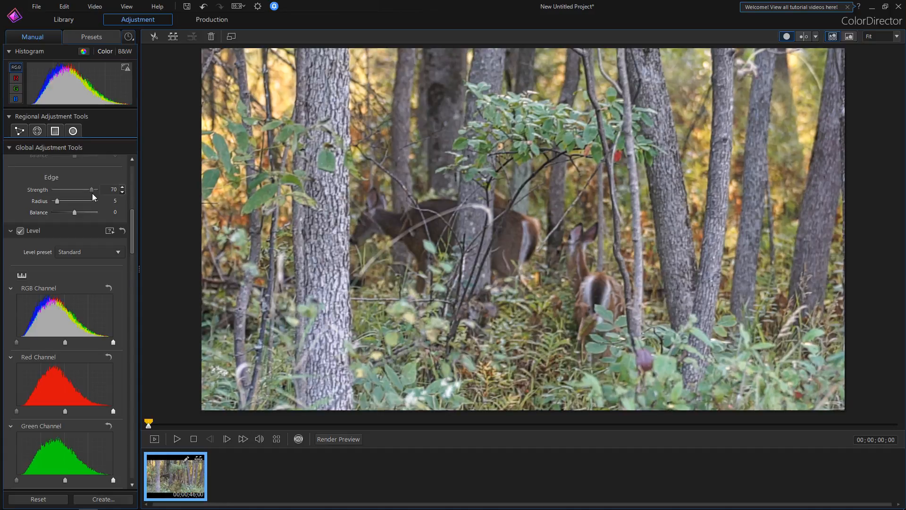
{"action": "left_click_drag", "start_coordinate": [91, 190], "coordinate": [59, 190]}
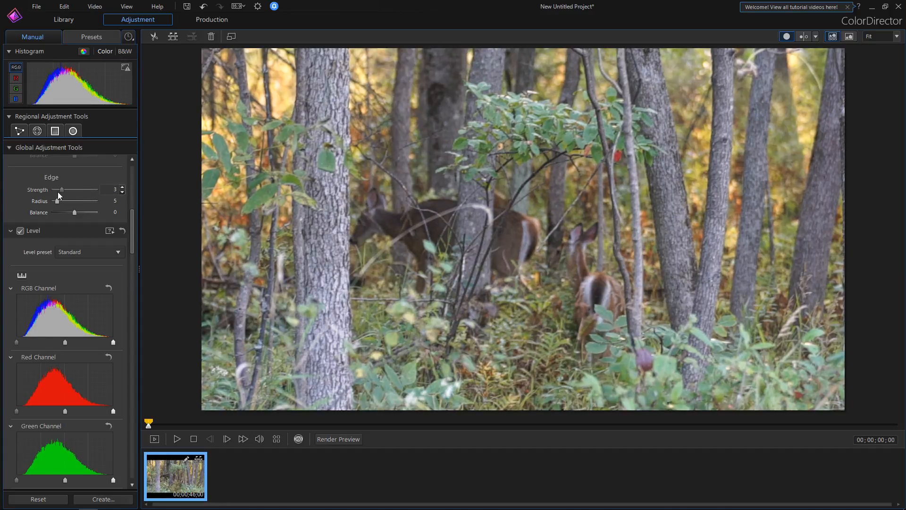
{"action": "left_click_drag", "start_coordinate": [58, 189], "coordinate": [53, 190]}
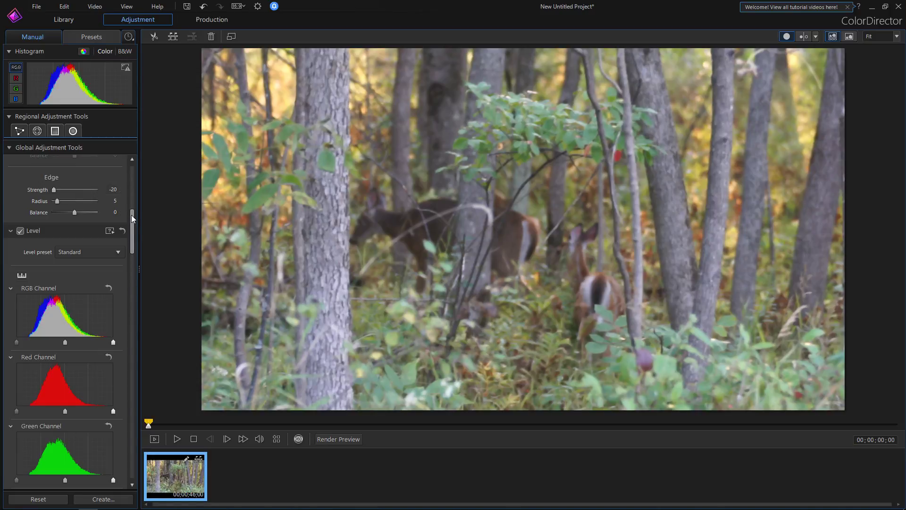
{"action": "scroll", "scroll_direction": "down", "scroll_amount": 3}
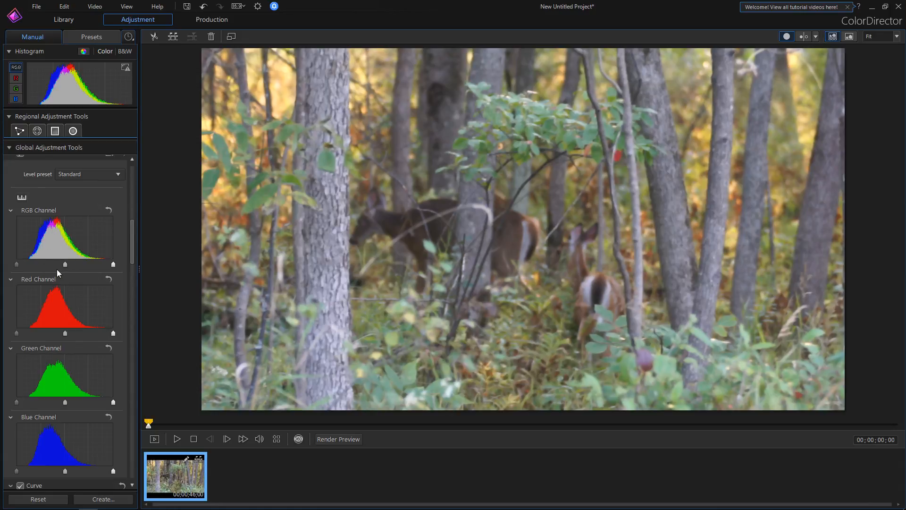
{"action": "scroll", "scroll_direction": "down", "scroll_amount": 3}
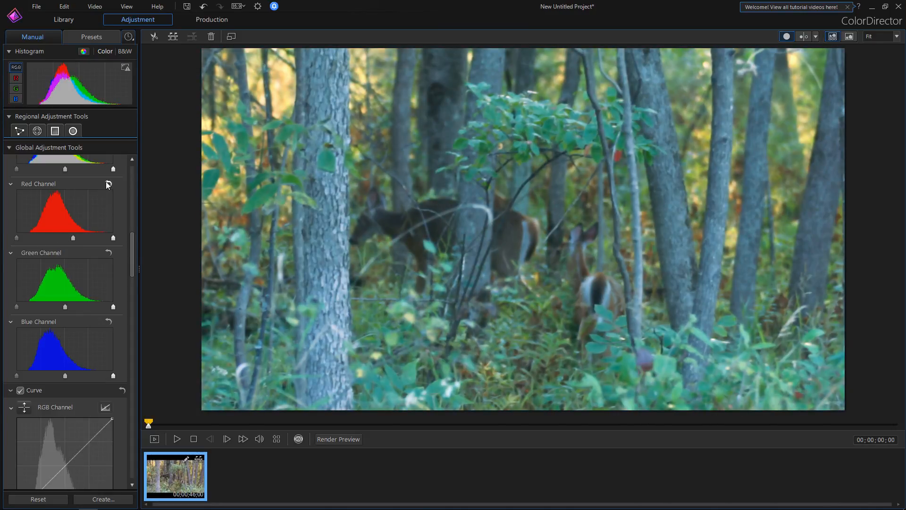
{"action": "scroll", "scroll_direction": "down", "scroll_amount": 3}
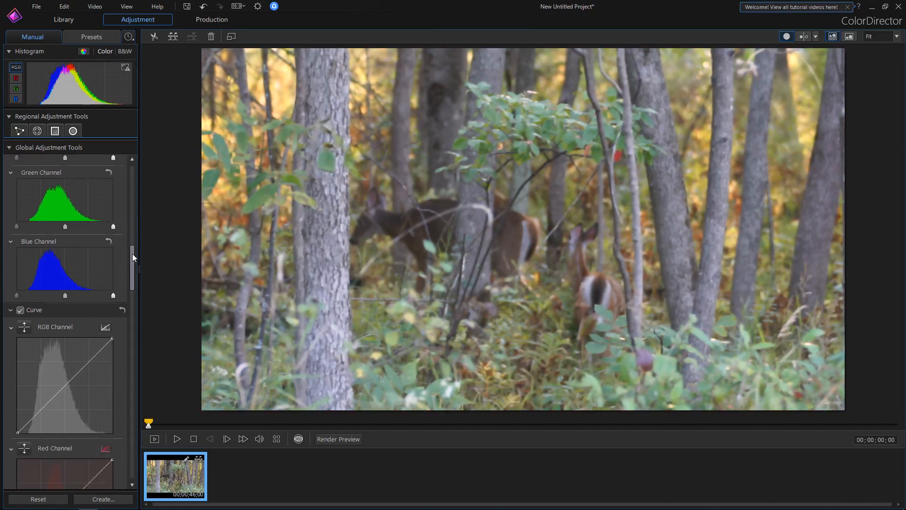
{"action": "scroll", "scroll_direction": "down", "scroll_amount": 3}
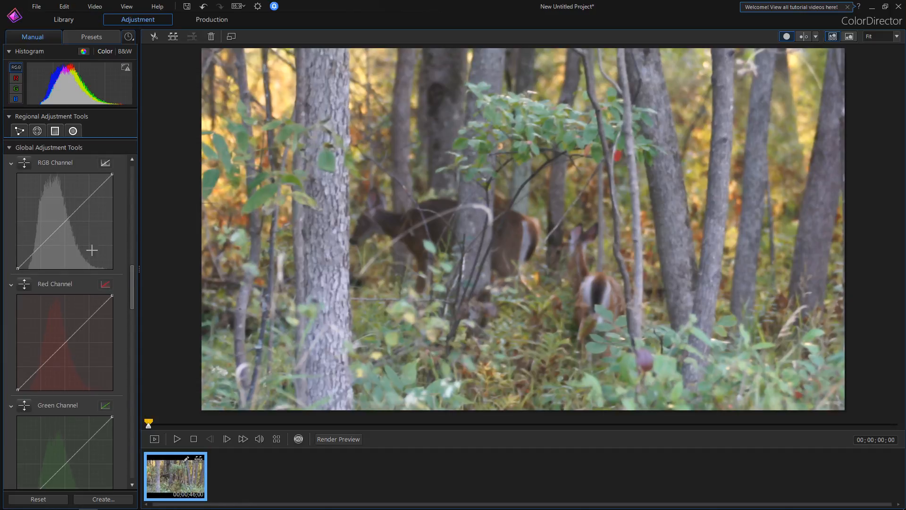
{"action": "scroll", "scroll_direction": "down", "scroll_amount": 3}
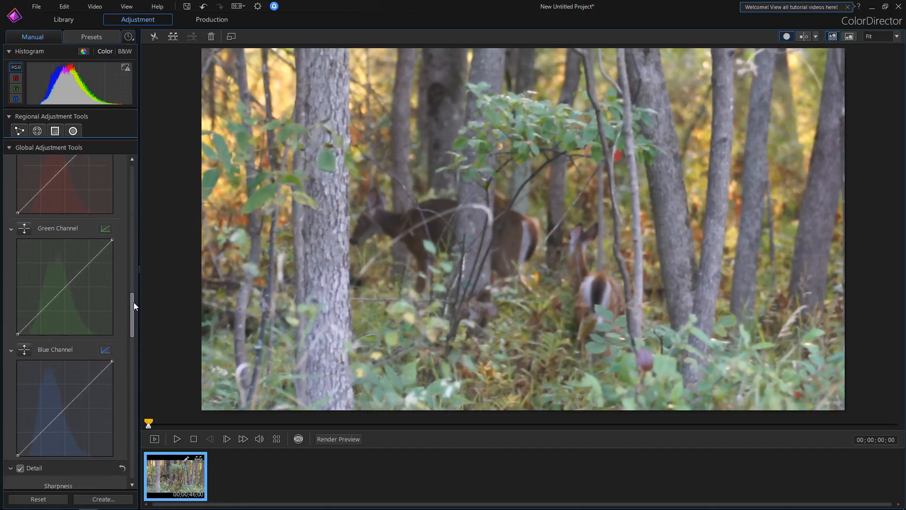
{"action": "scroll", "scroll_direction": "down", "scroll_amount": 3}
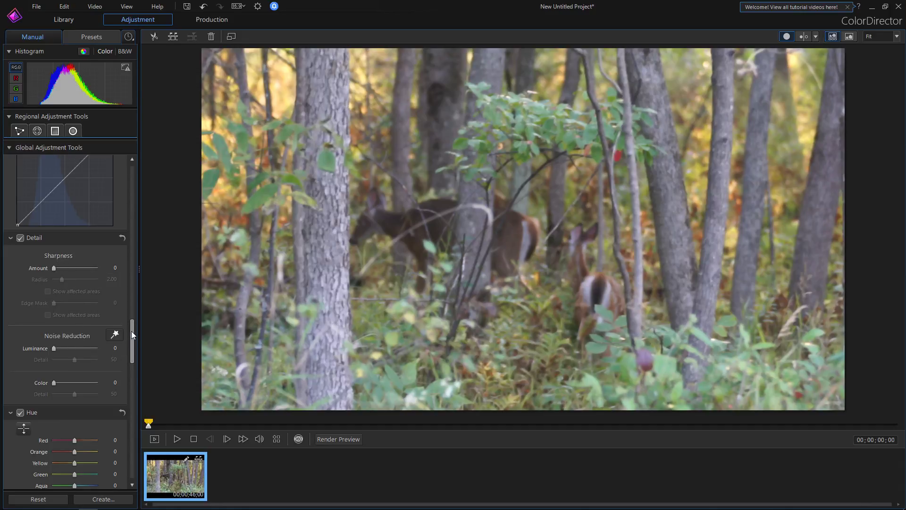
{"action": "scroll", "scroll_direction": "down", "scroll_amount": 3}
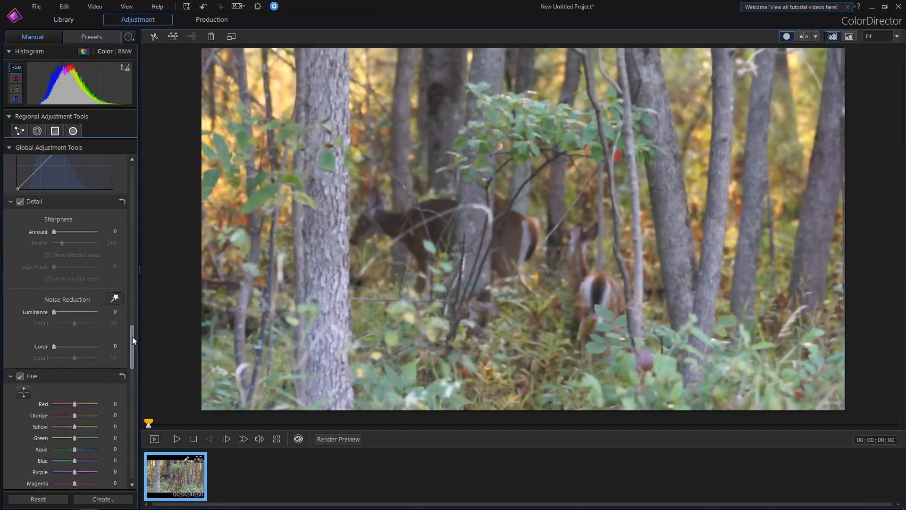
{"action": "scroll", "scroll_direction": "down", "scroll_amount": 3}
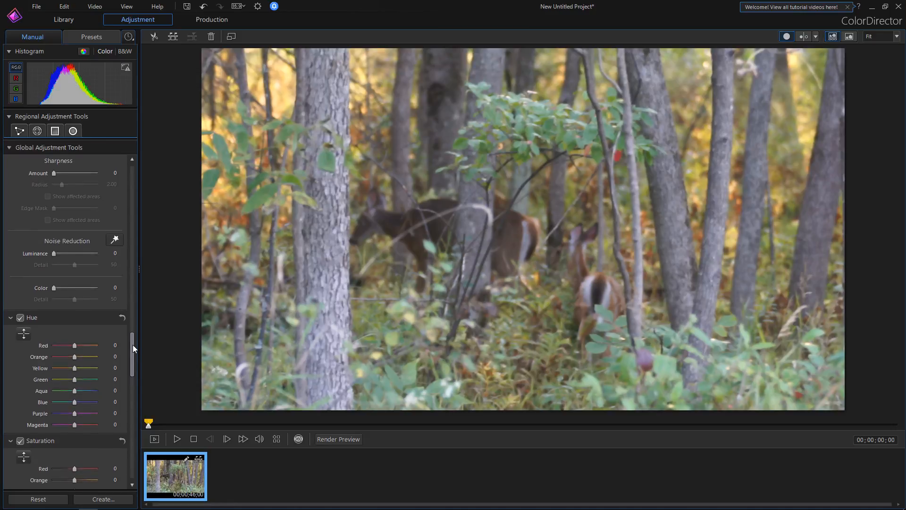
{"action": "scroll", "scroll_direction": "down", "scroll_amount": 3}
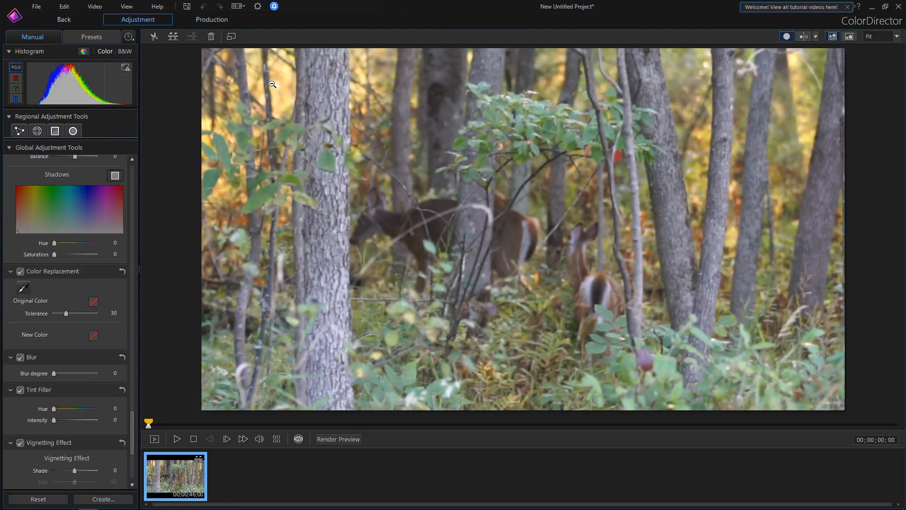
{"action": "mouse_move", "coordinate": [163, 475]}
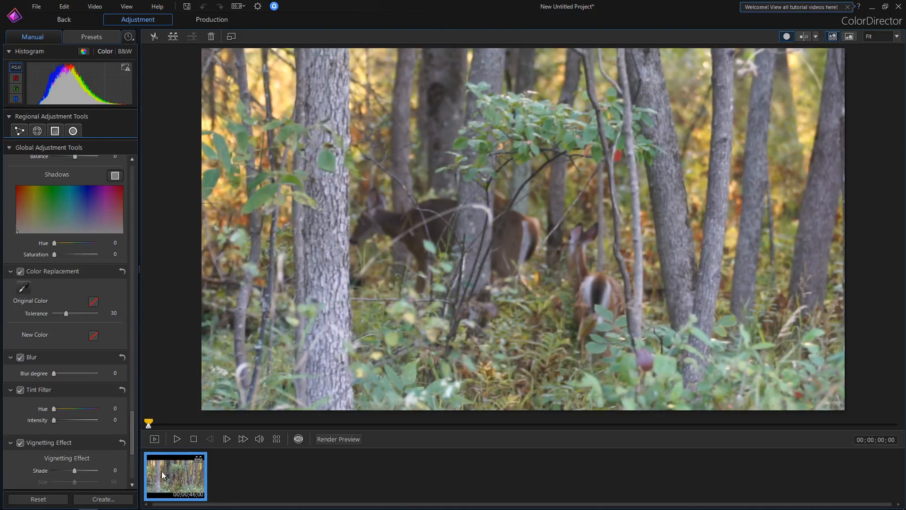
{"action": "mouse_move", "coordinate": [182, 476]}
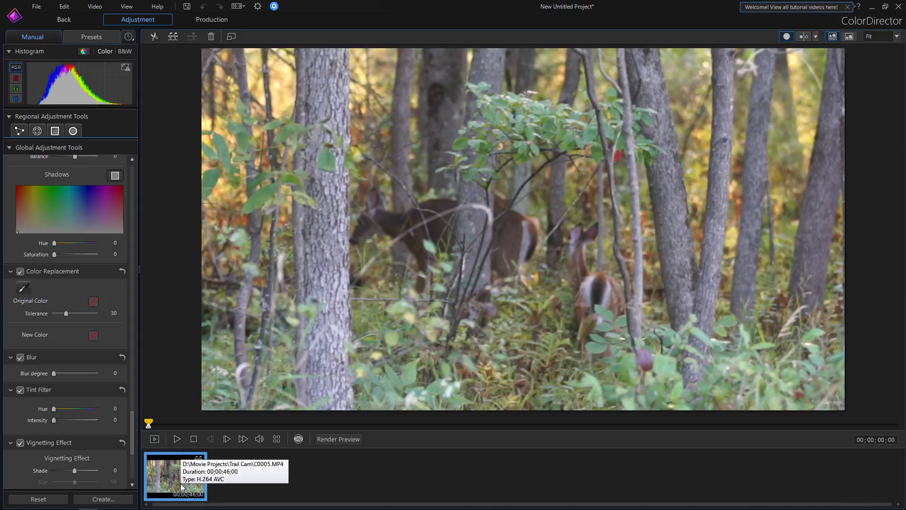
{"action": "mouse_move", "coordinate": [159, 327]}
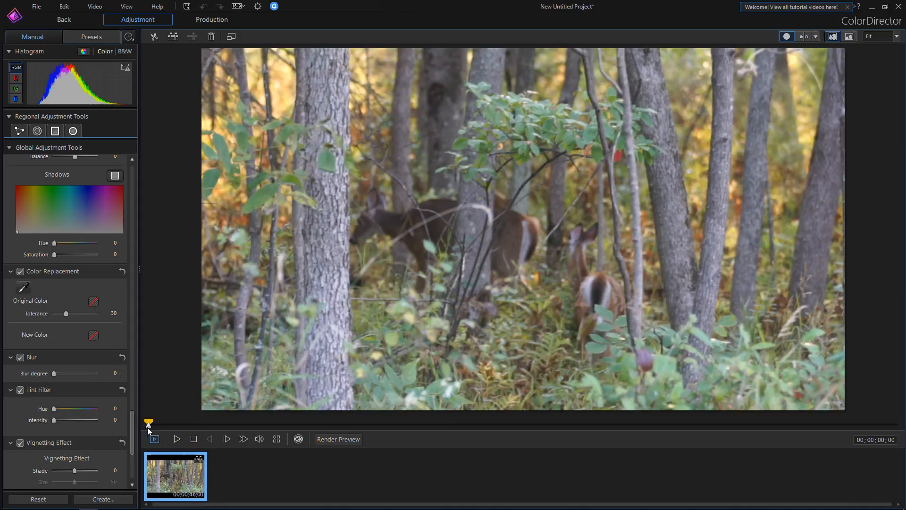
{"action": "scroll", "scroll_direction": "down", "scroll_amount": 3}
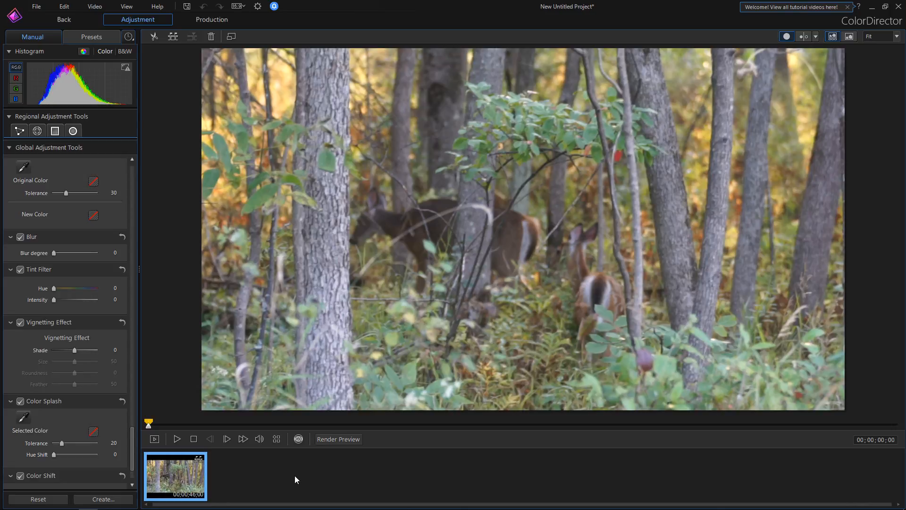
{"action": "mouse_move", "coordinate": [211, 415]}
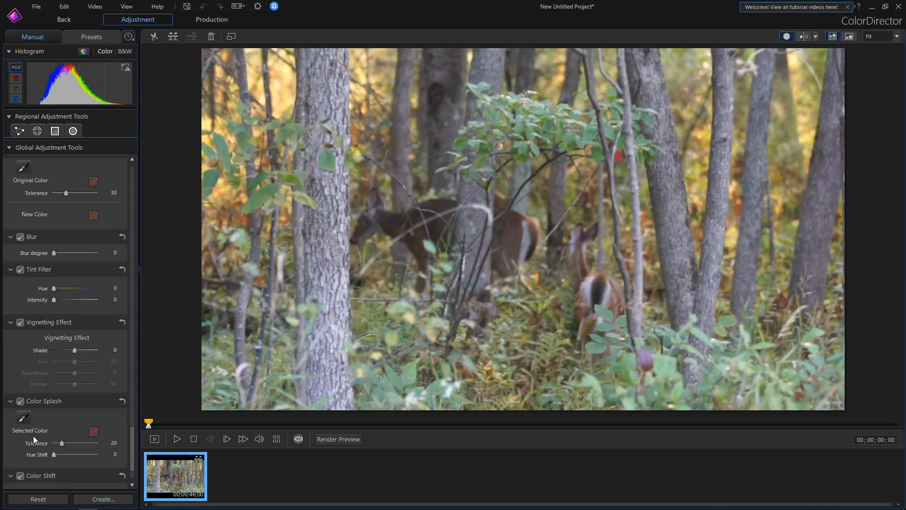
{"action": "mouse_move", "coordinate": [21, 418]}
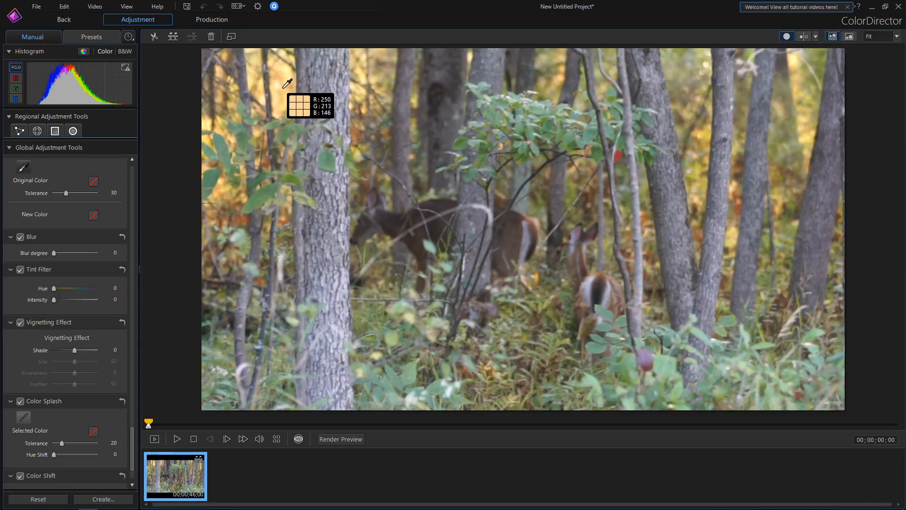
Sample the pale yellow foliage as the kept Color Splash colour and shift it to teal.
{"action": "left_click", "coordinate": [288, 82]}
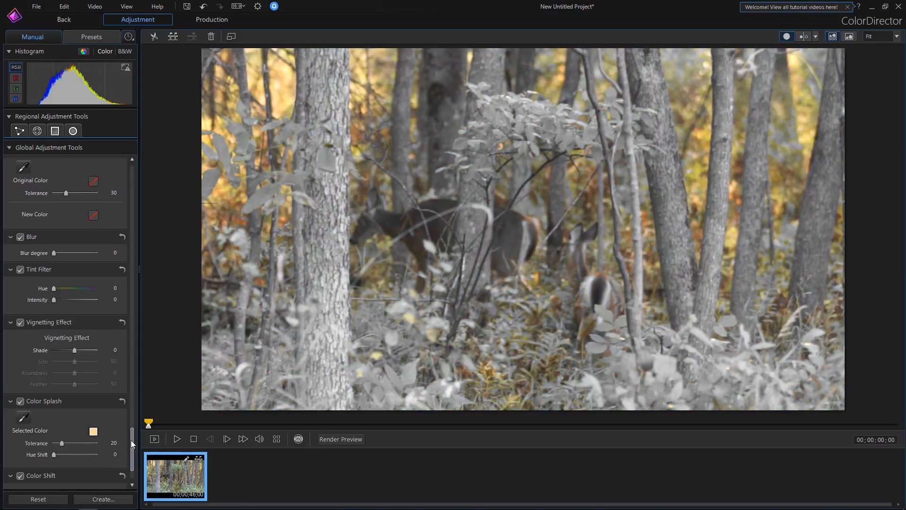
{"action": "scroll", "scroll_direction": "down", "scroll_amount": 3}
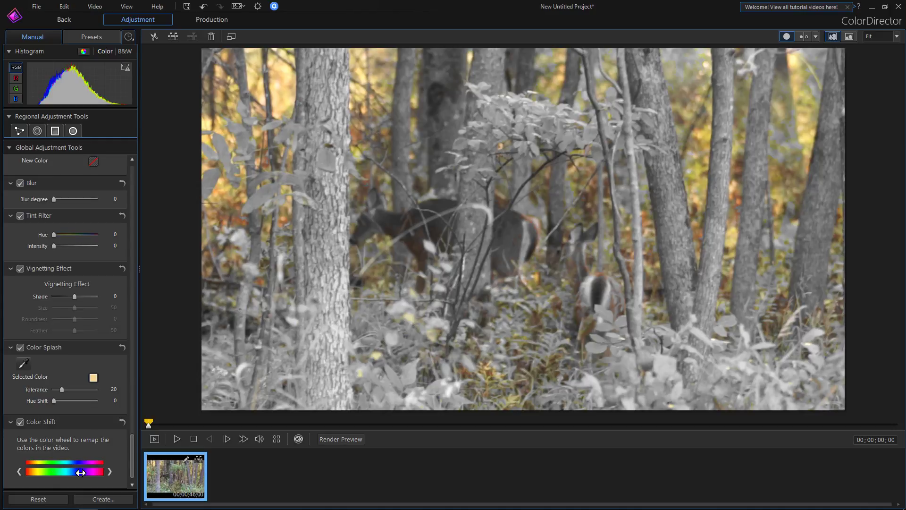
{"action": "left_click_drag", "start_coordinate": [81, 471], "coordinate": [72, 472]}
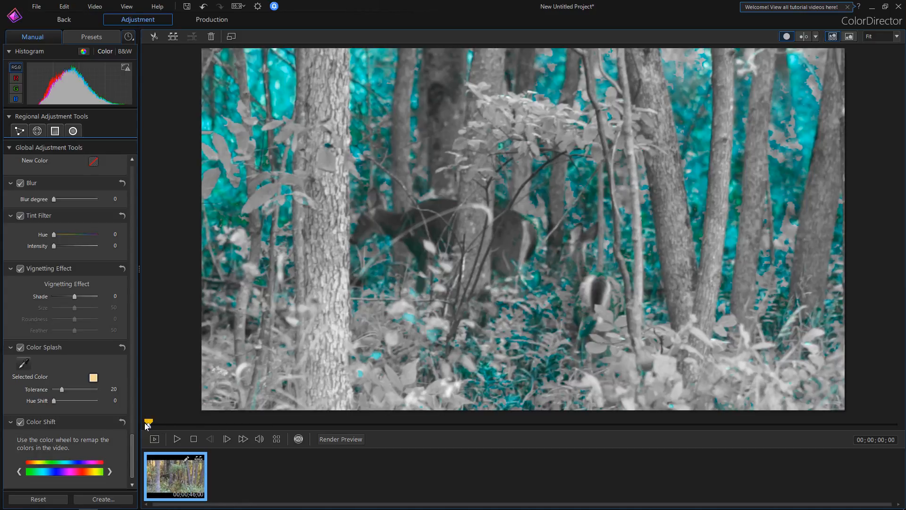
Stretch the preview range markers across the full clip and play the grade back.
{"action": "left_click_drag", "start_coordinate": [149, 423], "coordinate": [165, 423]}
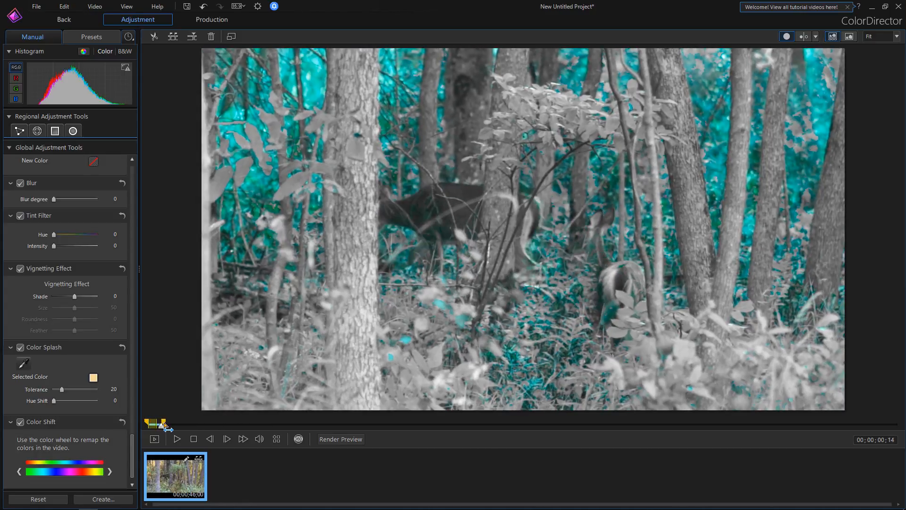
{"action": "left_click_drag", "start_coordinate": [162, 424], "coordinate": [729, 424]}
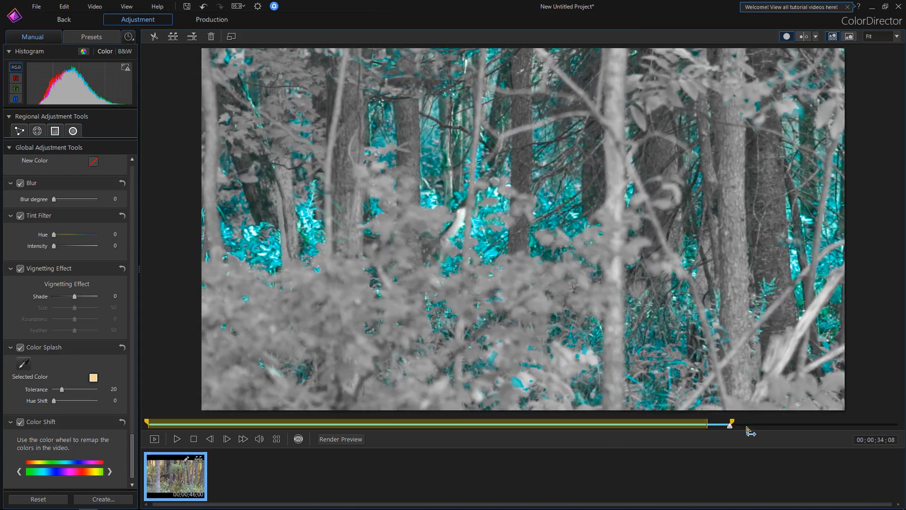
{"action": "left_click_drag", "start_coordinate": [730, 422], "coordinate": [899, 422]}
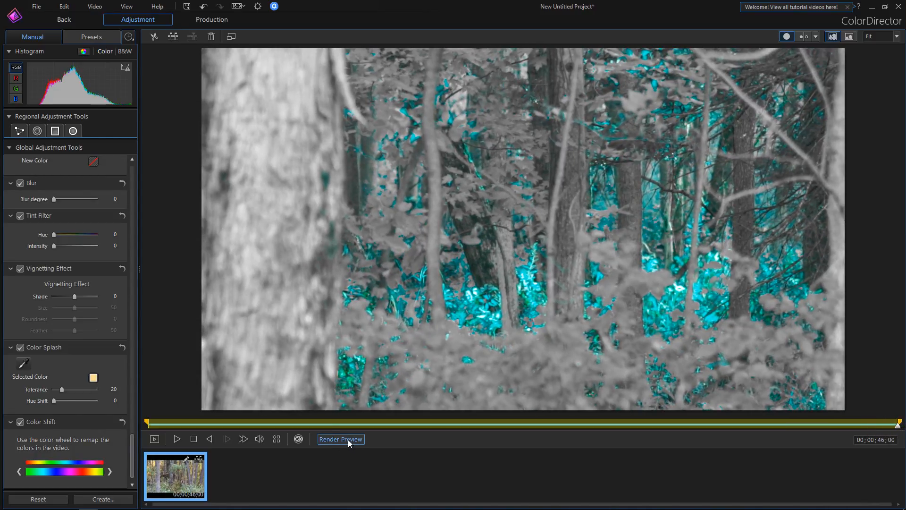
{"action": "mouse_move", "coordinate": [349, 439]}
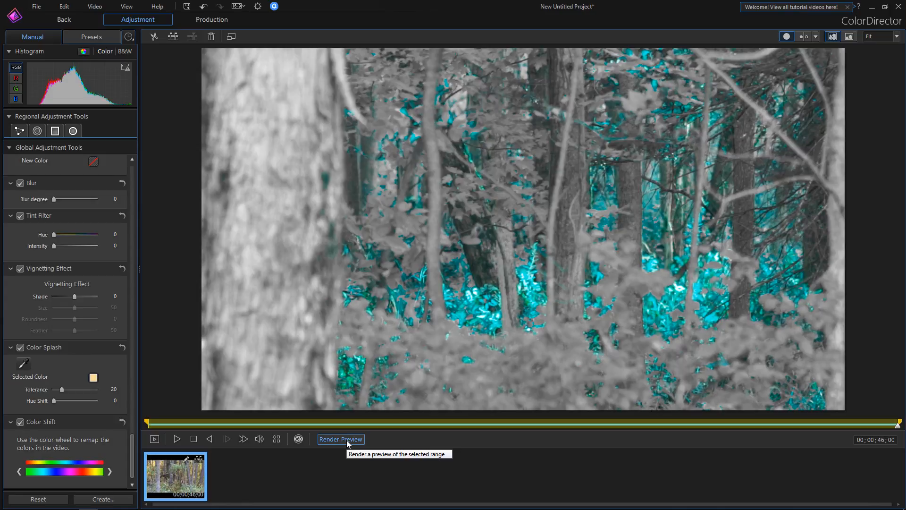
{"action": "mouse_move", "coordinate": [318, 435]}
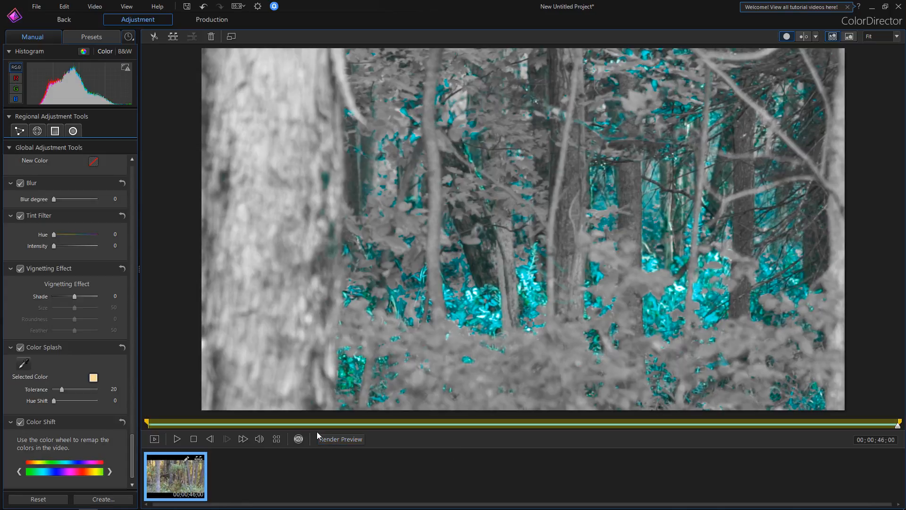
{"action": "mouse_move", "coordinate": [308, 437]}
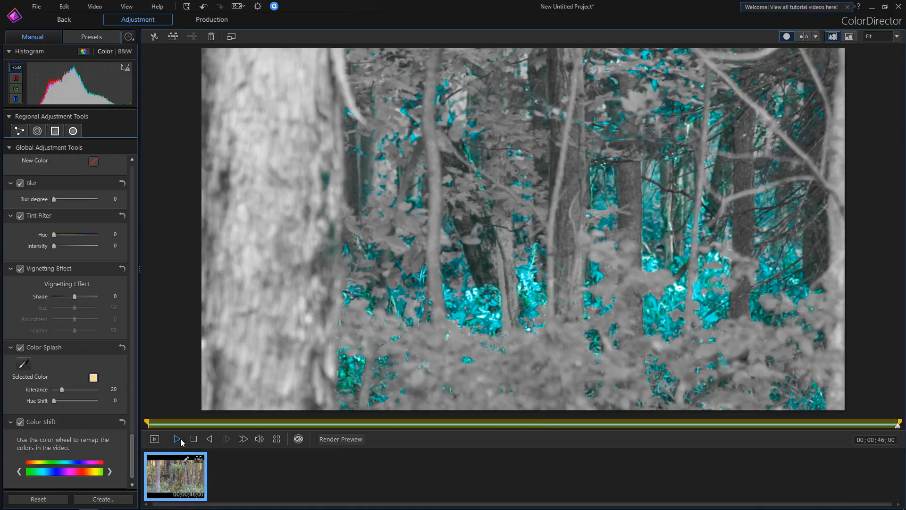
{"action": "left_click", "coordinate": [177, 439]}
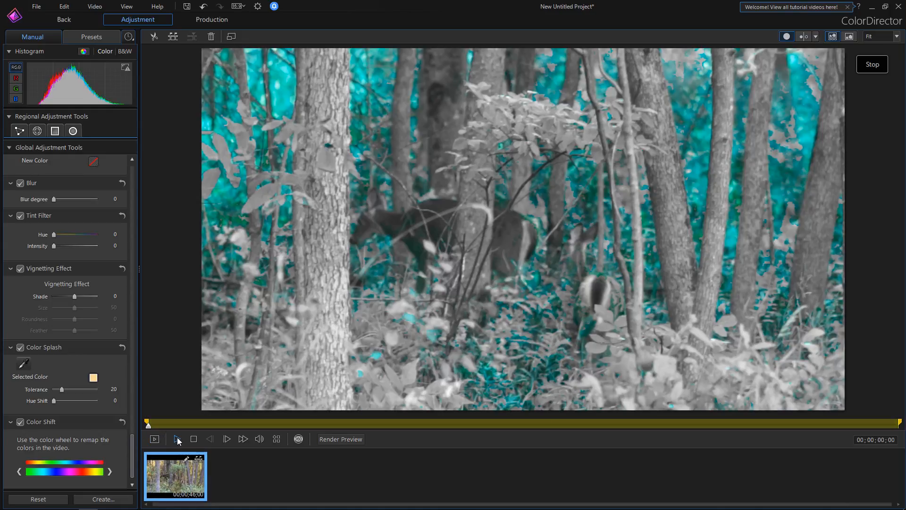
{"action": "mouse_move", "coordinate": [629, 246]}
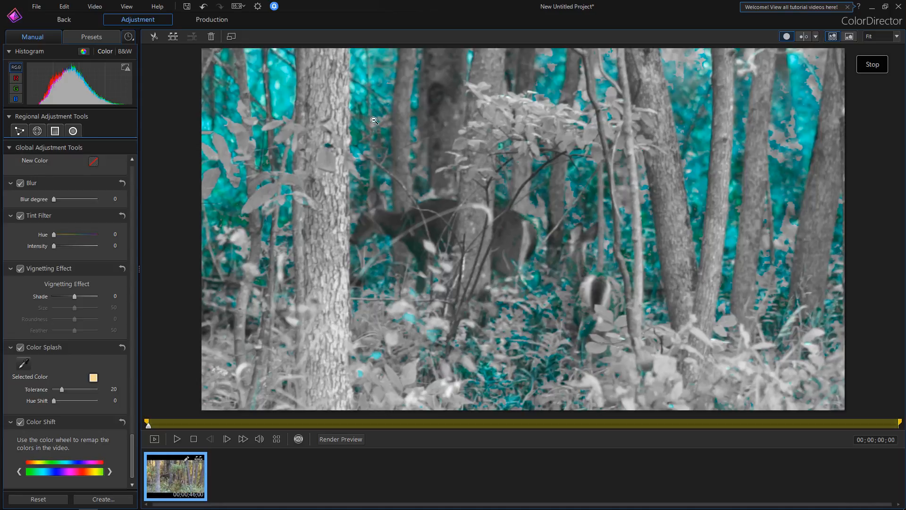
{"action": "mouse_move", "coordinate": [384, 135]}
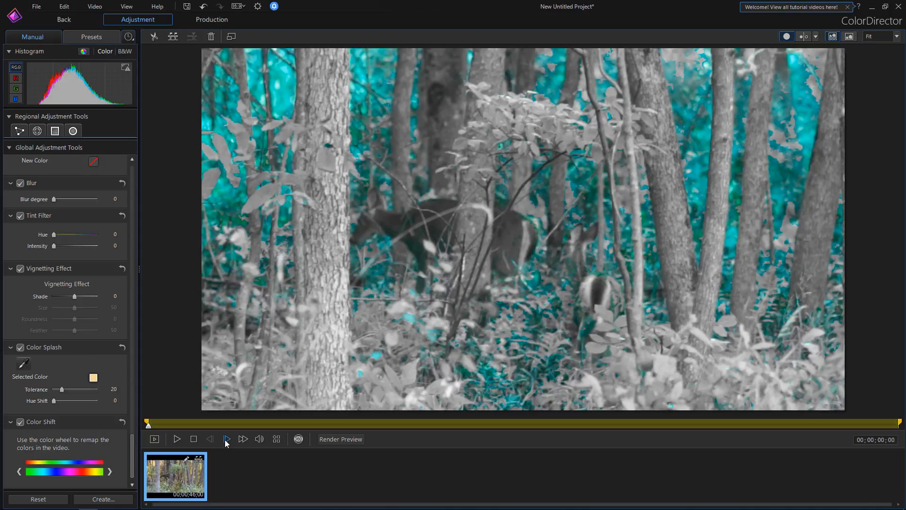
{"action": "mouse_move", "coordinate": [144, 441]}
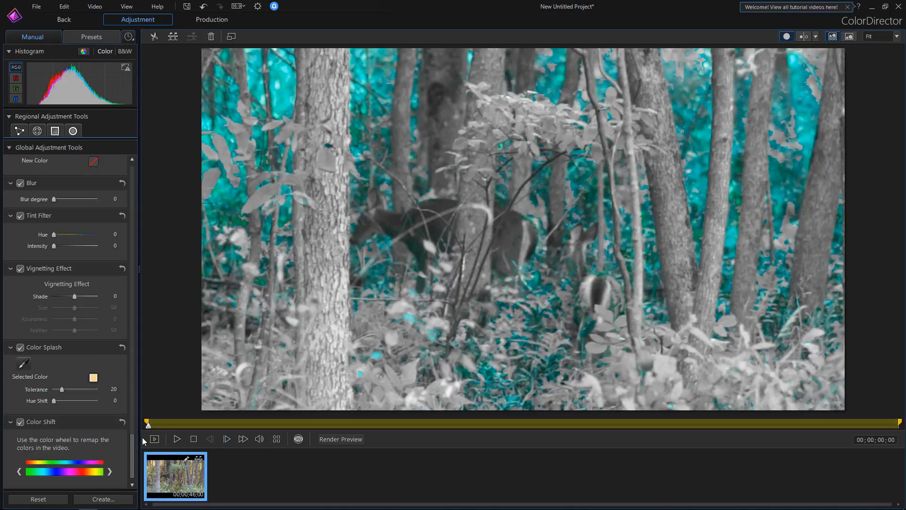
{"action": "mouse_move", "coordinate": [131, 417]}
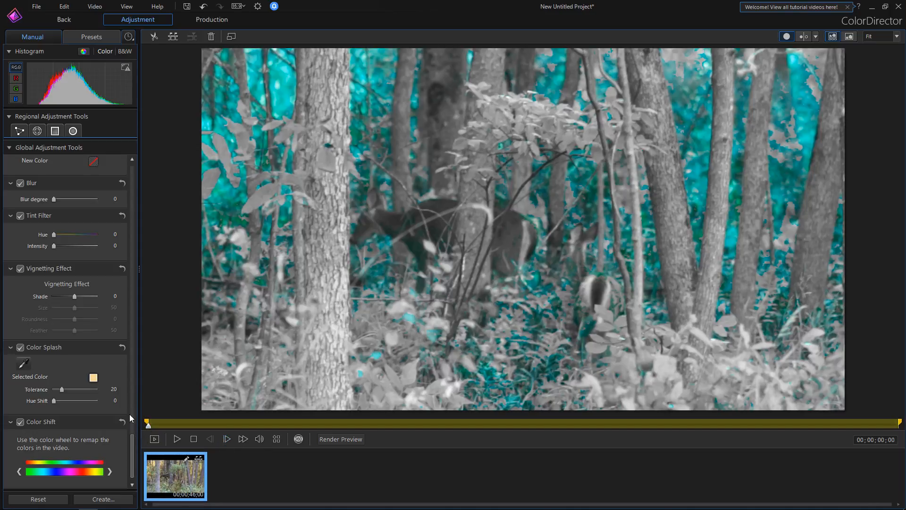
{"action": "mouse_move", "coordinate": [107, 446]}
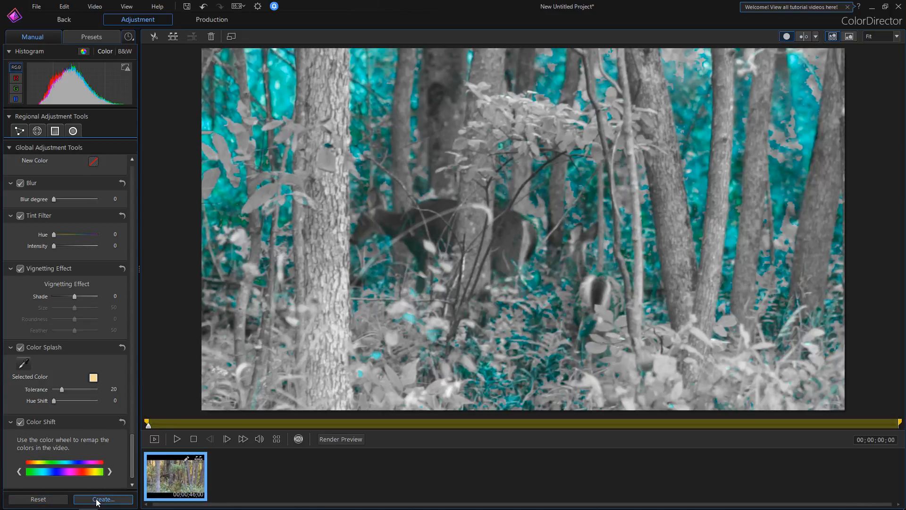
Save the current grade as a new preset named 'Blue Sky'.
{"action": "left_click", "coordinate": [103, 499]}
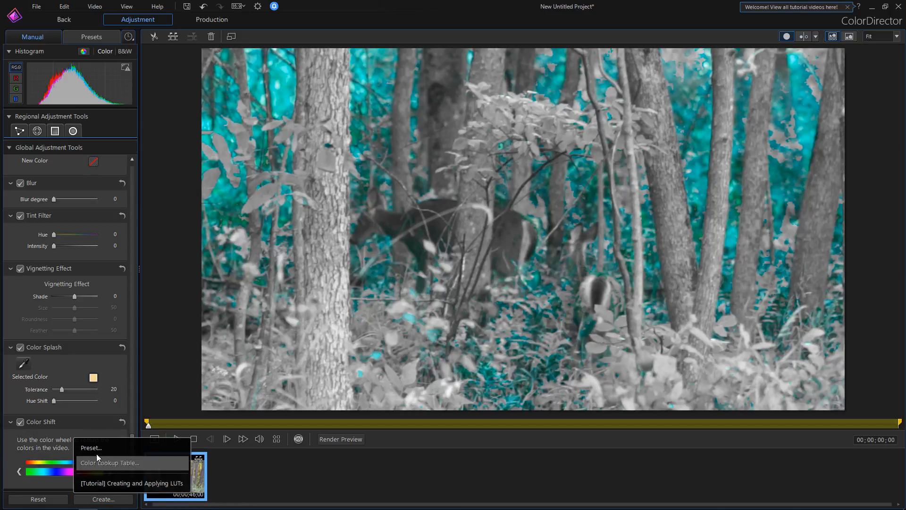
{"action": "left_click", "coordinate": [91, 447]}
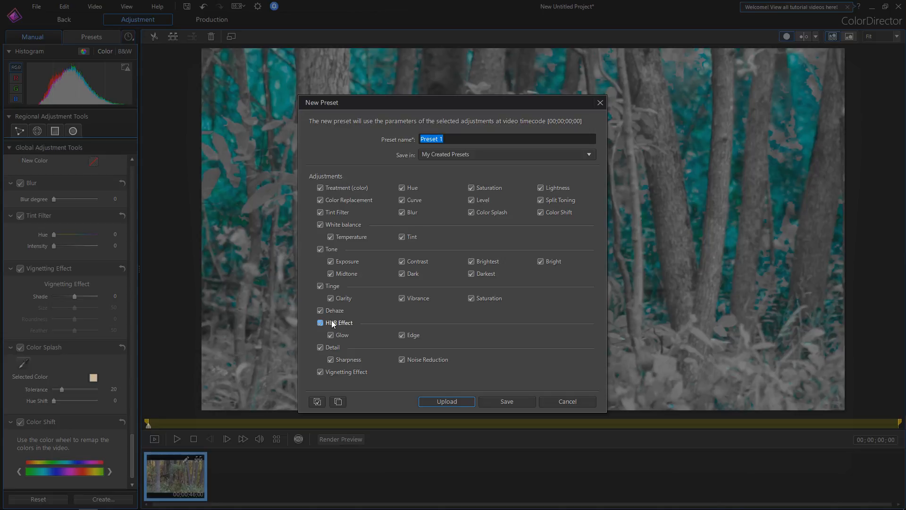
{"action": "type", "text": "Blue Sky"}
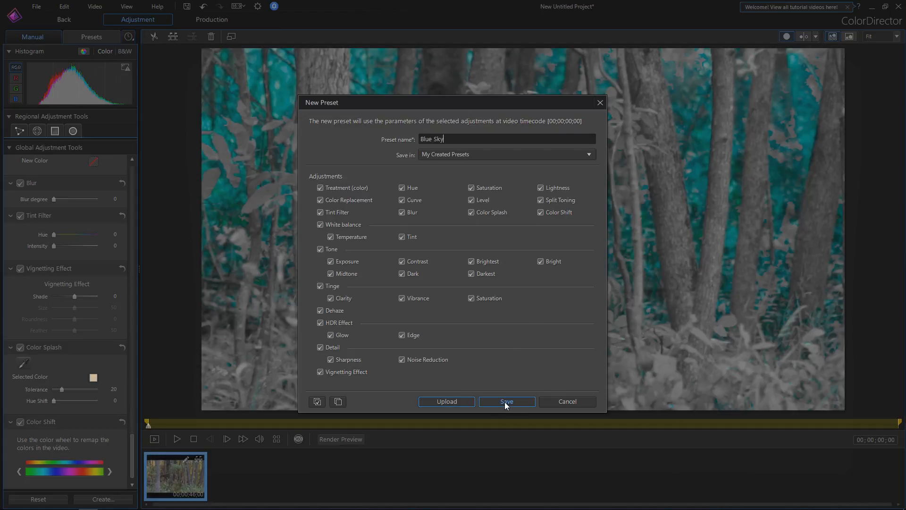
{"action": "left_click", "coordinate": [507, 401]}
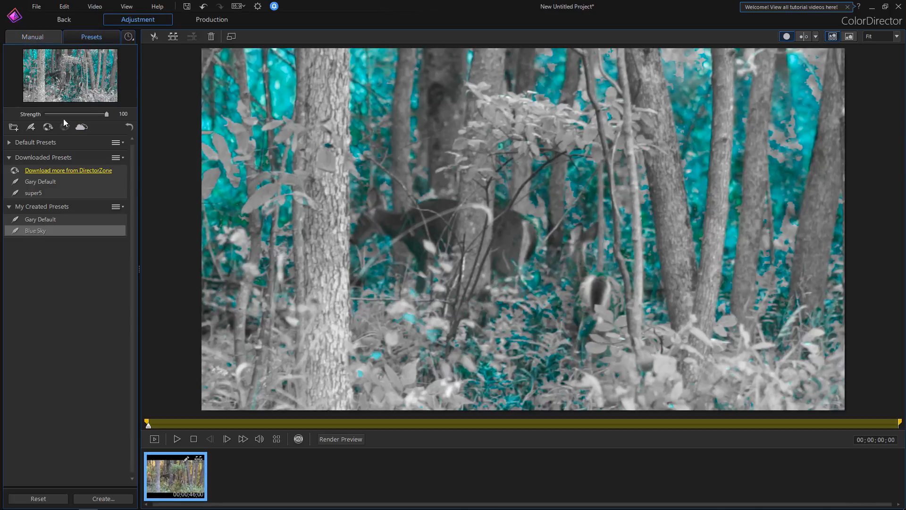
Apply the Blue Sky preset from My Created Presets to the clip.
{"action": "left_click", "coordinate": [40, 219]}
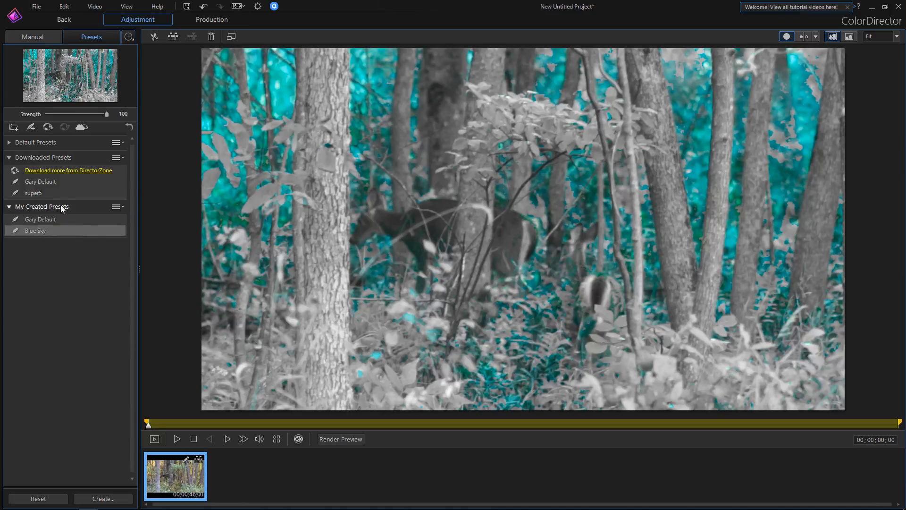
{"action": "left_click", "coordinate": [40, 219]}
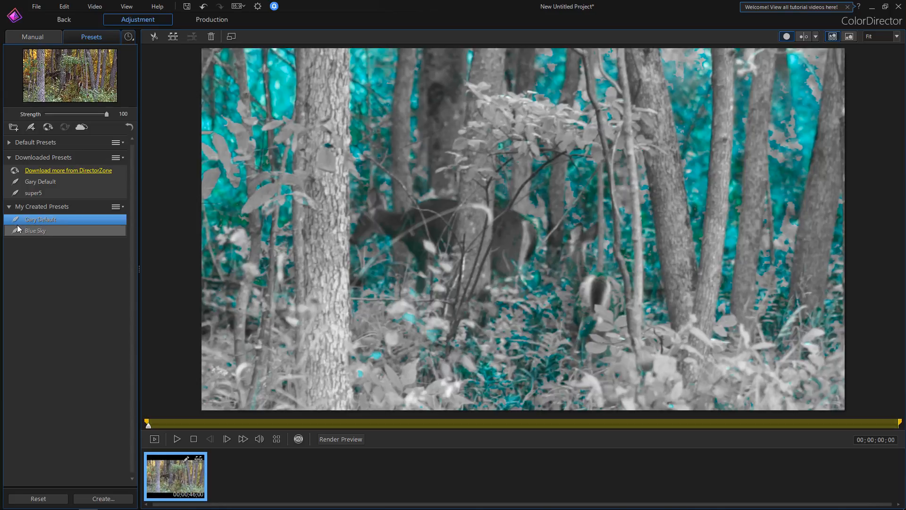
{"action": "left_click", "coordinate": [35, 231]}
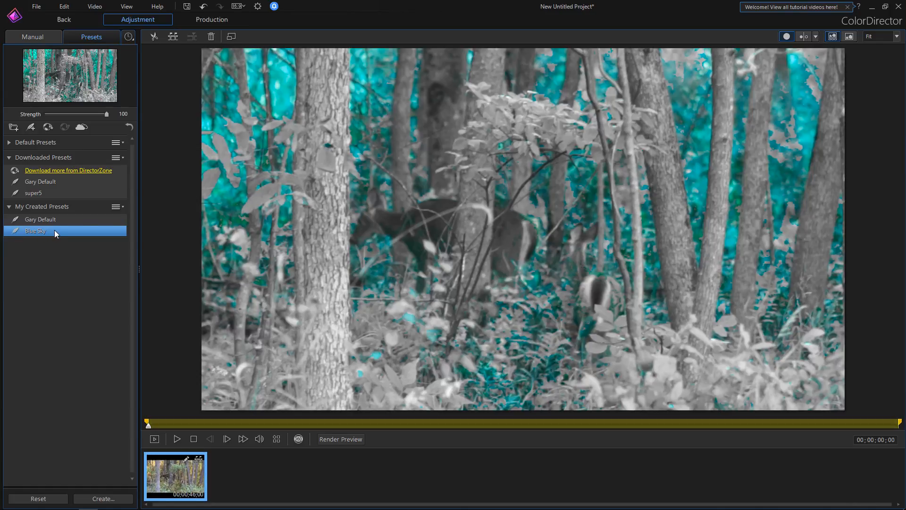
{"action": "mouse_move", "coordinate": [46, 239]}
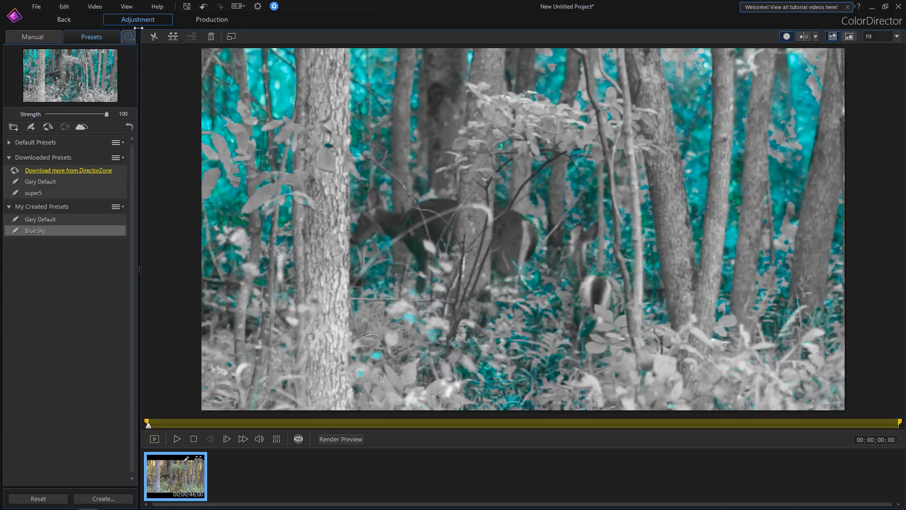
Choose the MPEG-4 1920 x 1080/30p (16 Mbps) quality profile in Production.
{"action": "left_click", "coordinate": [211, 19]}
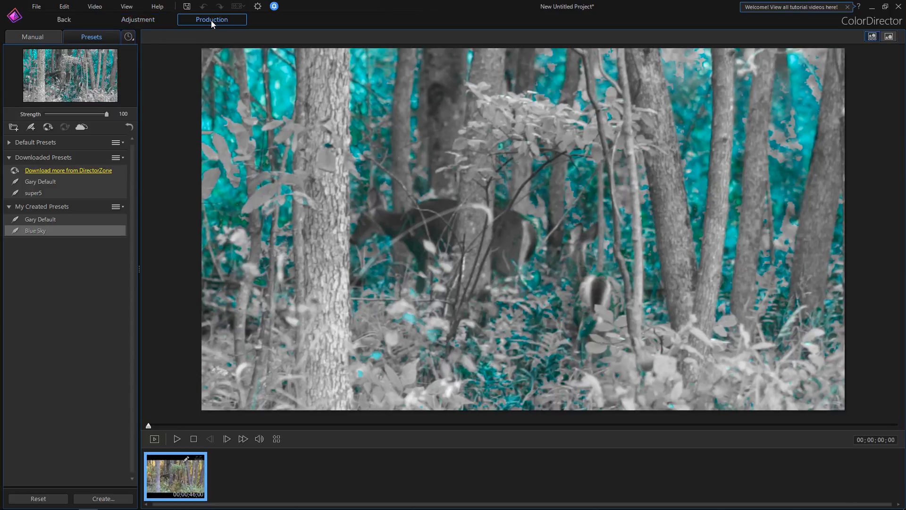
{"action": "left_click", "coordinate": [211, 20]}
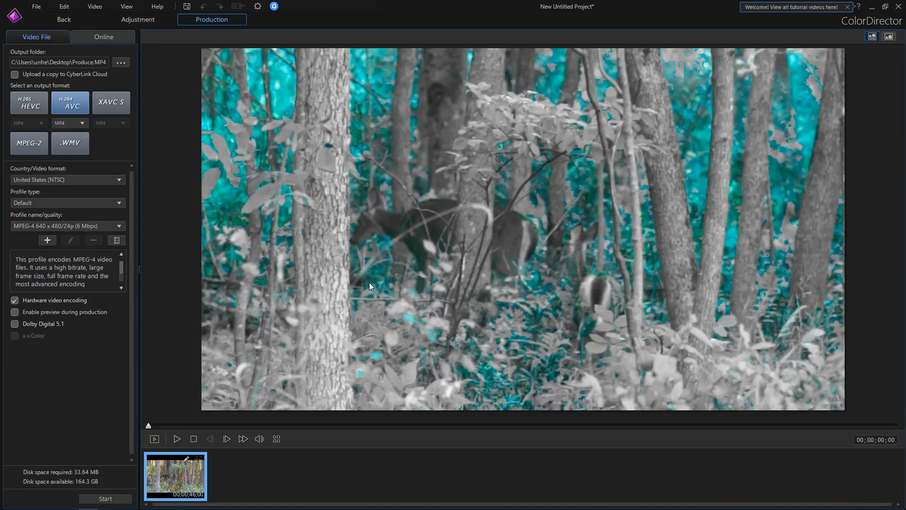
{"action": "mouse_move", "coordinate": [117, 86]}
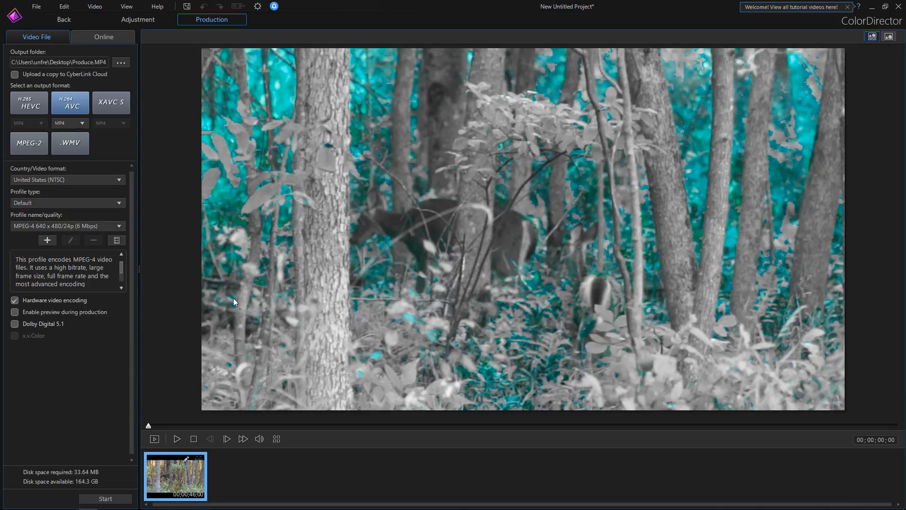
{"action": "mouse_move", "coordinate": [117, 213]}
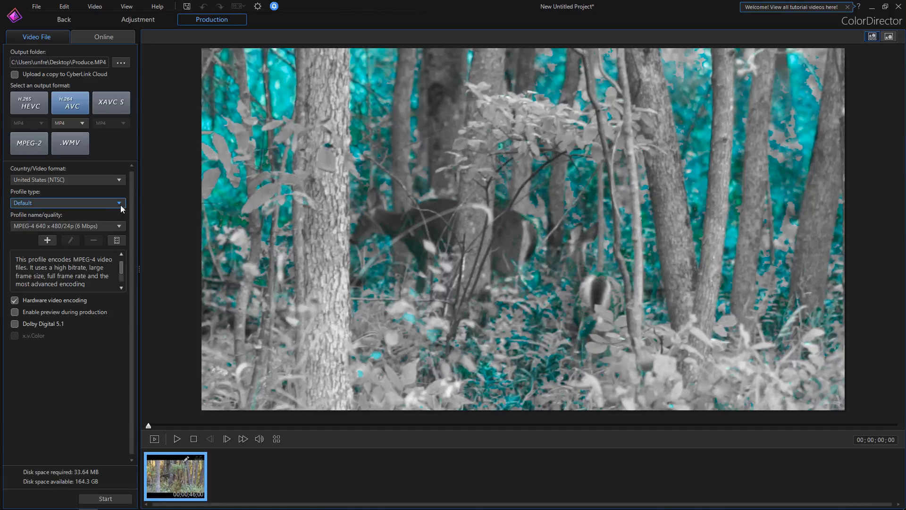
{"action": "left_click", "coordinate": [119, 225]}
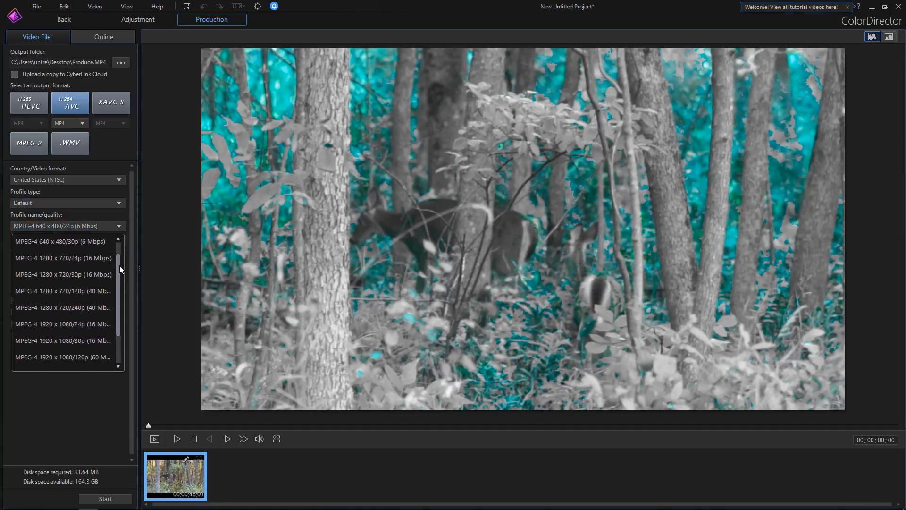
{"action": "scroll", "scroll_direction": "down", "scroll_amount": 3}
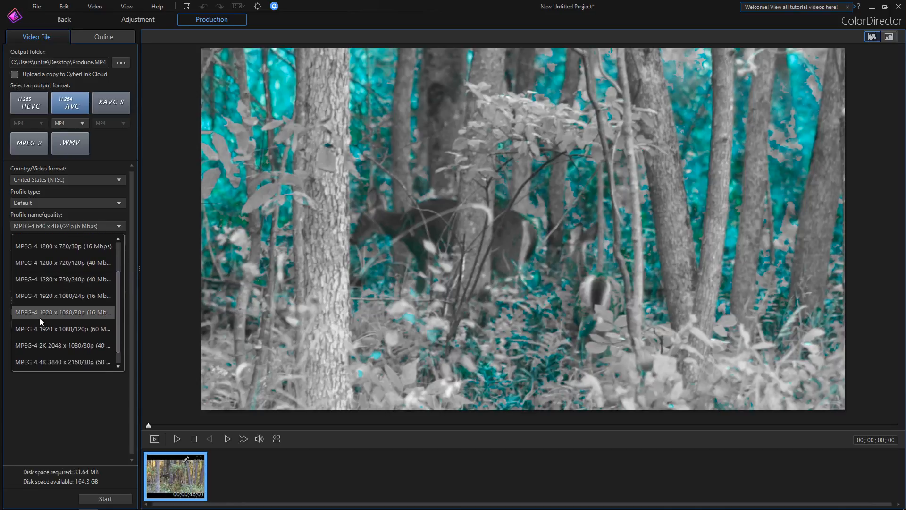
{"action": "mouse_move", "coordinate": [52, 355]}
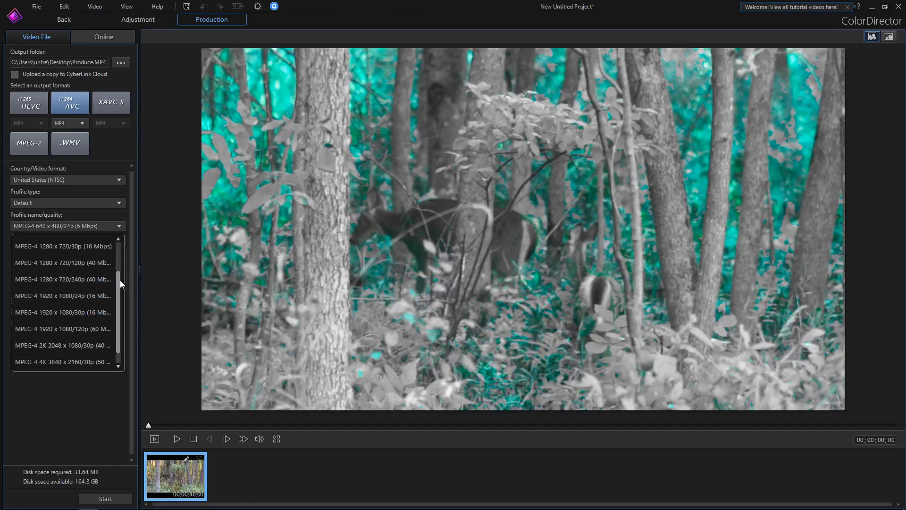
{"action": "scroll", "scroll_direction": "down", "scroll_amount": 3}
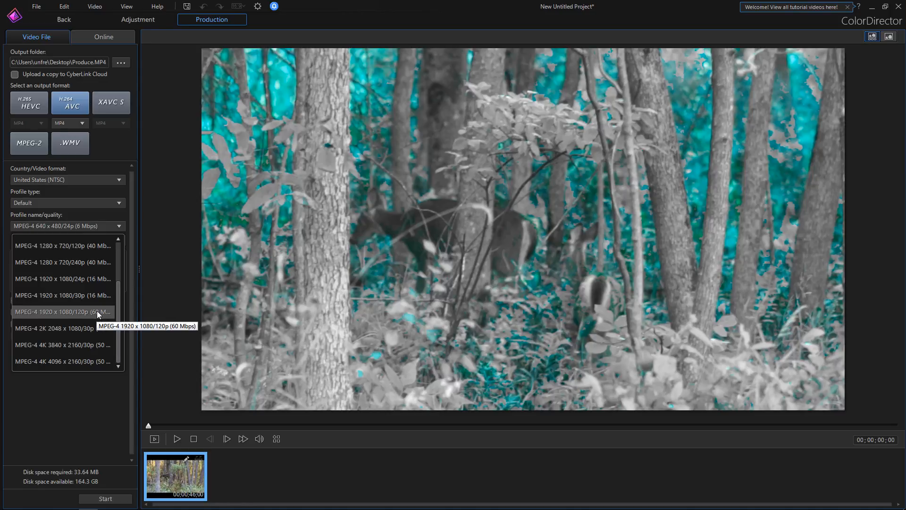
{"action": "mouse_move", "coordinate": [74, 296]}
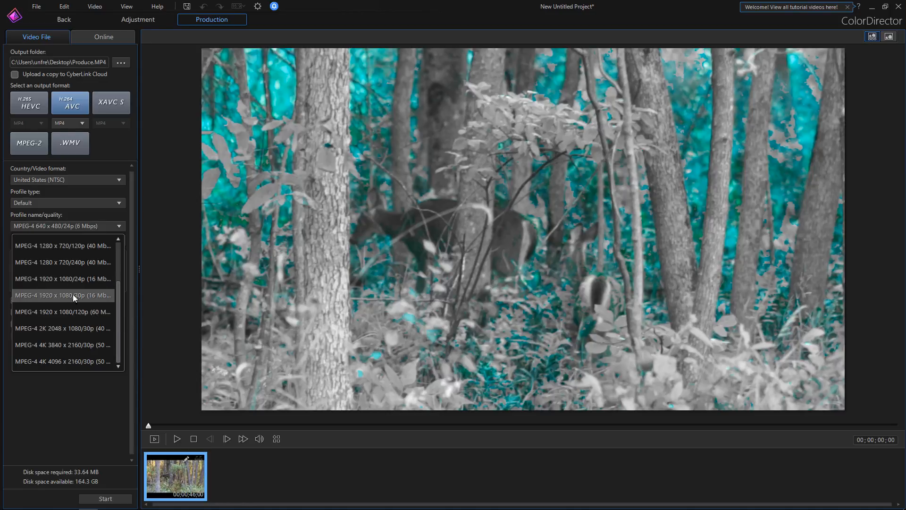
{"action": "left_click", "coordinate": [63, 295]}
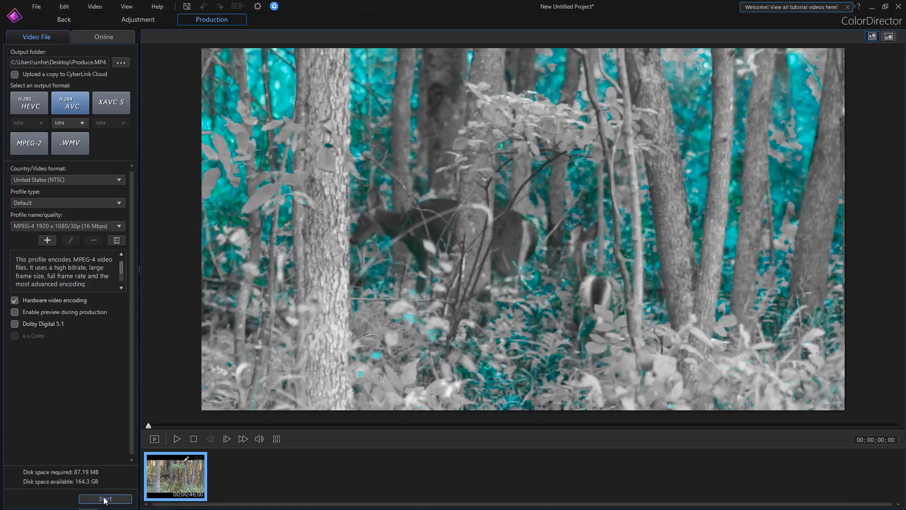
Produce the graded clip to an MP4 file and dismiss the completion message.
{"action": "left_click", "coordinate": [105, 499]}
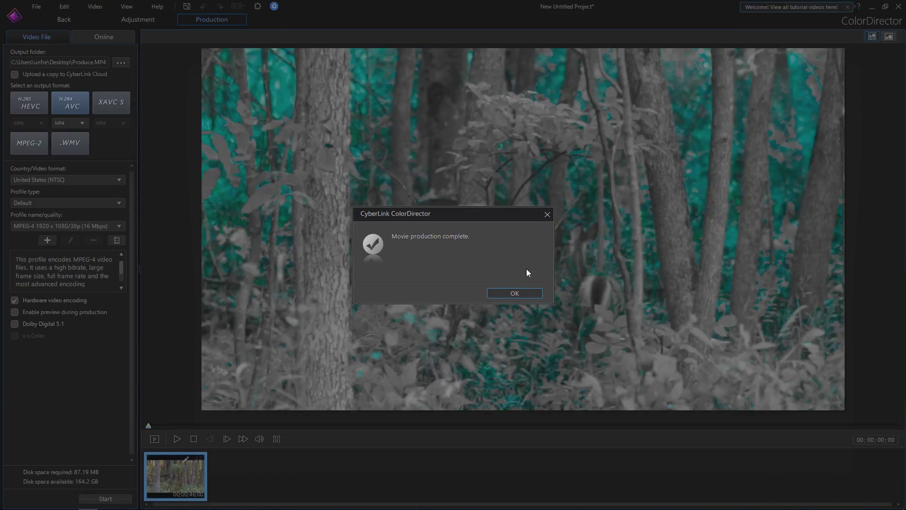
{"action": "left_click", "coordinate": [514, 293]}
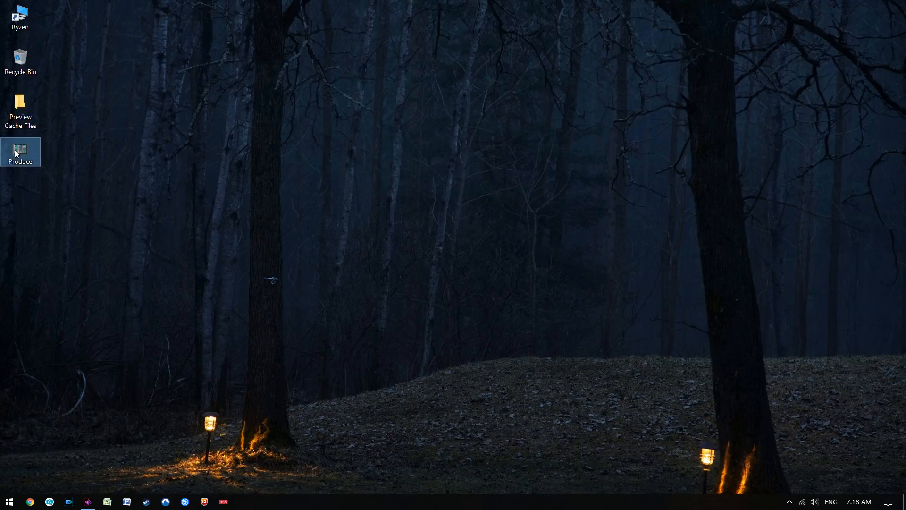
Play the Produce video on the desktop, then rename it to 'blue sky'.
{"action": "double_click", "coordinate": [20, 150]}
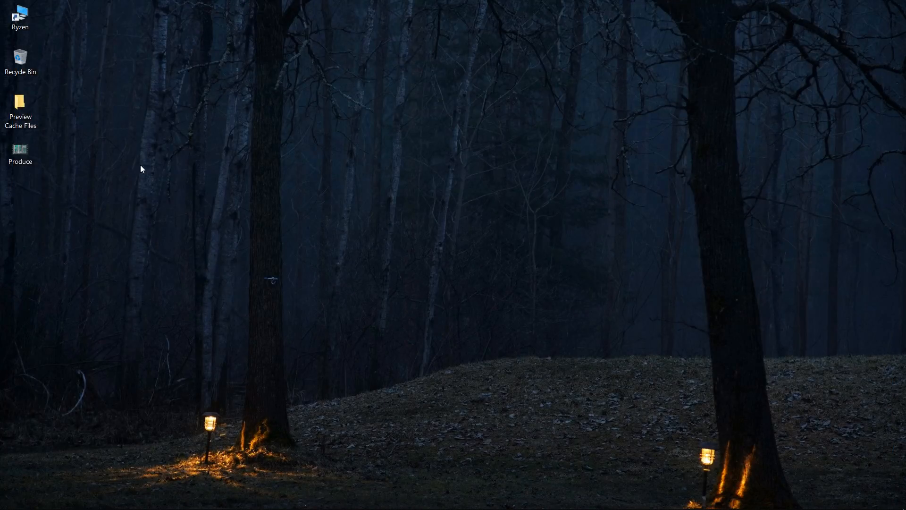
{"action": "right_click", "coordinate": [20, 151]}
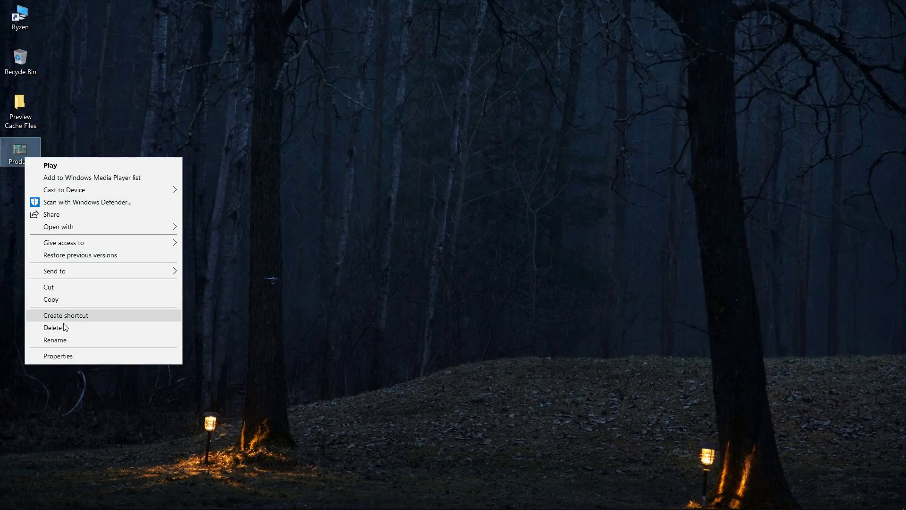
{"action": "left_click", "coordinate": [55, 339]}
{"action": "type", "text": "blue sky"}
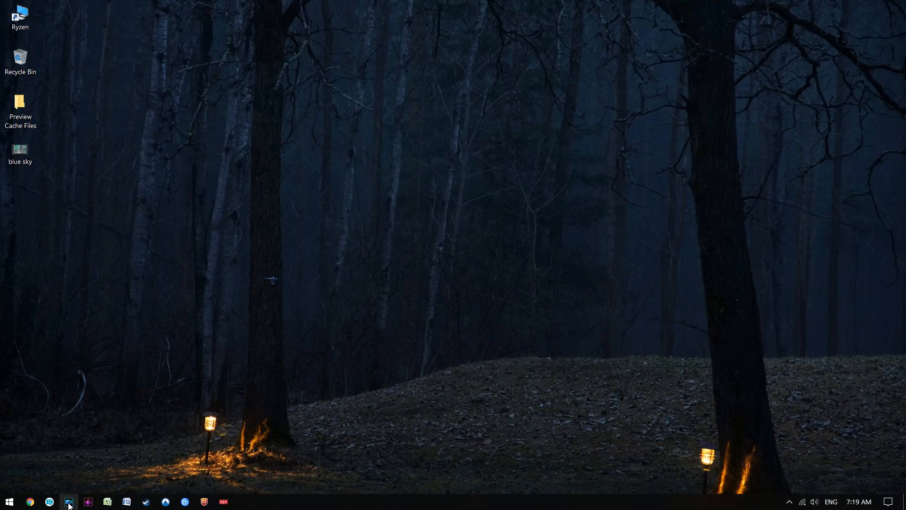
Launch PowerDirector, import C0005.MP4 from Trail Cam and place it on video track 1.
{"action": "left_click", "coordinate": [70, 501]}
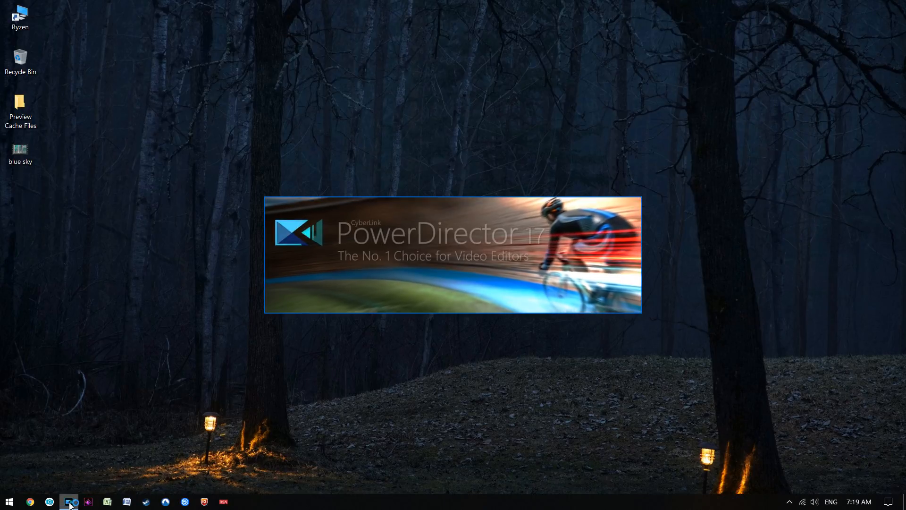
{"action": "left_click", "coordinate": [68, 502]}
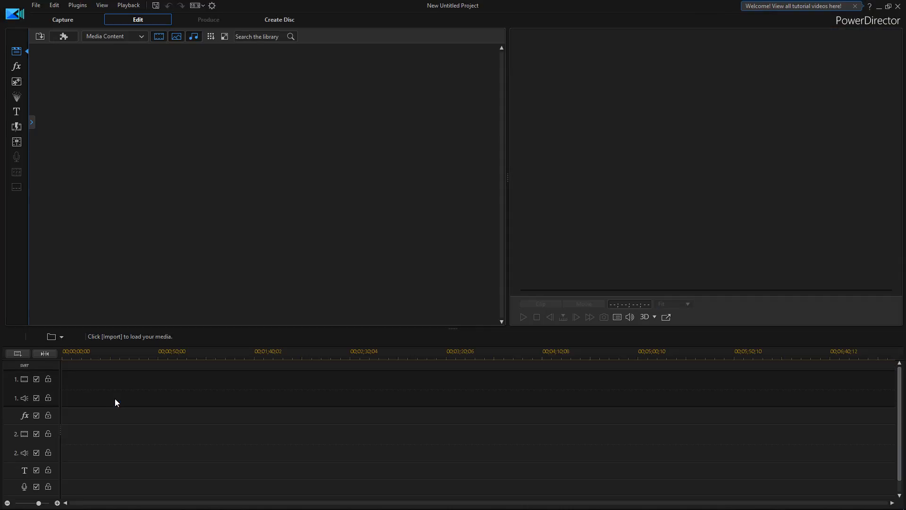
{"action": "left_click", "coordinate": [41, 36]}
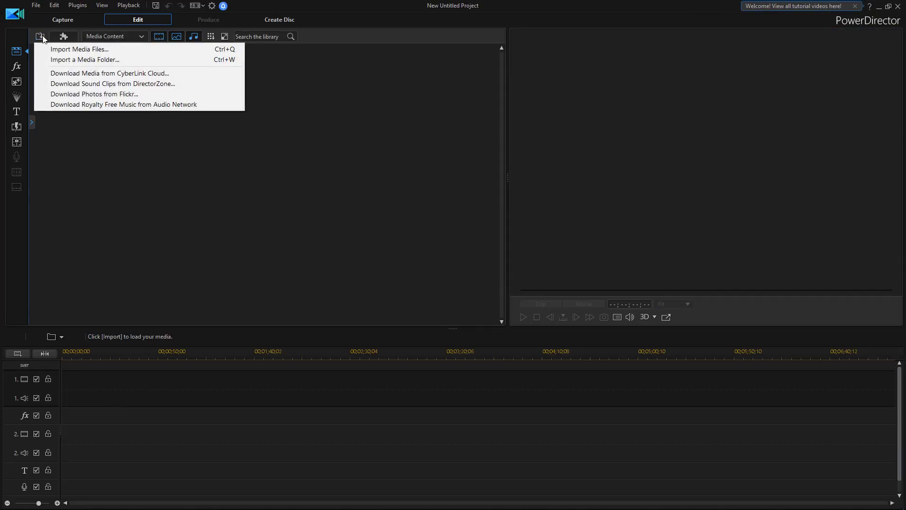
{"action": "left_click", "coordinate": [81, 49]}
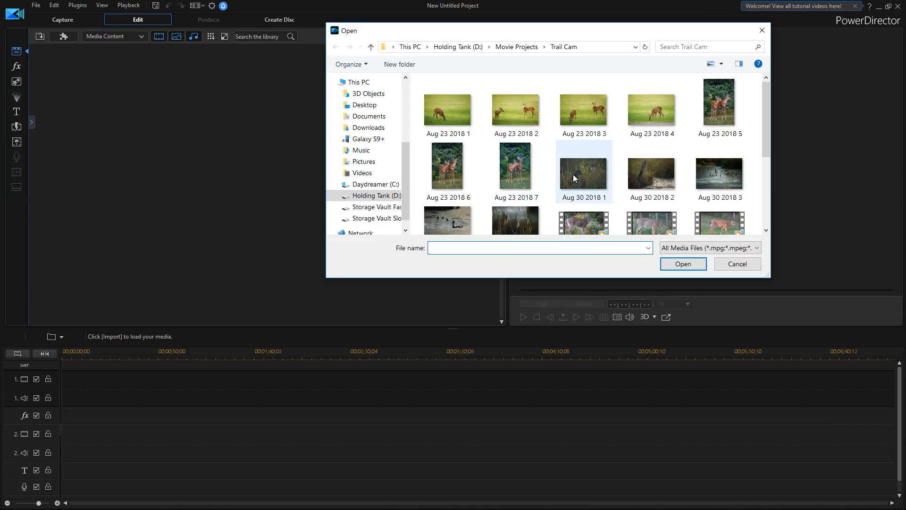
{"action": "left_click", "coordinate": [683, 263]}
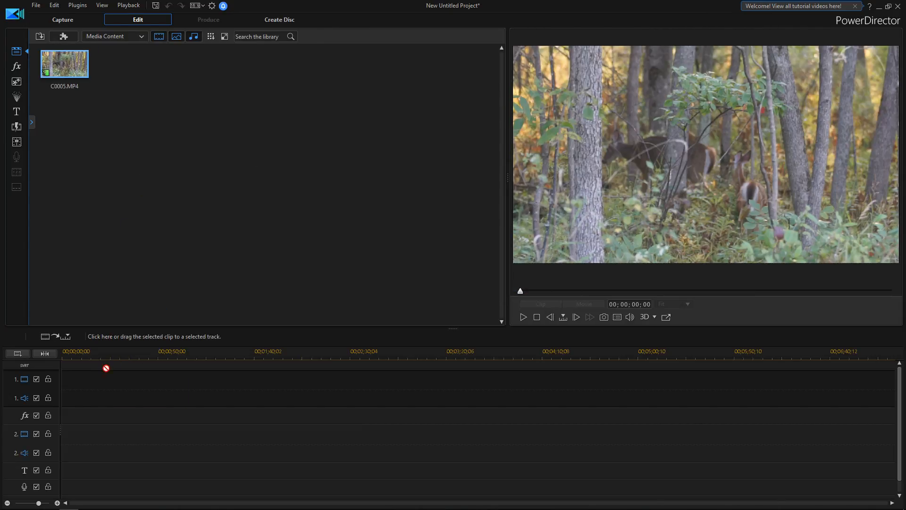
{"action": "left_click_drag", "start_coordinate": [63, 63], "coordinate": [104, 381]}
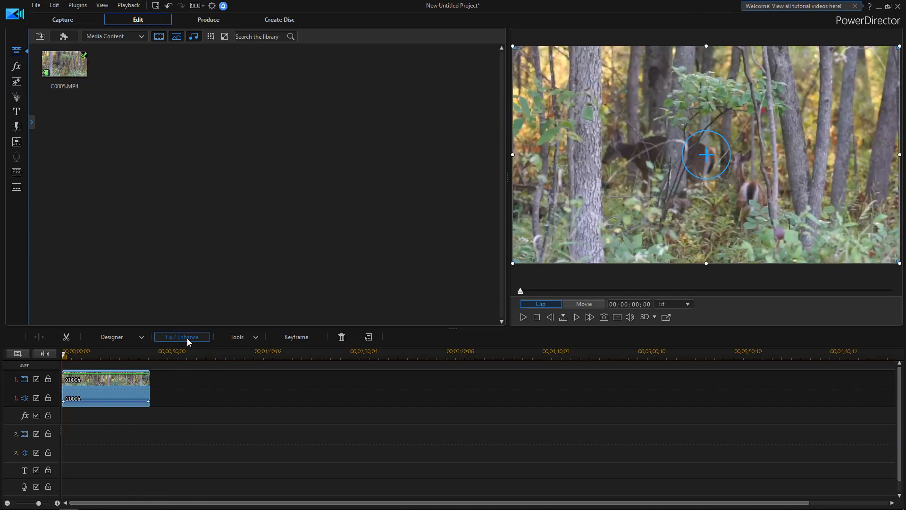
Send the deer clip from Fix/Enhance to ColorDirector for preset grading.
{"action": "left_click", "coordinate": [182, 337]}
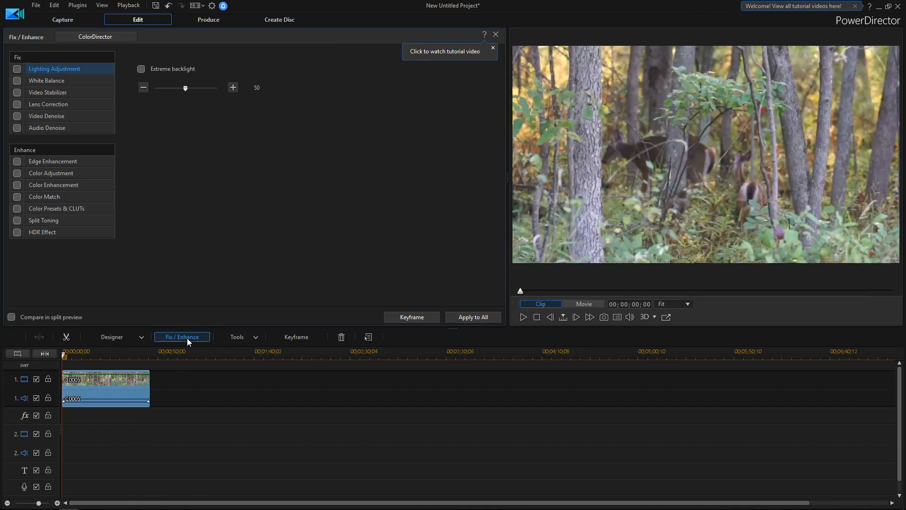
{"action": "mouse_move", "coordinate": [121, 52]}
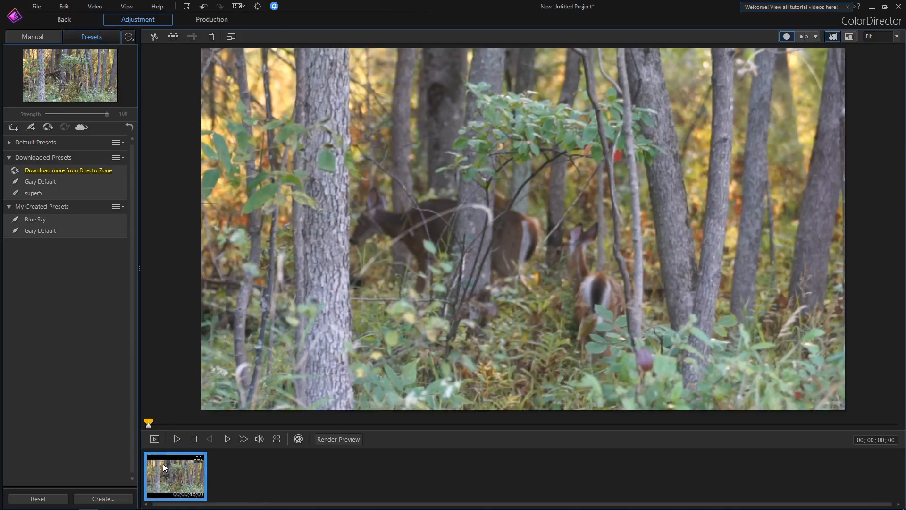
{"action": "mouse_move", "coordinate": [185, 484]}
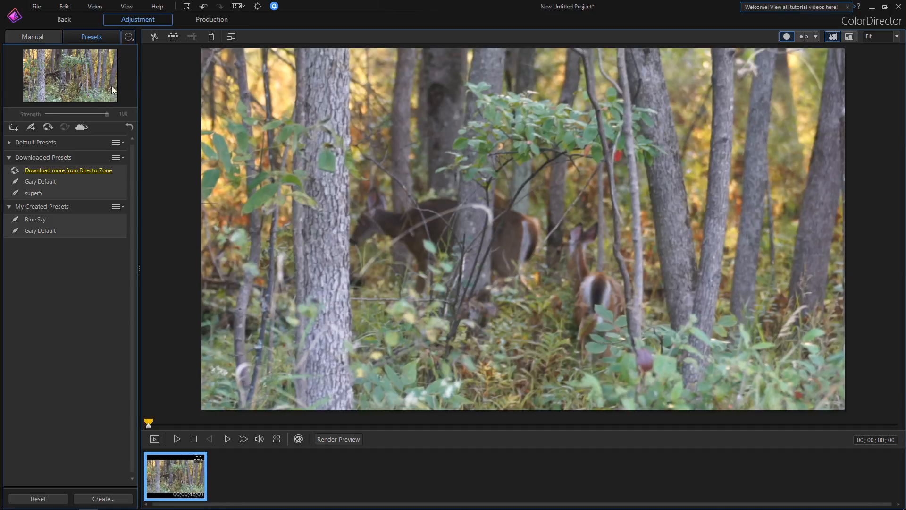
{"action": "left_click", "coordinate": [36, 219]}
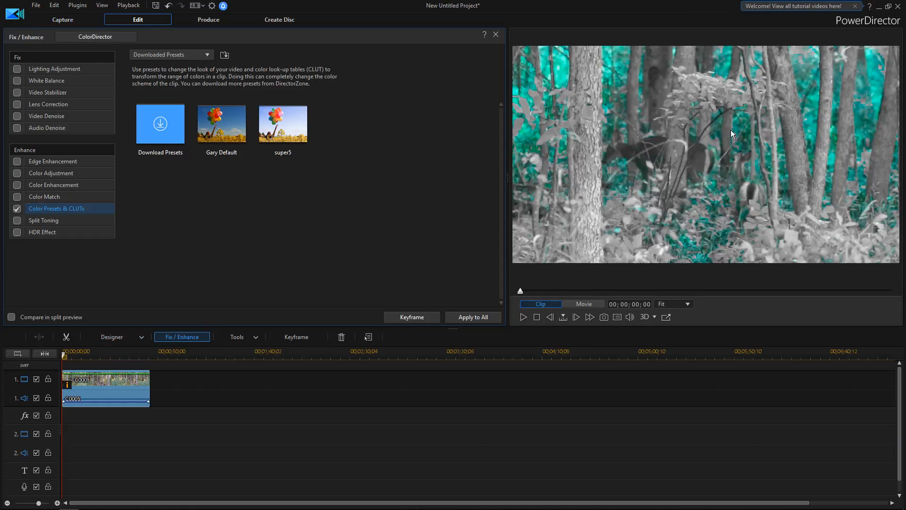
{"action": "mouse_move", "coordinate": [841, 171]}
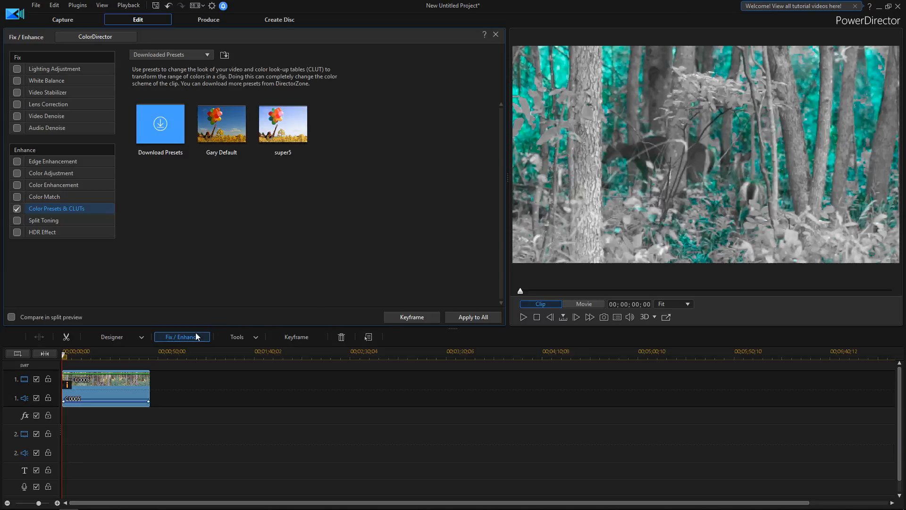
Scrub about 25 seconds into the deer clip to review the teal-and-grey grade.
{"action": "left_click_drag", "start_coordinate": [66, 355], "coordinate": [109, 355]}
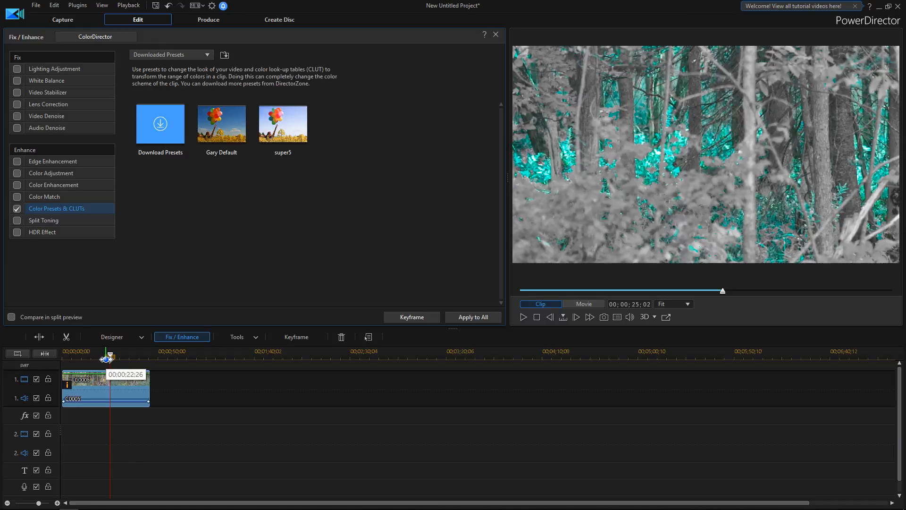
{"action": "left_click_drag", "start_coordinate": [106, 357], "coordinate": [113, 357]}
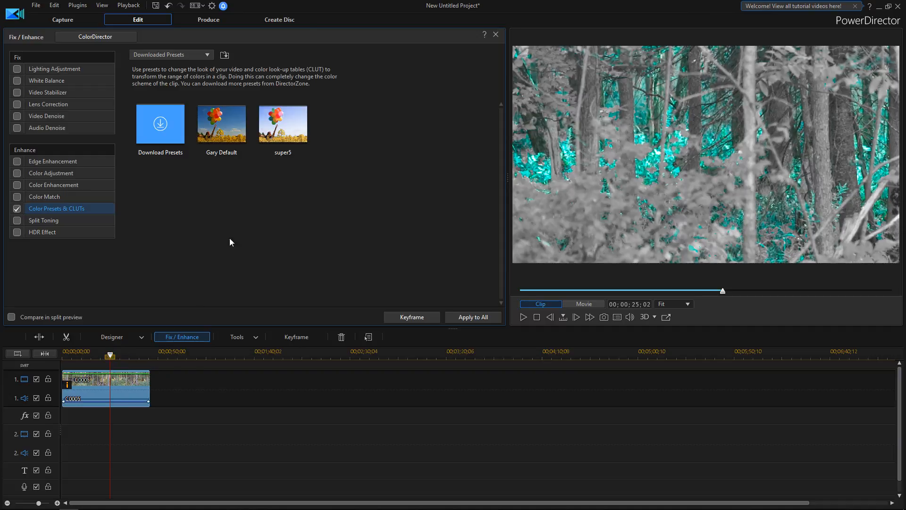
{"action": "left_click", "coordinate": [208, 20]}
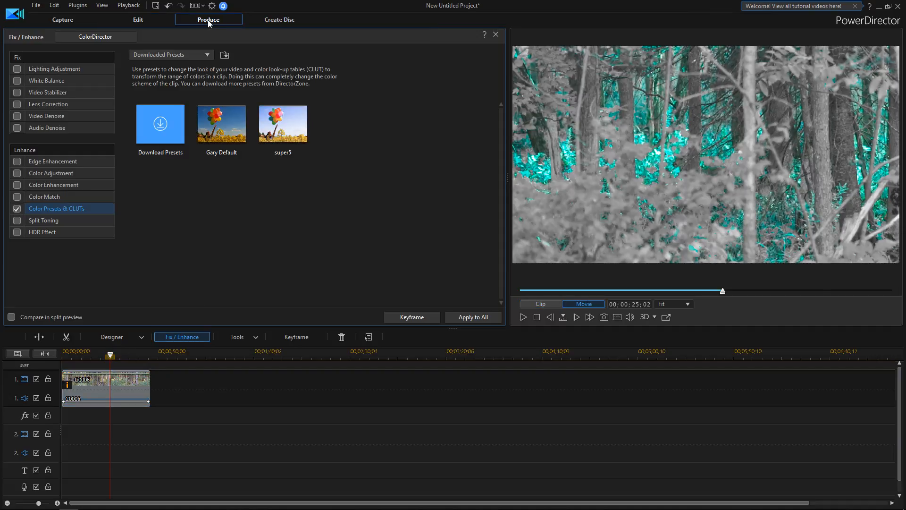
Render the deer clip as H.264 MP4 with the Gary Default 1080p profile.
{"action": "left_click", "coordinate": [495, 34]}
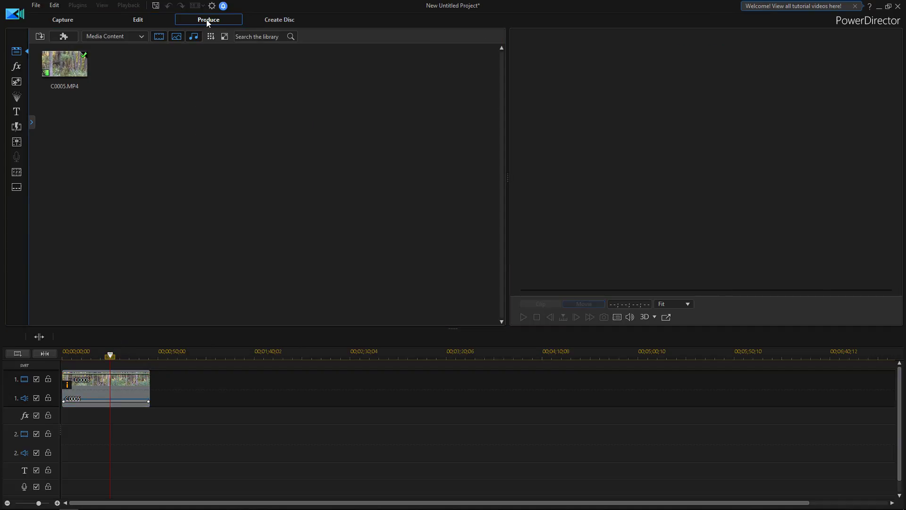
{"action": "left_click", "coordinate": [208, 19]}
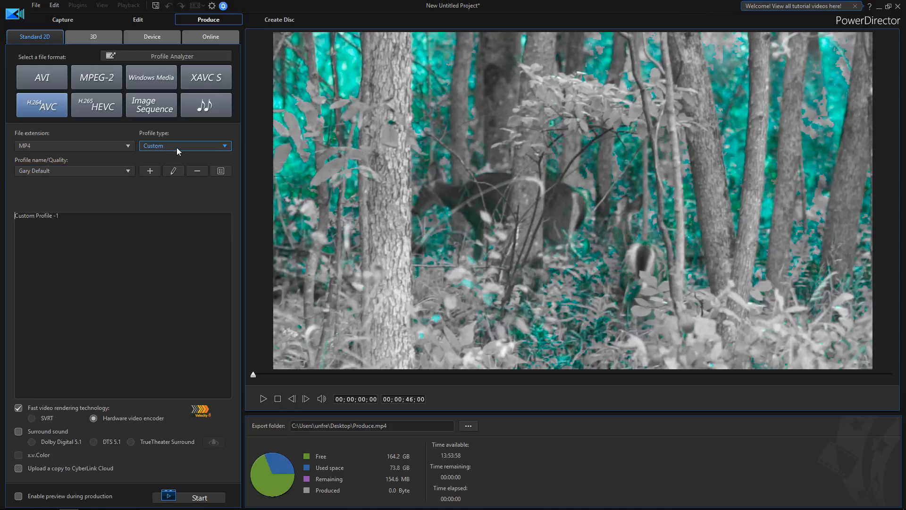
{"action": "mouse_move", "coordinate": [133, 168]}
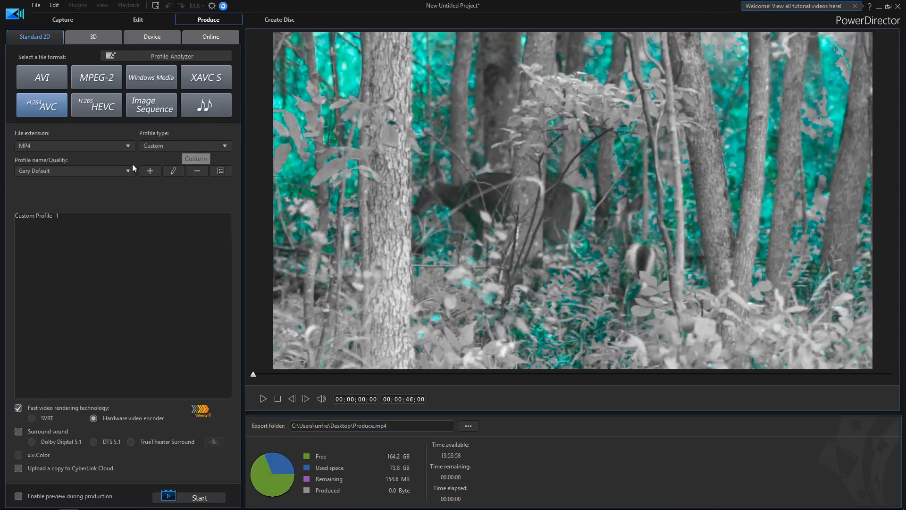
{"action": "left_click", "coordinate": [173, 171]}
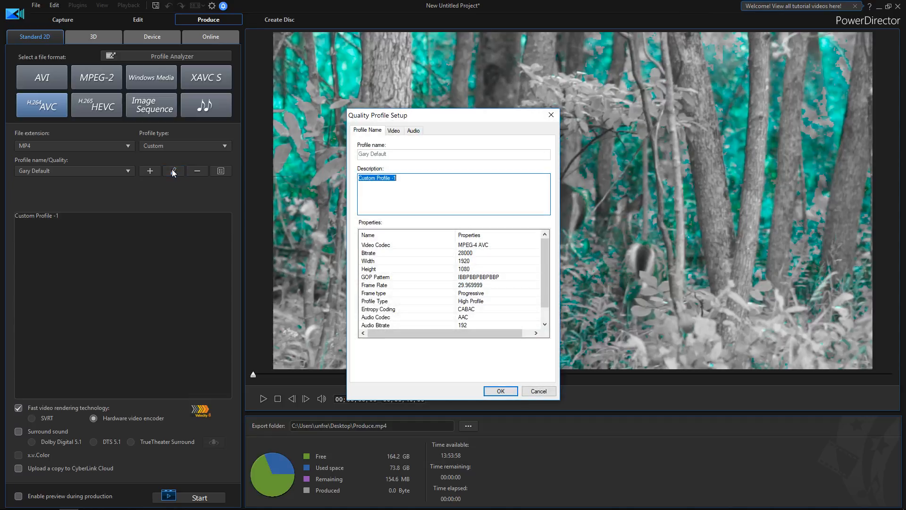
{"action": "mouse_move", "coordinate": [487, 286]}
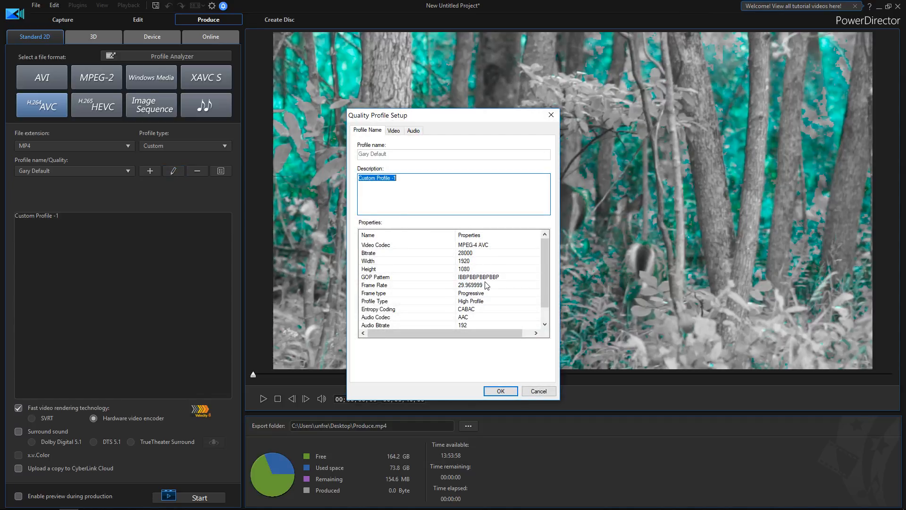
{"action": "mouse_move", "coordinate": [468, 289]}
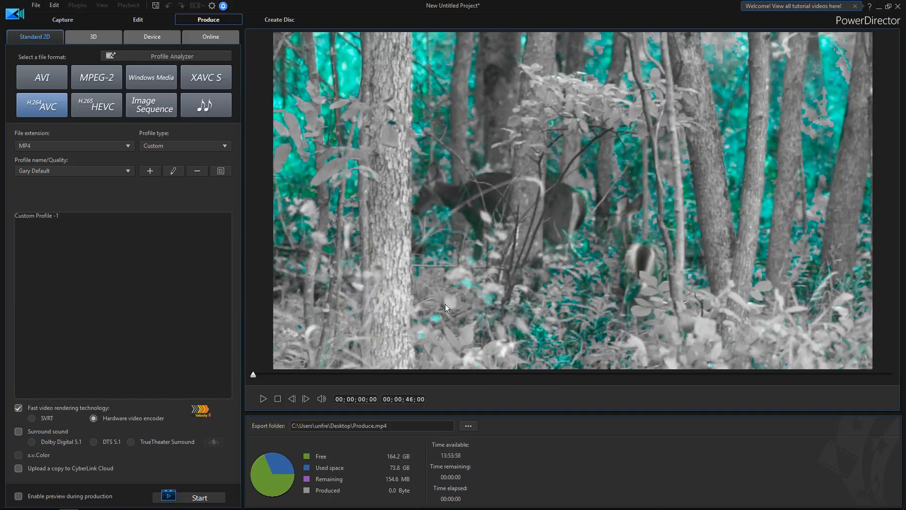
{"action": "mouse_move", "coordinate": [428, 304]}
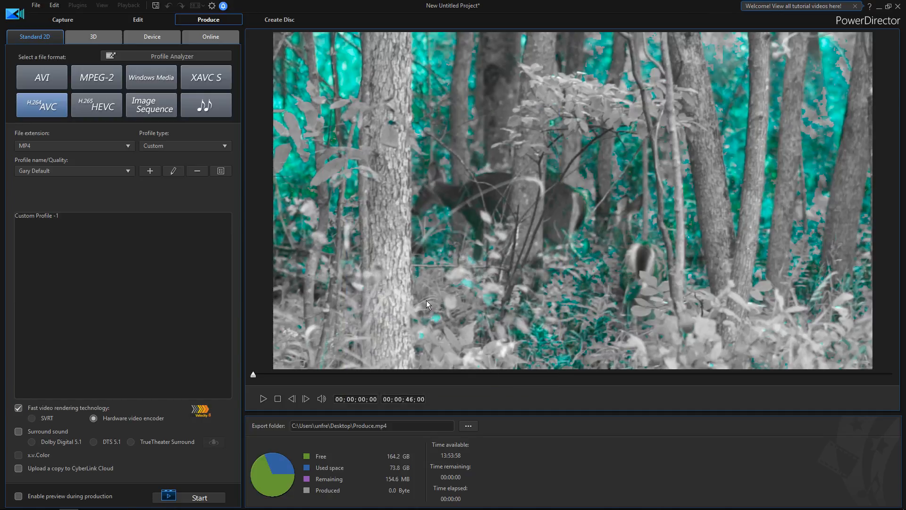
{"action": "mouse_move", "coordinate": [193, 264]}
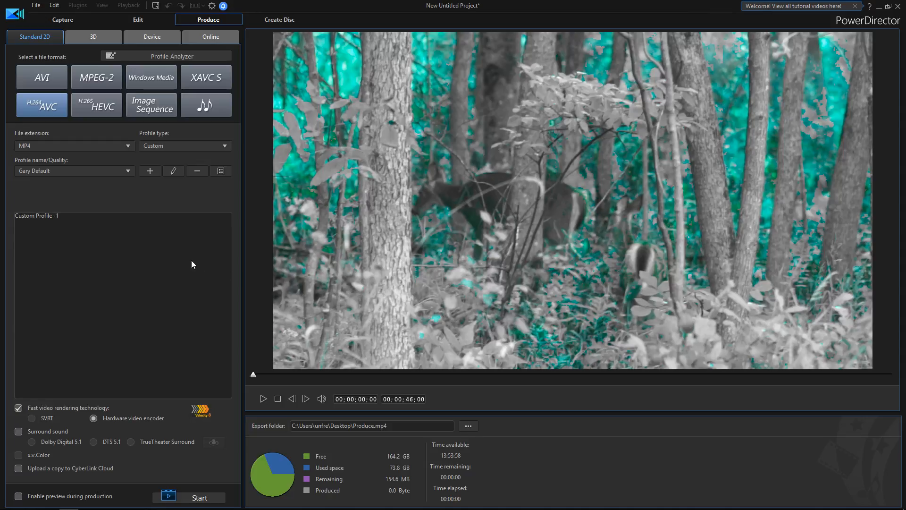
{"action": "mouse_move", "coordinate": [195, 267]}
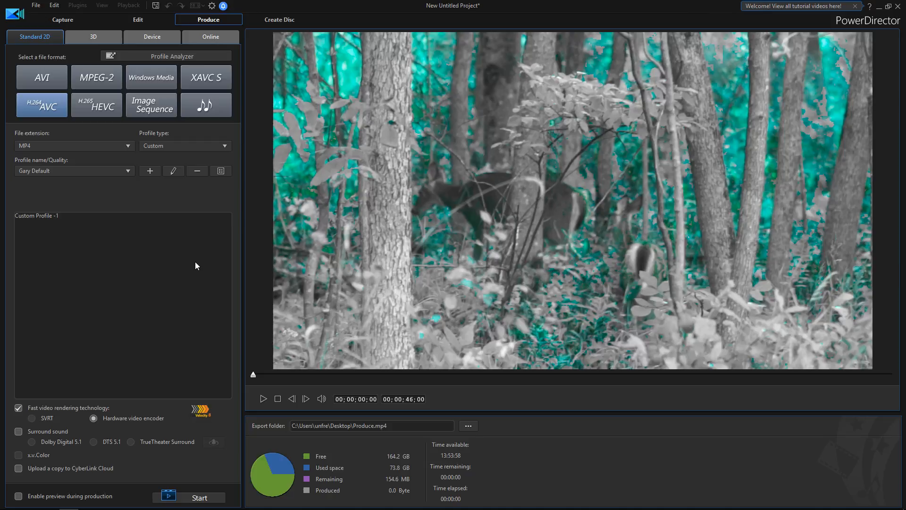
{"action": "mouse_move", "coordinate": [155, 105]}
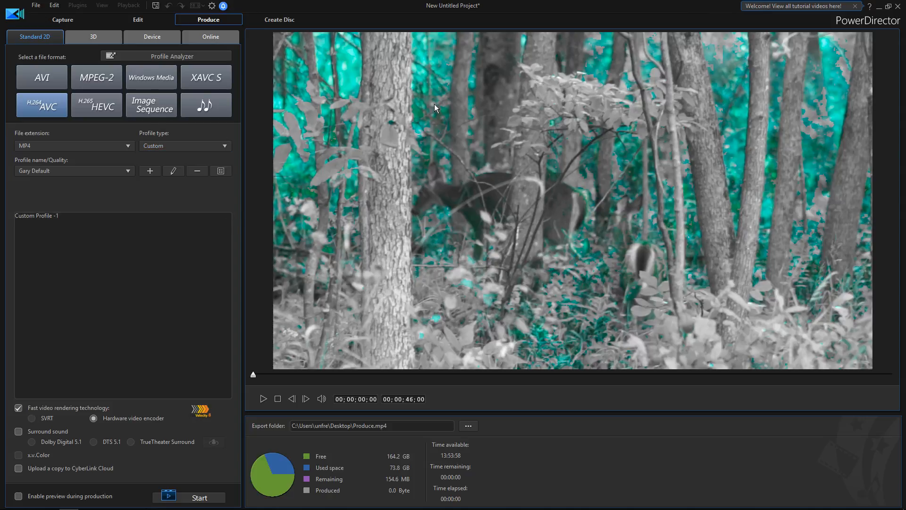
{"action": "mouse_move", "coordinate": [285, 368]}
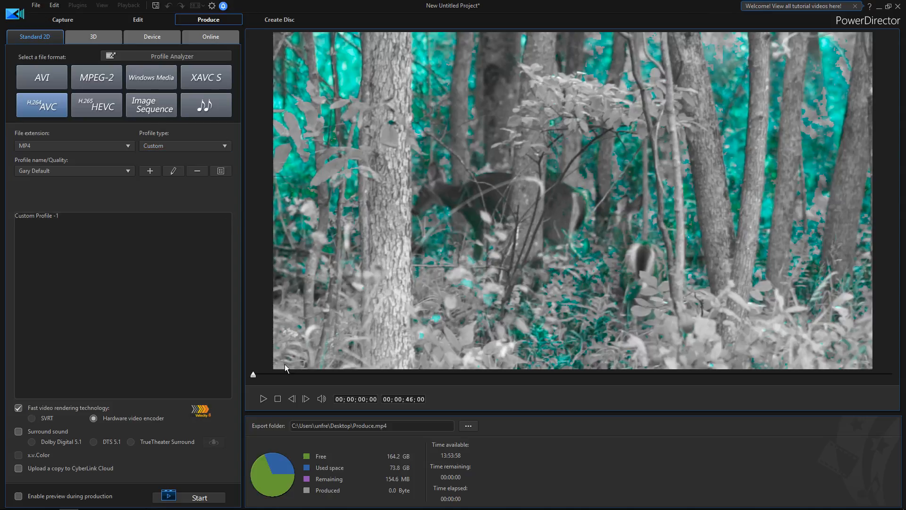
{"action": "left_click", "coordinate": [199, 497]}
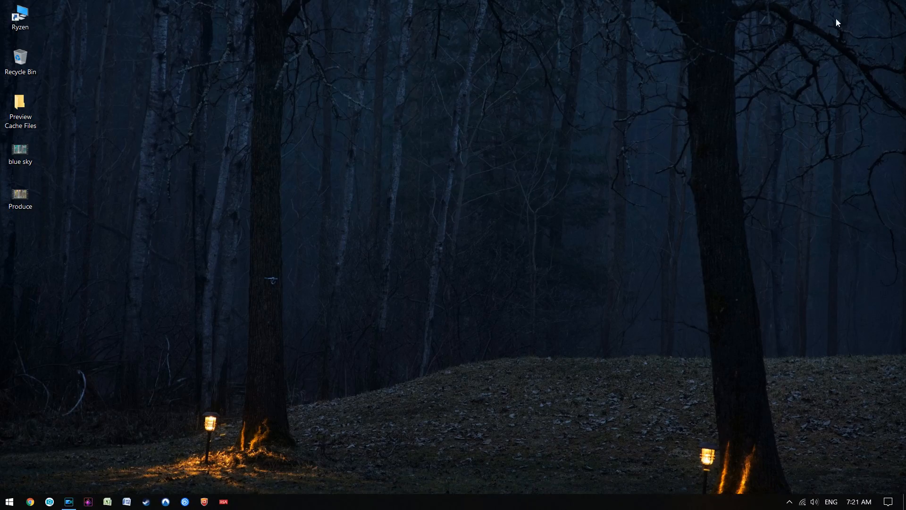
{"action": "double_click", "coordinate": [20, 195]}
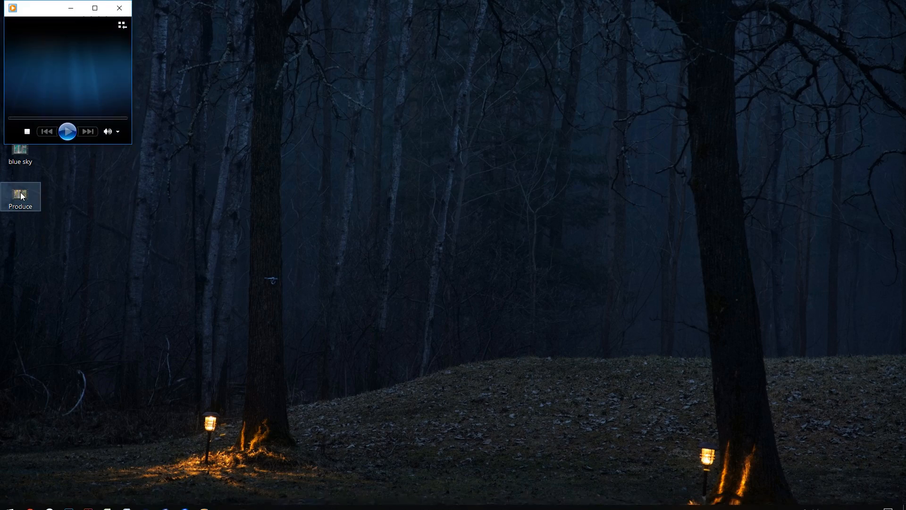
{"action": "double_click", "coordinate": [20, 195]}
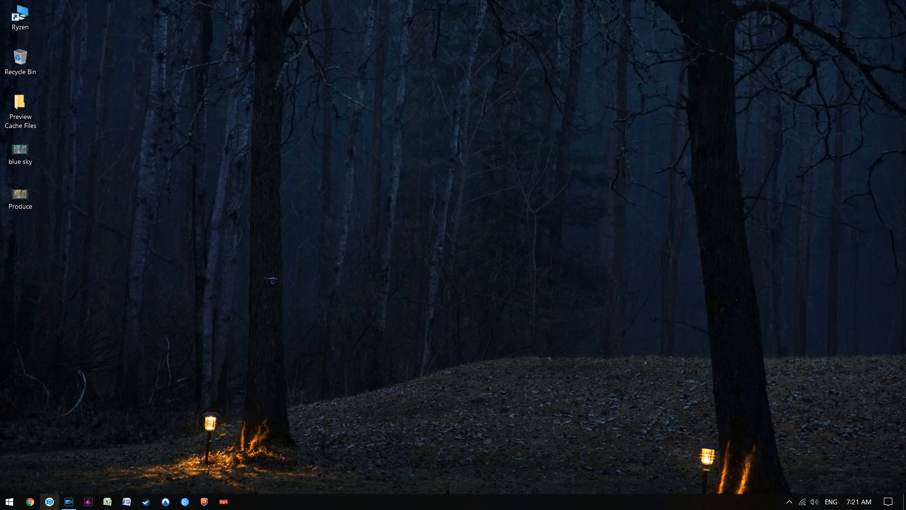
{"action": "left_click", "coordinate": [69, 502]}
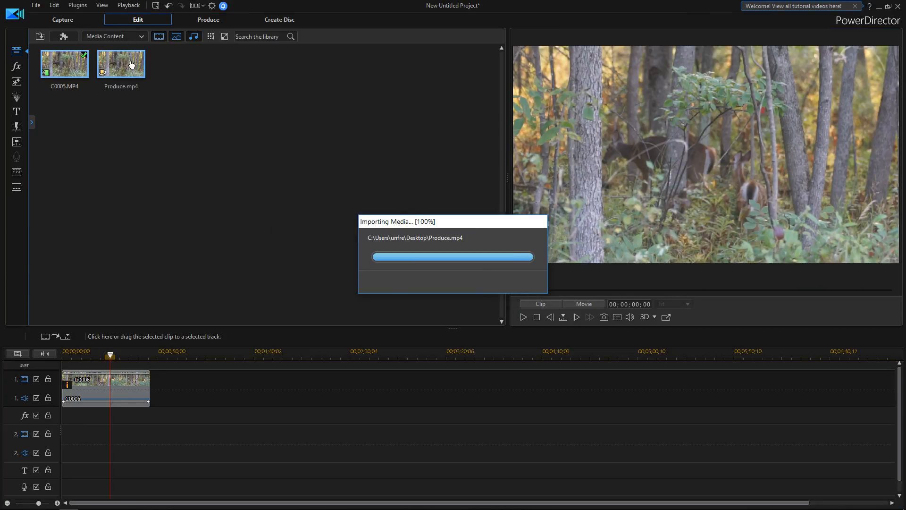
Remove Produce.mp4 and the old timeline clip, then place a fresh C0005 on track 1.
{"action": "right_click", "coordinate": [121, 63]}
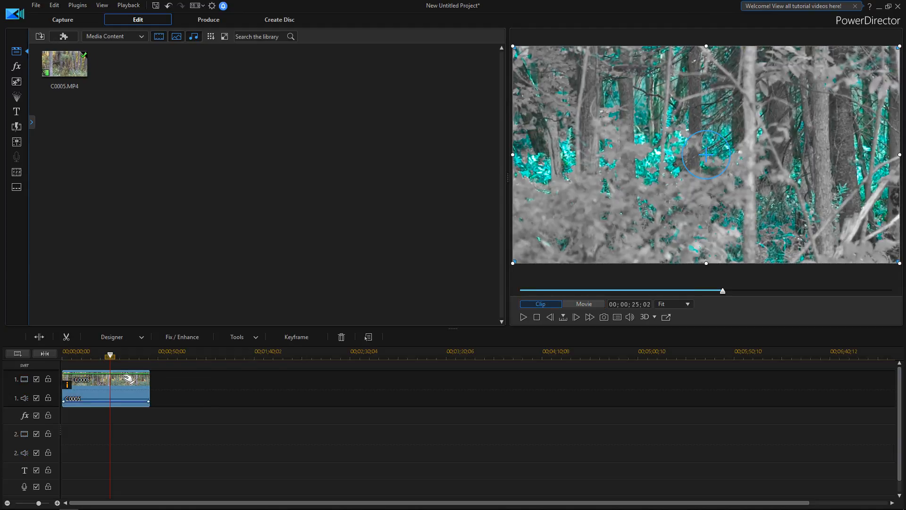
{"action": "right_click", "coordinate": [106, 388]}
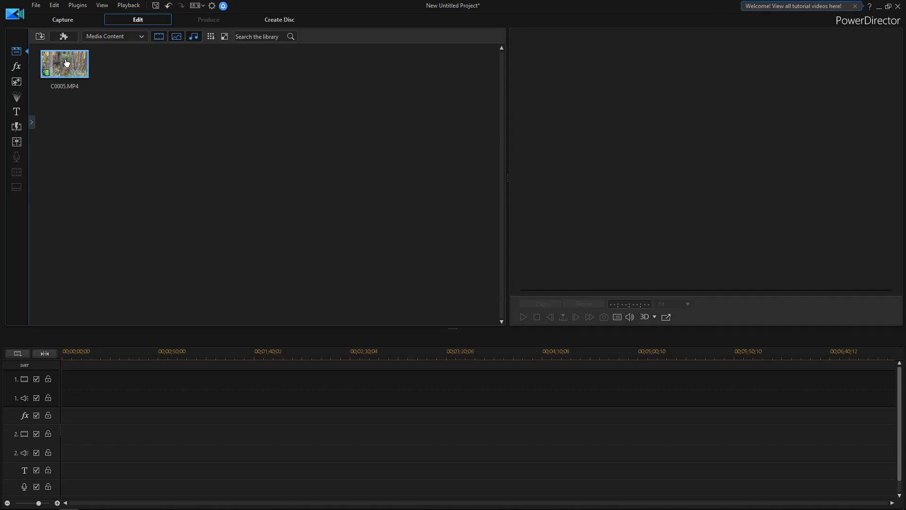
{"action": "mouse_move", "coordinate": [810, 8]}
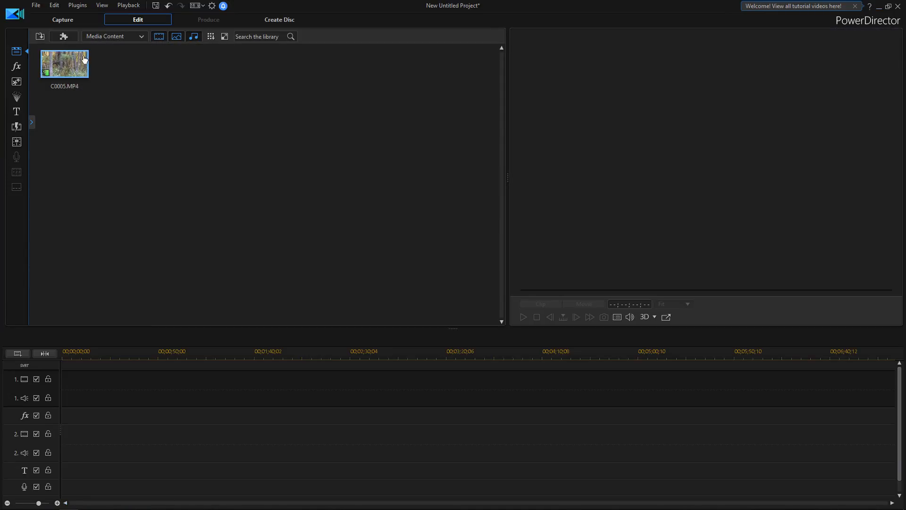
{"action": "left_click_drag", "start_coordinate": [64, 63], "coordinate": [104, 387]}
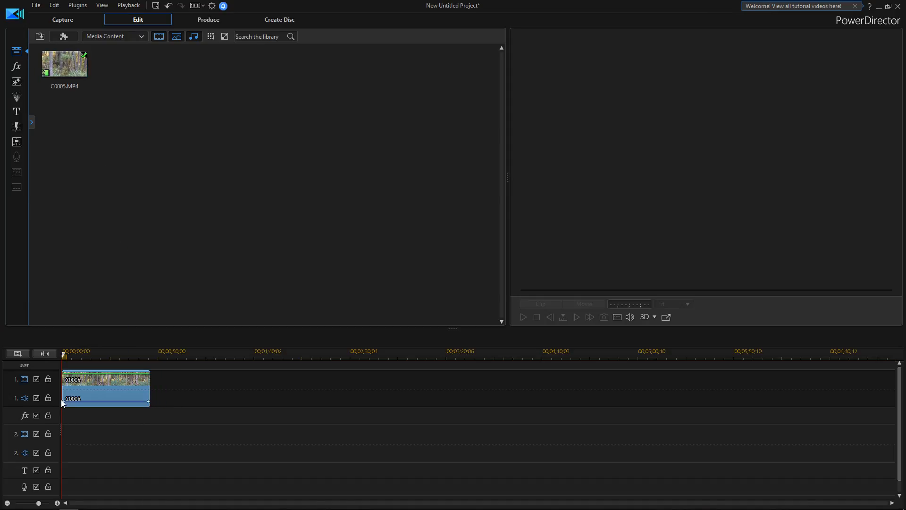
{"action": "left_click", "coordinate": [106, 385]}
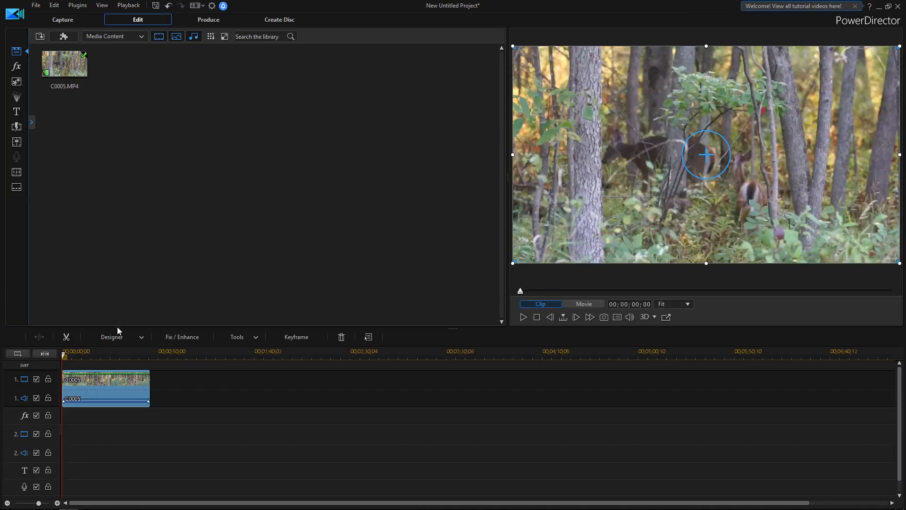
{"action": "mouse_move", "coordinate": [180, 348]}
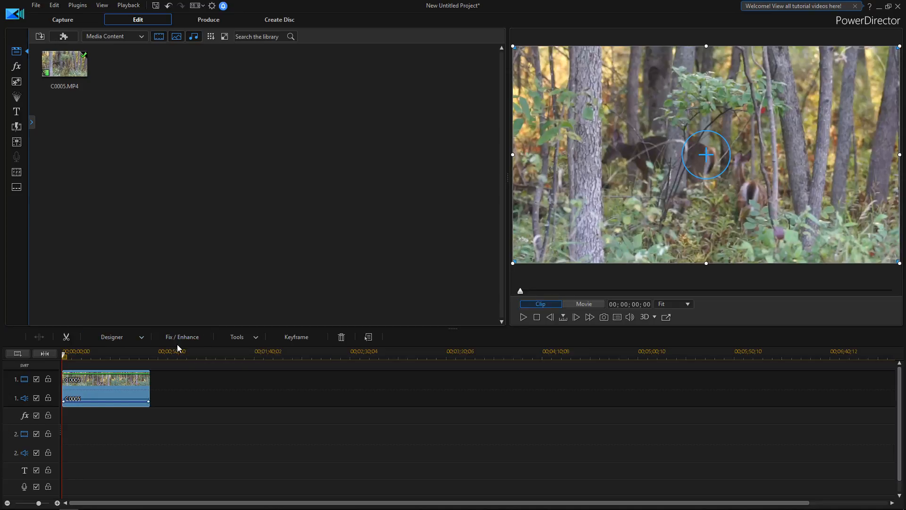
Apply the Gary Default preset after trying super5, and preview around 30 seconds in.
{"action": "left_click", "coordinate": [181, 337]}
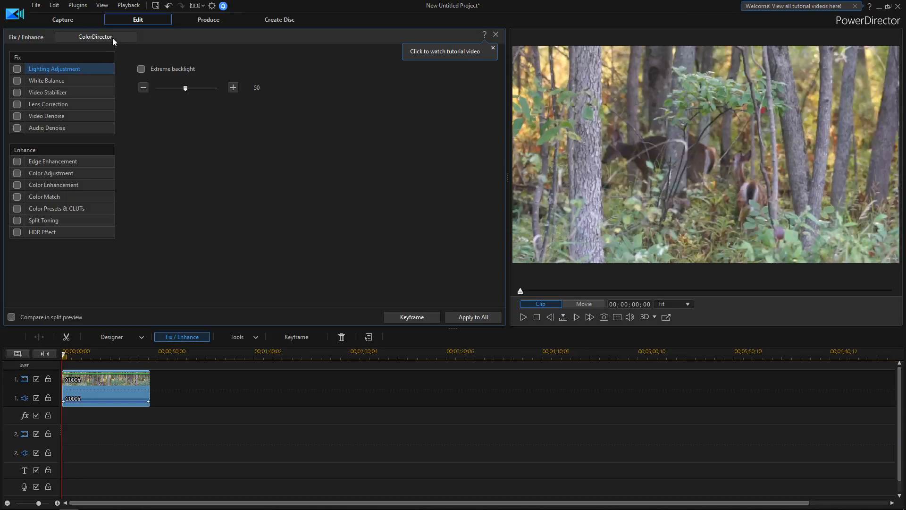
{"action": "mouse_move", "coordinate": [39, 213]}
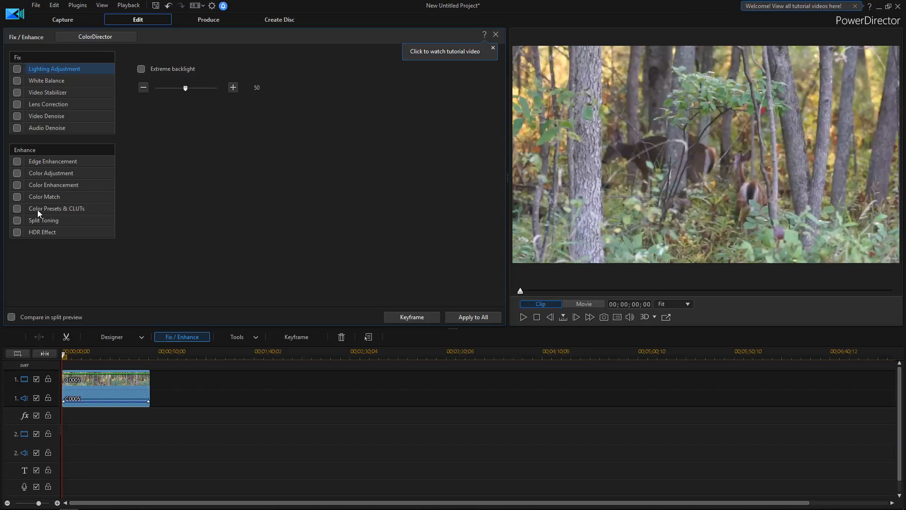
{"action": "mouse_move", "coordinate": [40, 217]}
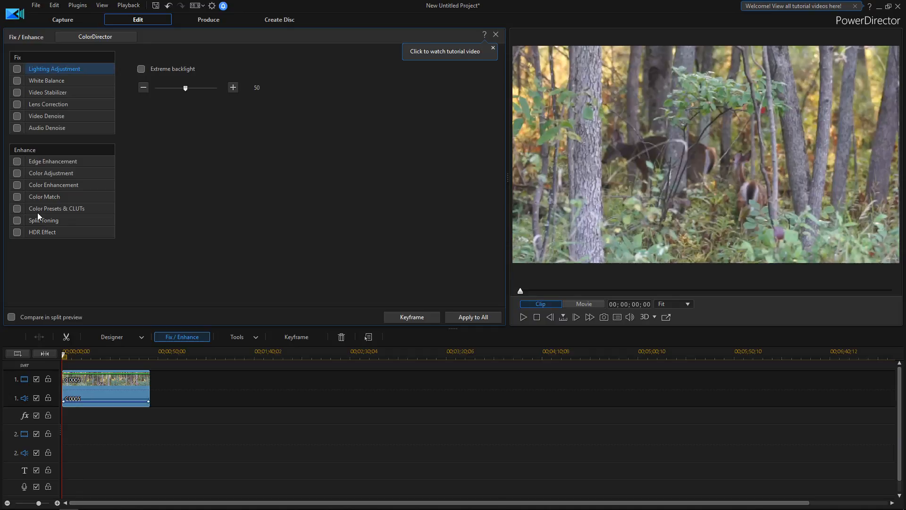
{"action": "mouse_move", "coordinate": [125, 298]}
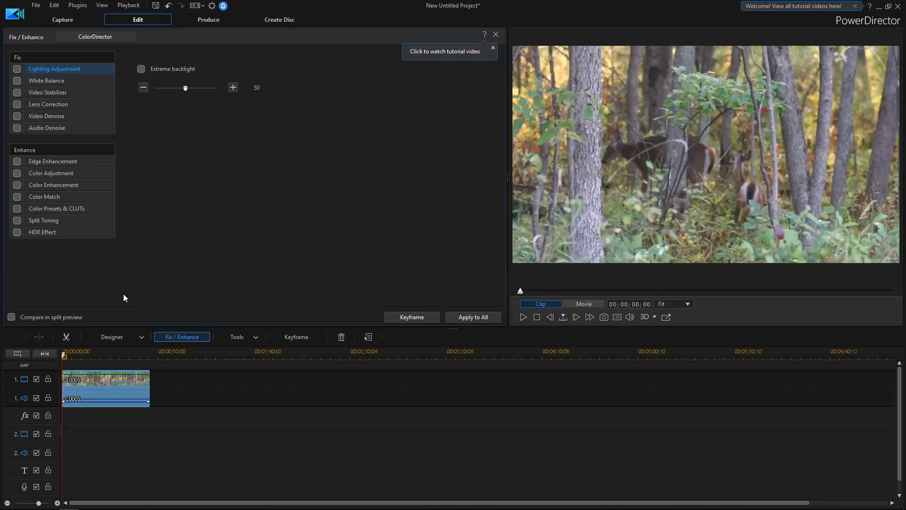
{"action": "mouse_move", "coordinate": [40, 228]}
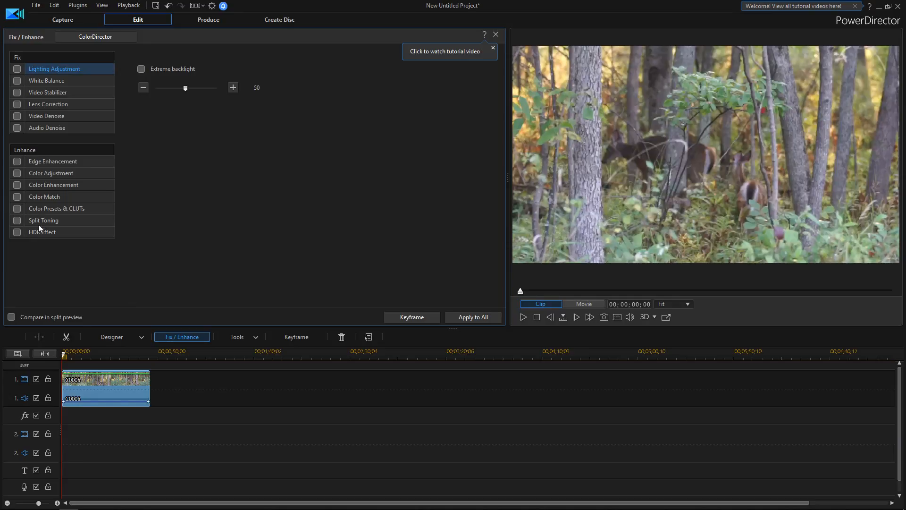
{"action": "mouse_move", "coordinate": [20, 211]}
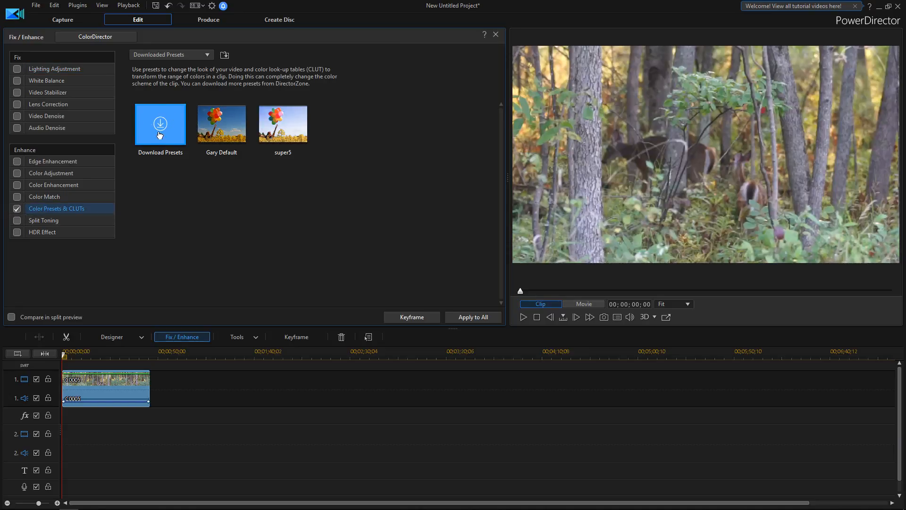
{"action": "mouse_move", "coordinate": [195, 163]}
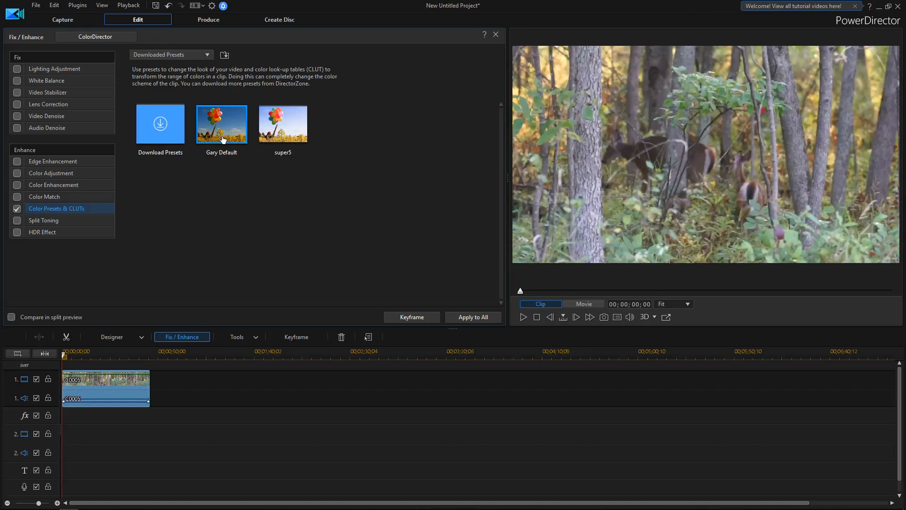
{"action": "mouse_move", "coordinate": [225, 130]}
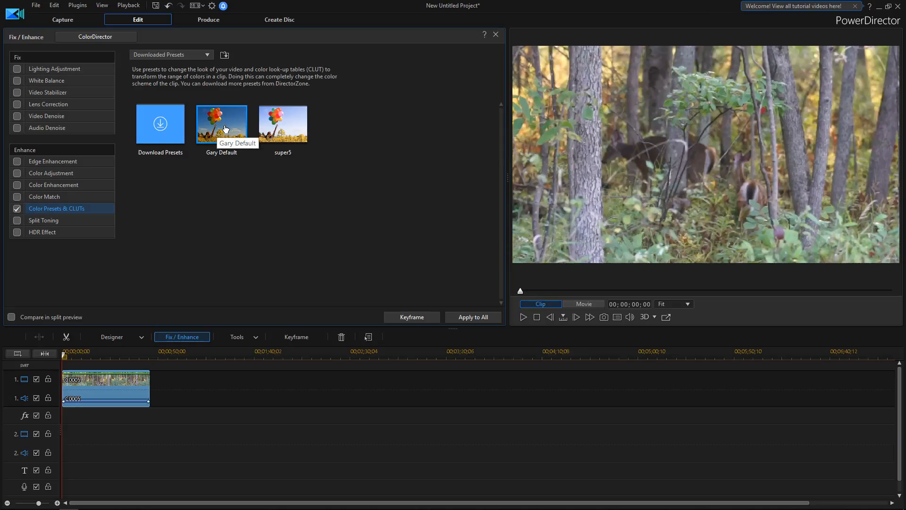
{"action": "left_click", "coordinate": [221, 123]}
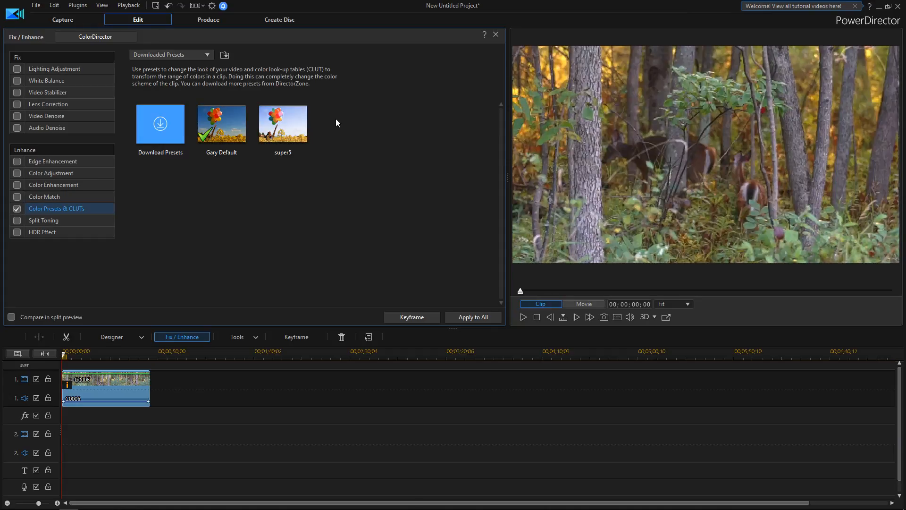
{"action": "left_click", "coordinate": [221, 124]}
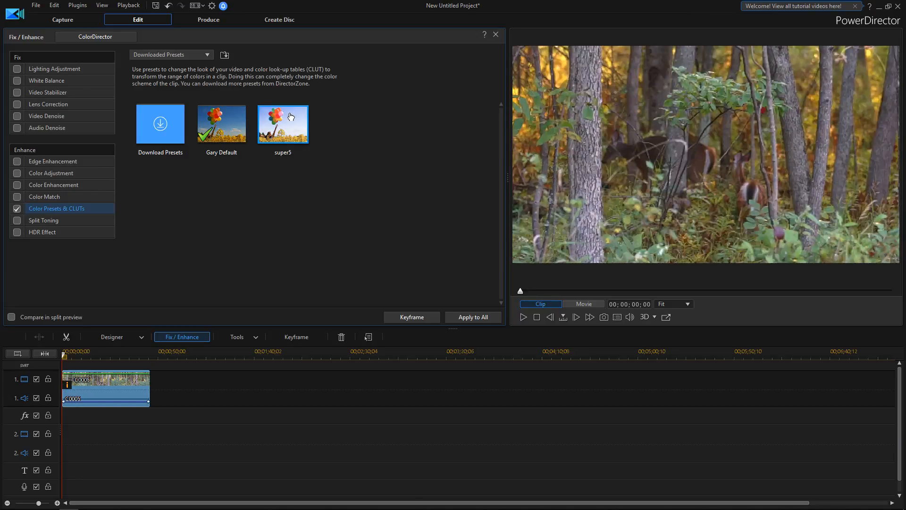
{"action": "left_click", "coordinate": [282, 124]}
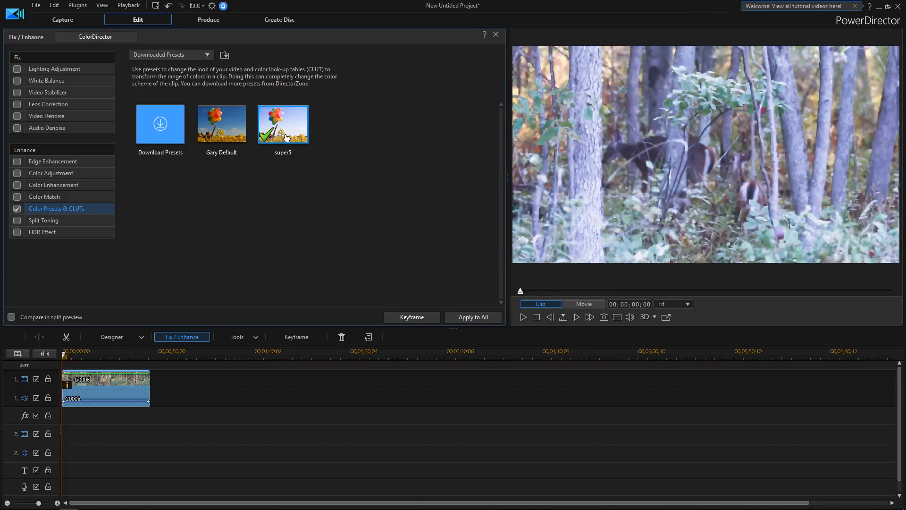
{"action": "left_click", "coordinate": [222, 124]}
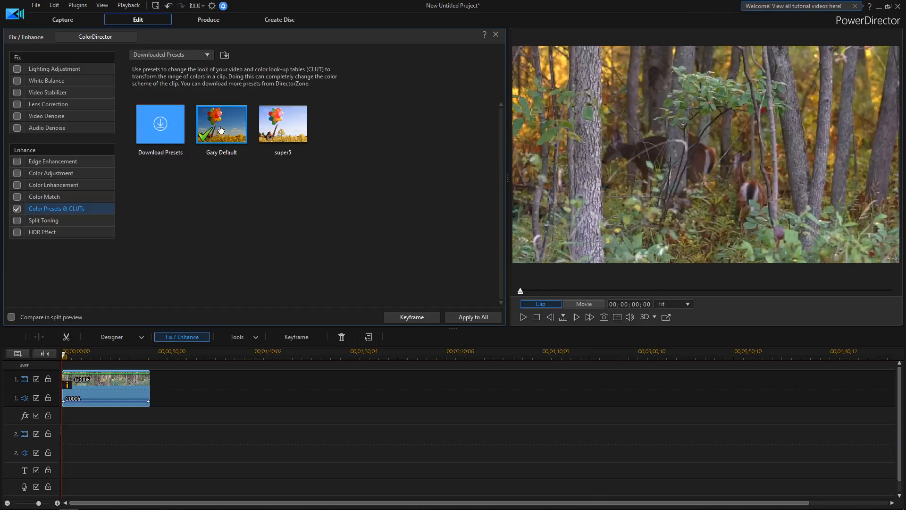
{"action": "mouse_move", "coordinate": [220, 129]}
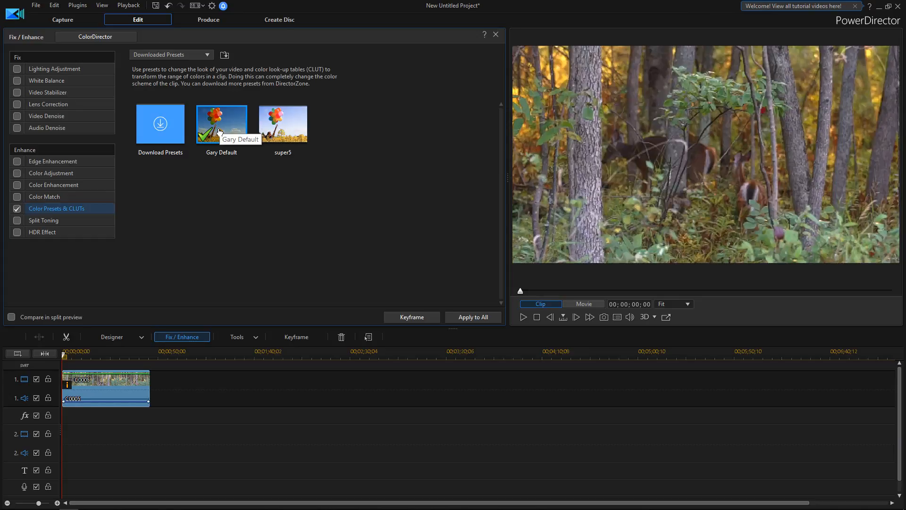
{"action": "left_click_drag", "start_coordinate": [66, 356], "coordinate": [120, 356]}
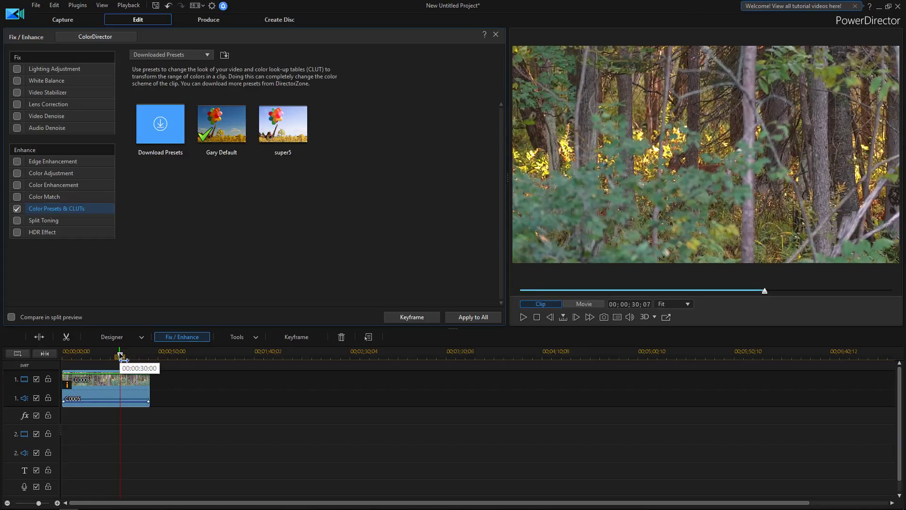
{"action": "left_click", "coordinate": [496, 34]}
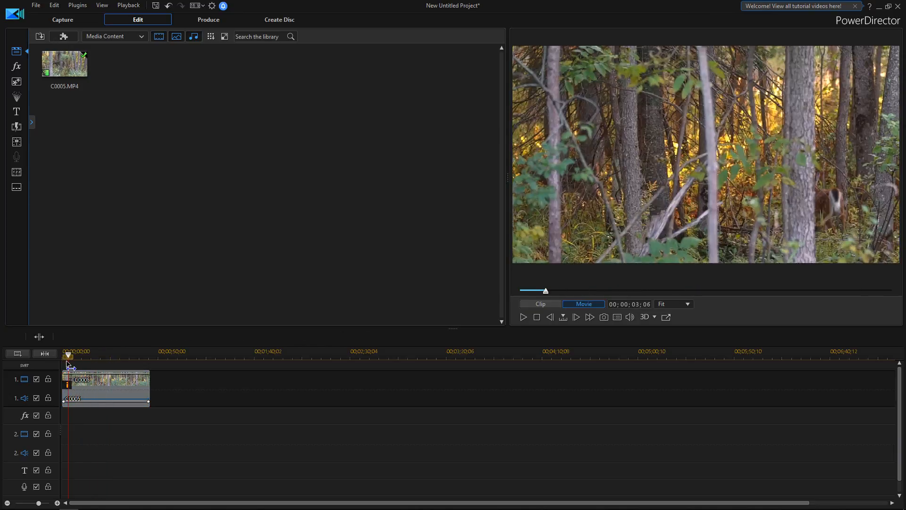
Render the Gary Default-graded deer clip as H.264 MP4 to Produce_0.
{"action": "left_click", "coordinate": [106, 388]}
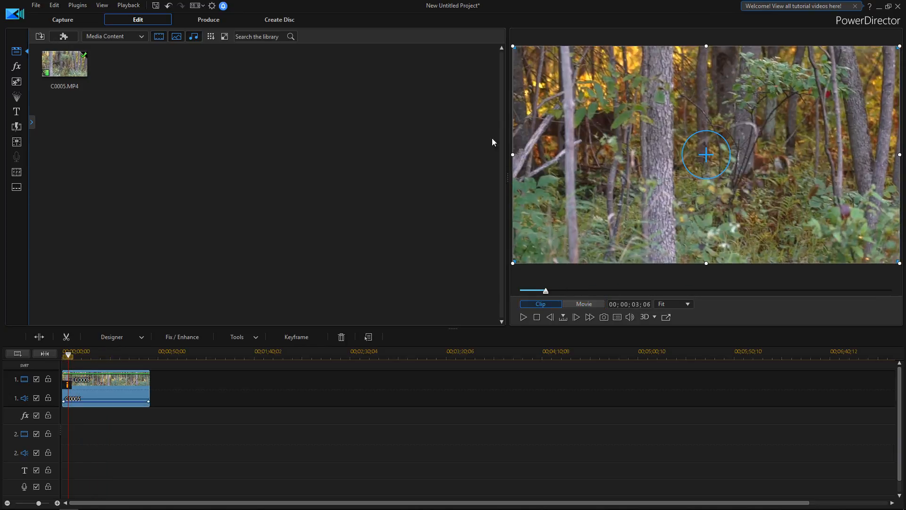
{"action": "mouse_move", "coordinate": [149, 261]}
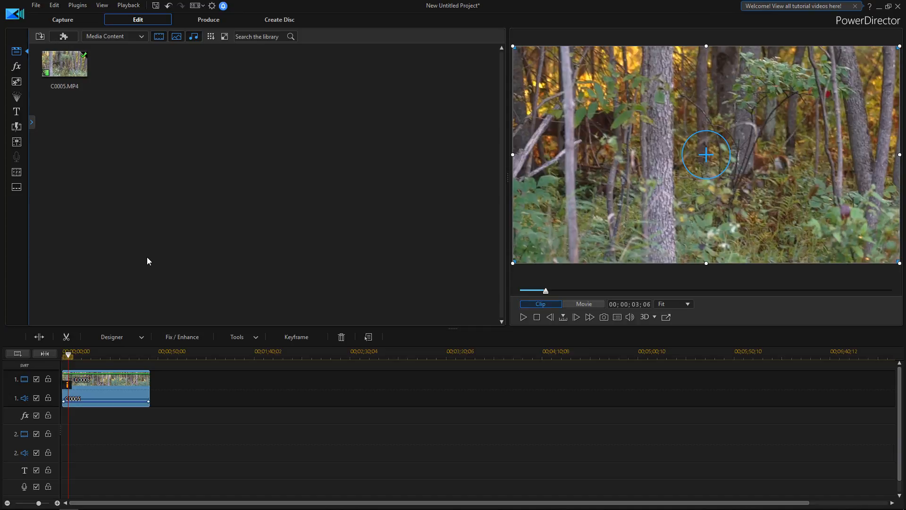
{"action": "left_click", "coordinate": [208, 19]}
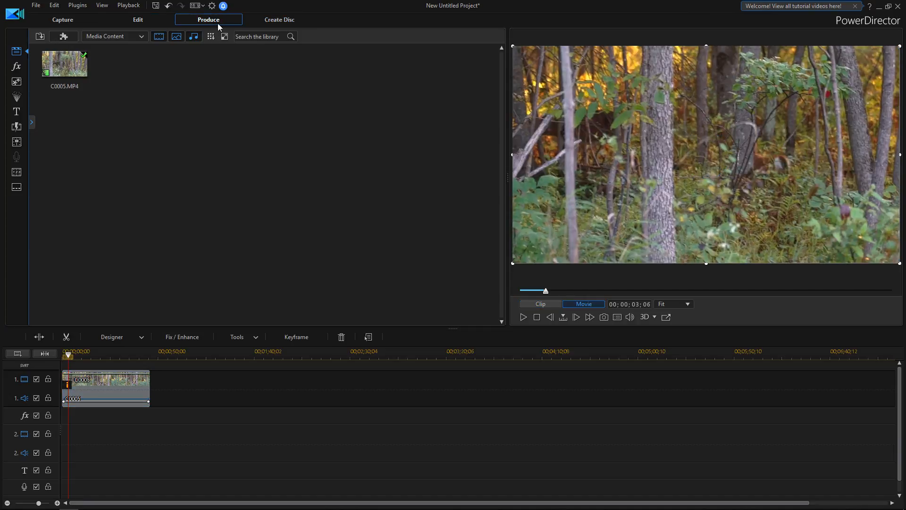
{"action": "left_click", "coordinate": [208, 19]}
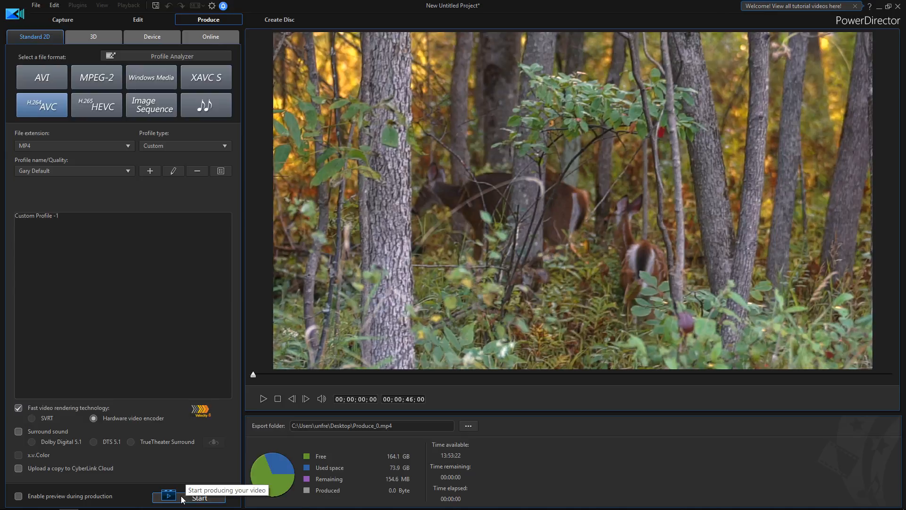
{"action": "left_click", "coordinate": [194, 497]}
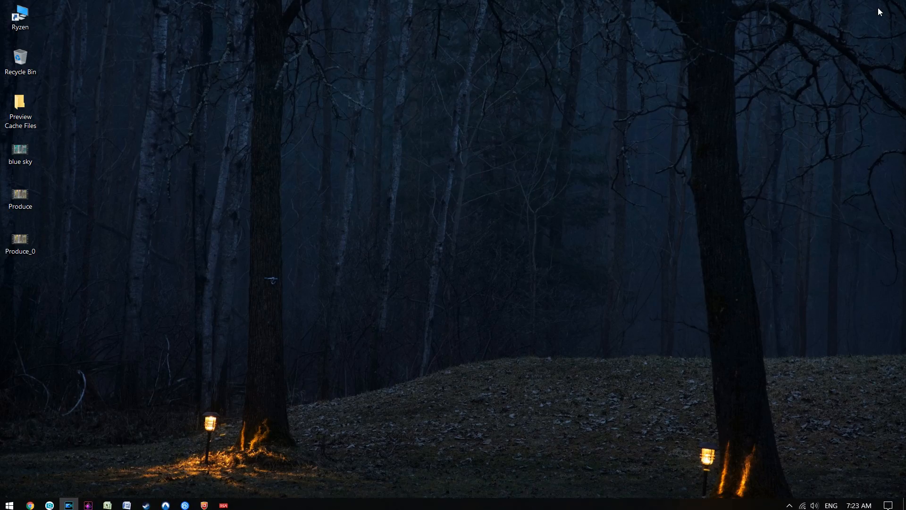
Select Produce and Produce_0 on the desktop and play Produce_0.
{"action": "left_click", "coordinate": [20, 195]}
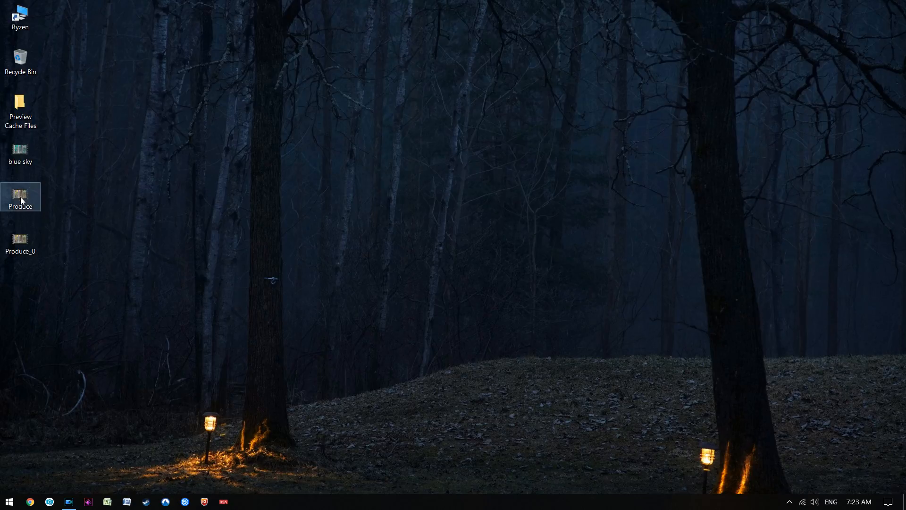
{"action": "left_click", "coordinate": [20, 241]}
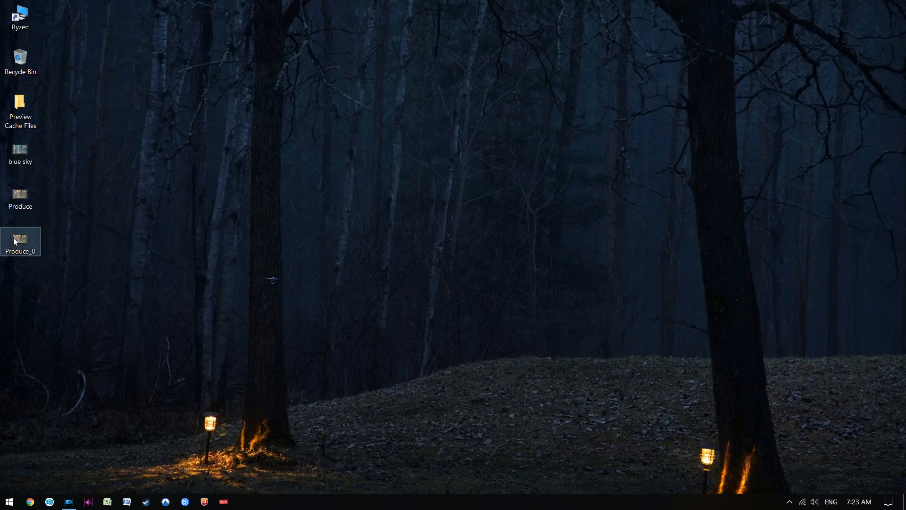
{"action": "double_click", "coordinate": [20, 238]}
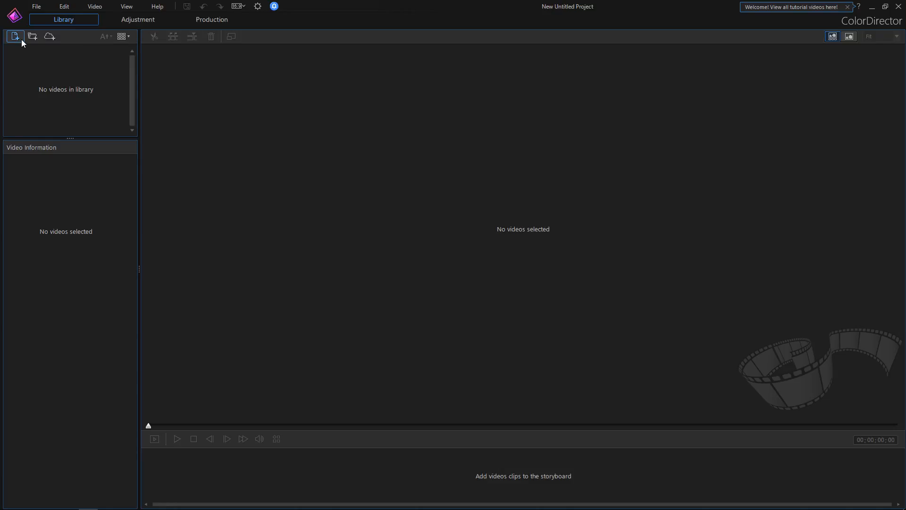
{"action": "mouse_move", "coordinate": [16, 38]}
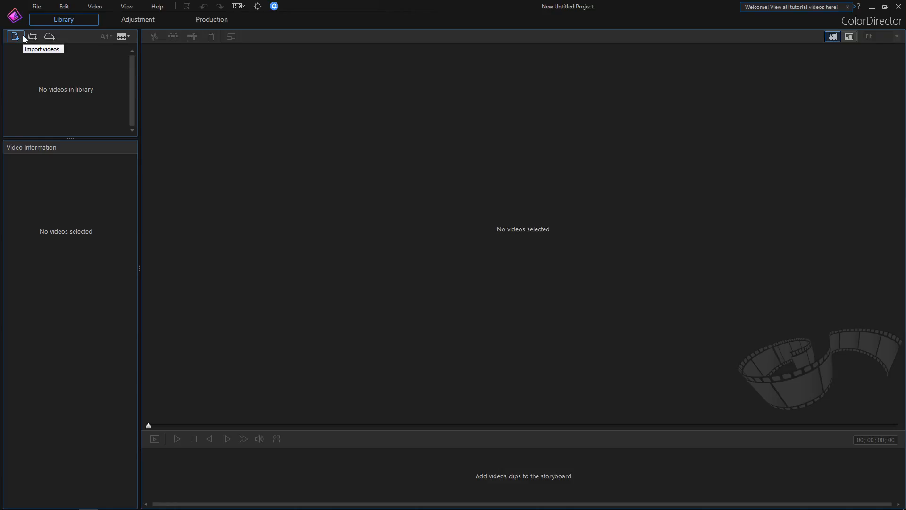
{"action": "mouse_move", "coordinate": [105, 34]}
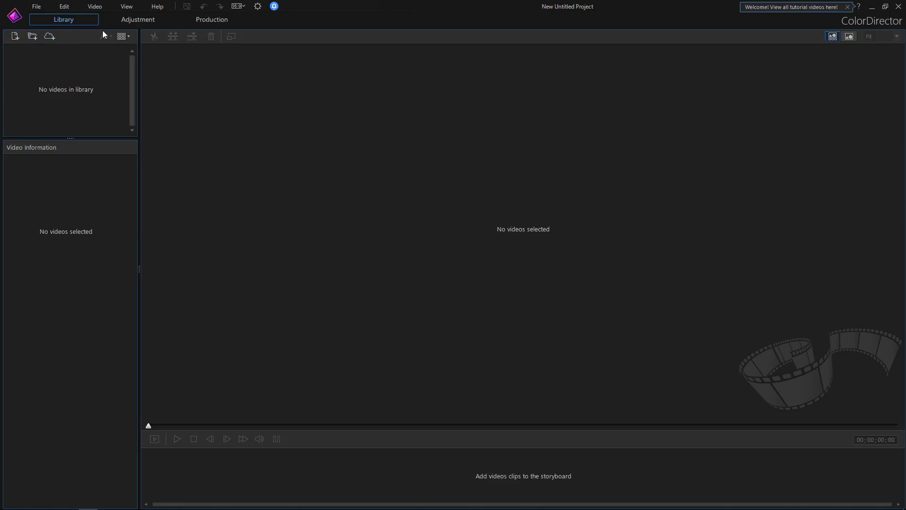